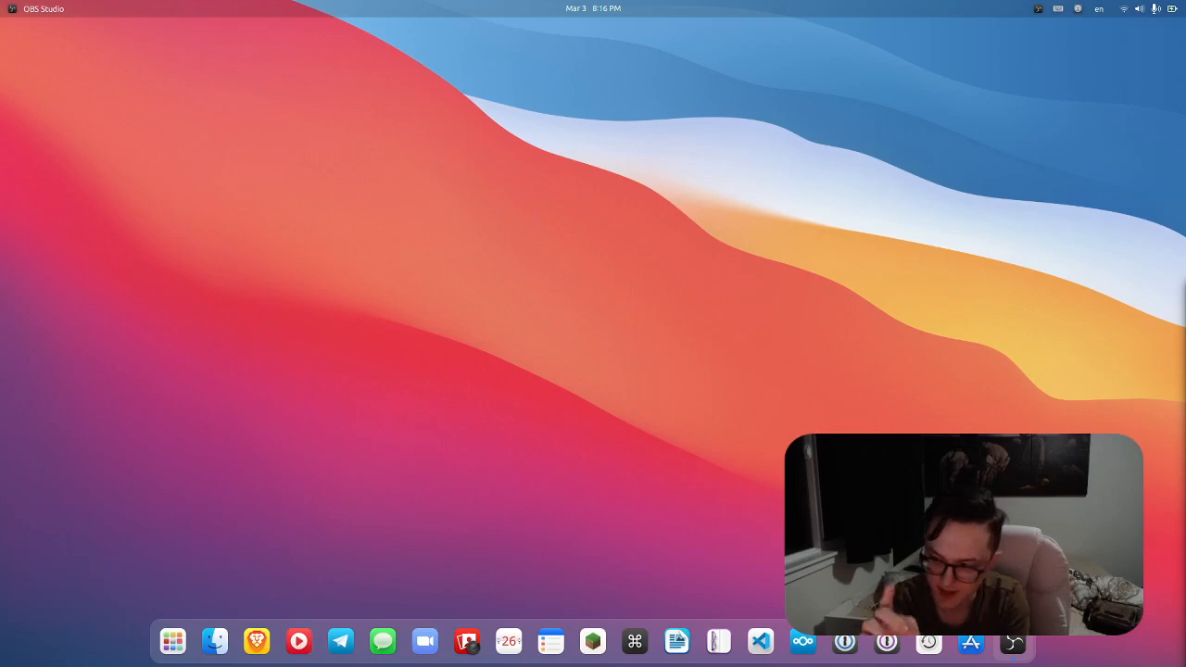
mouse_move(702, 614)
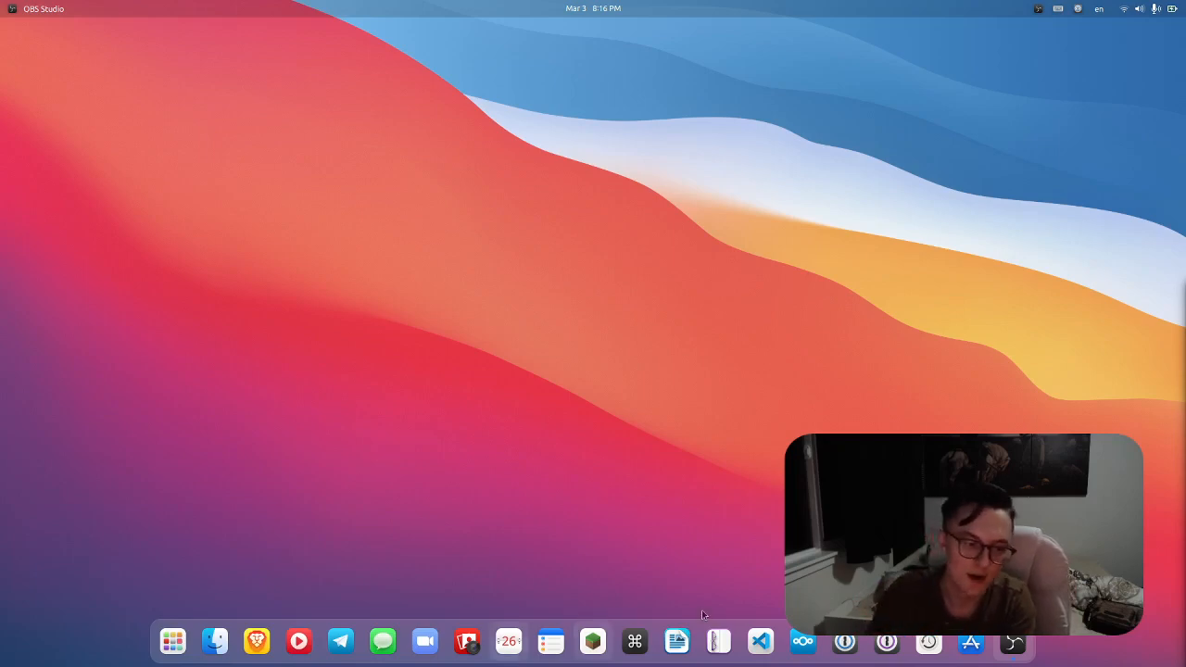
Step: Launch Brave and search DuckDuckGo for "nextcloud passwords" from the address bar
left_click(256, 641)
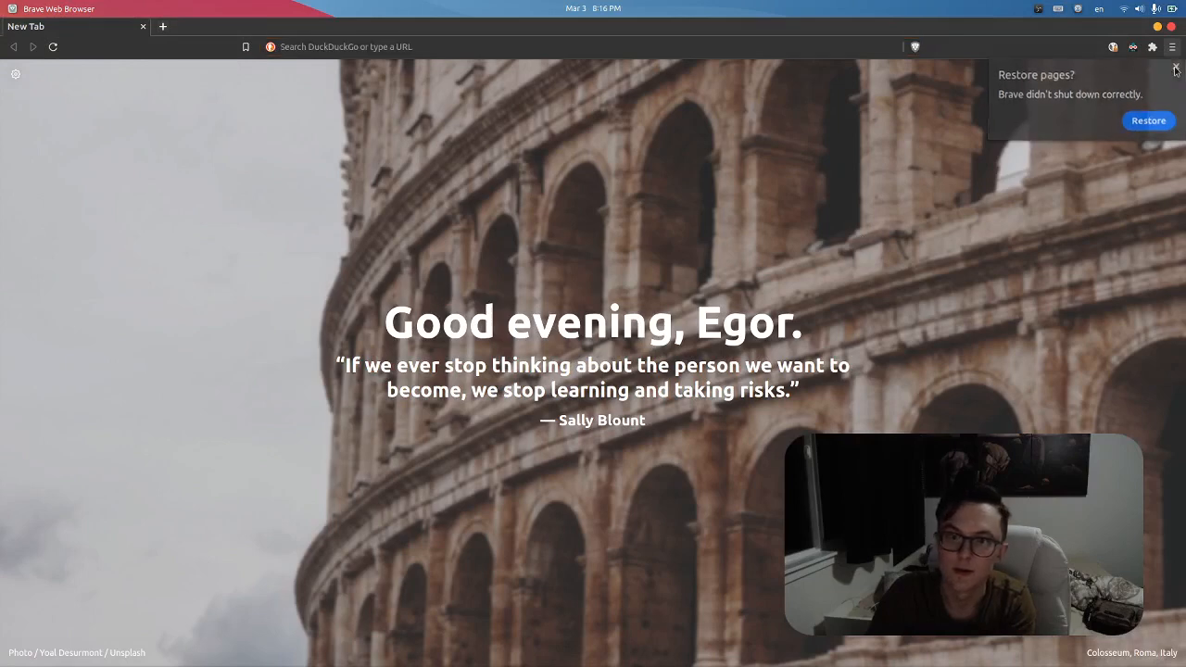
left_click(1174, 72)
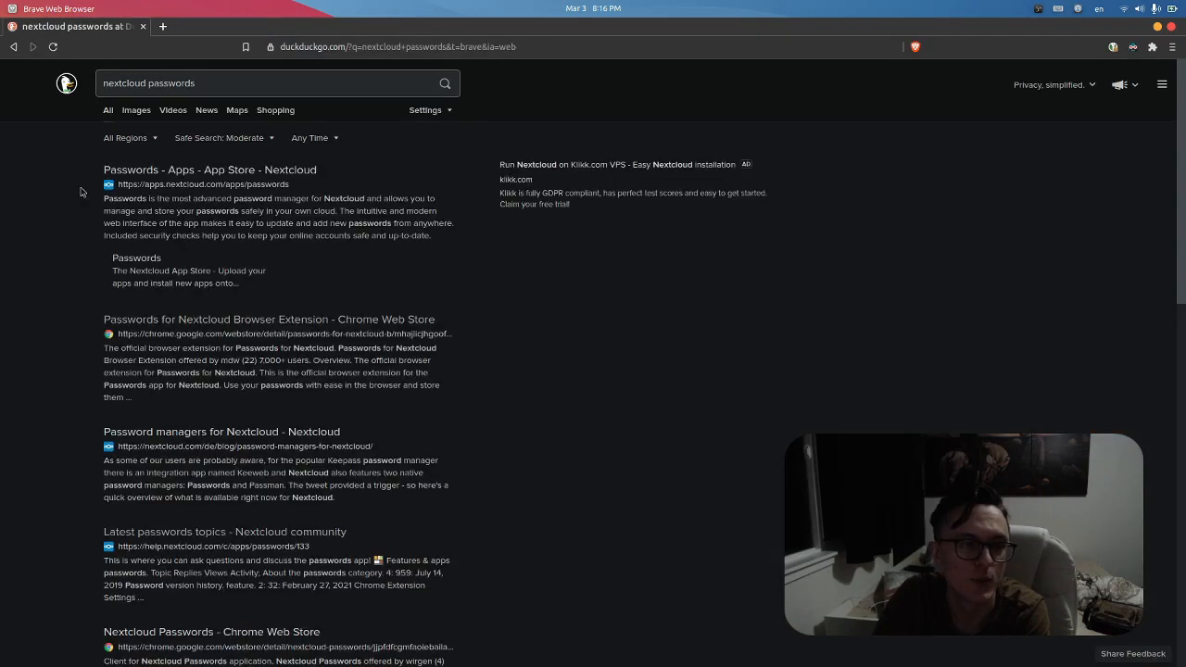
Step: Open the Nextcloud App Store Passwords result and scroll down its features and extensions list
left_click(208, 170)
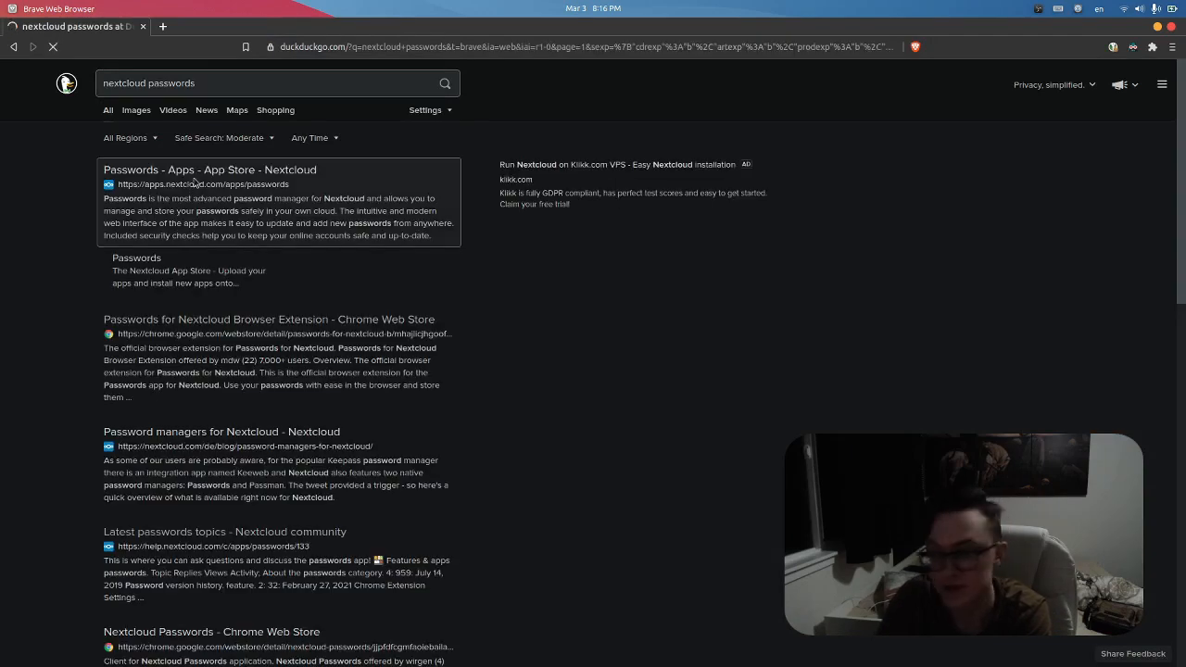
left_click(207, 170)
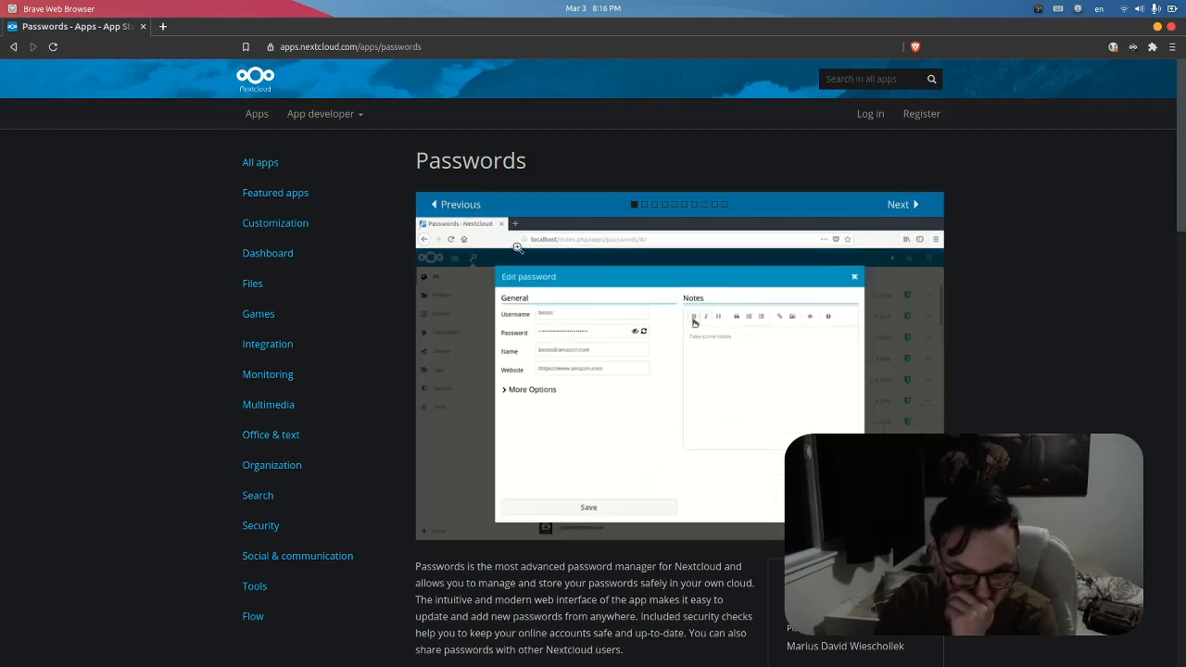
type("**Dont buy**")
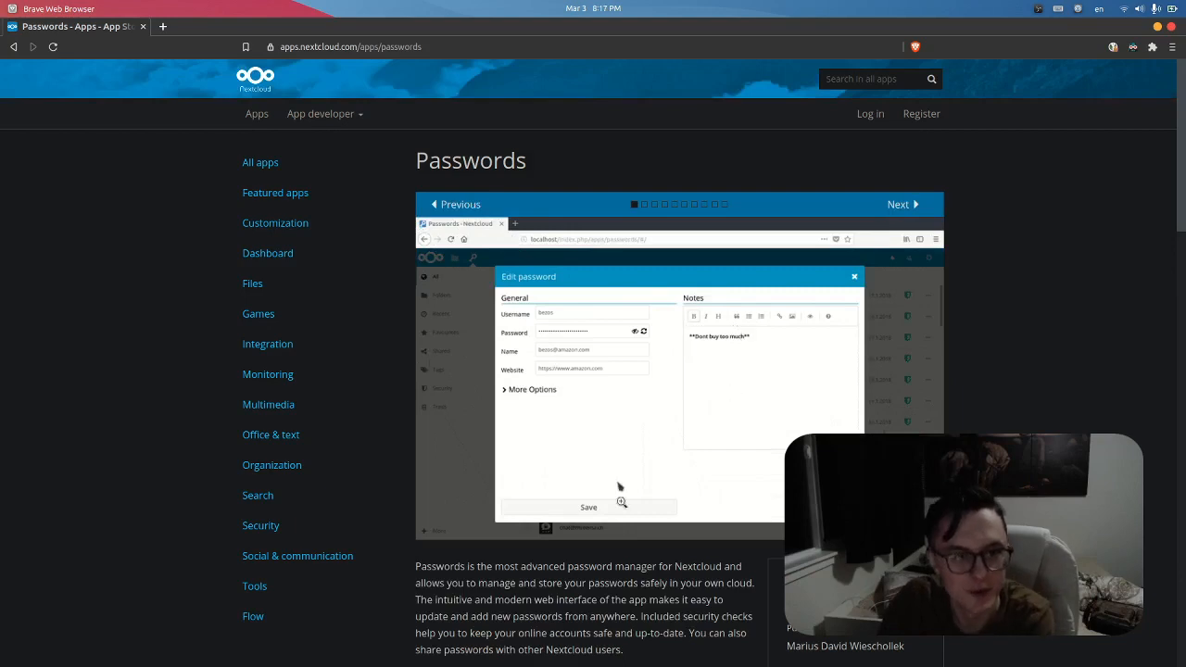
scroll("down", 3)
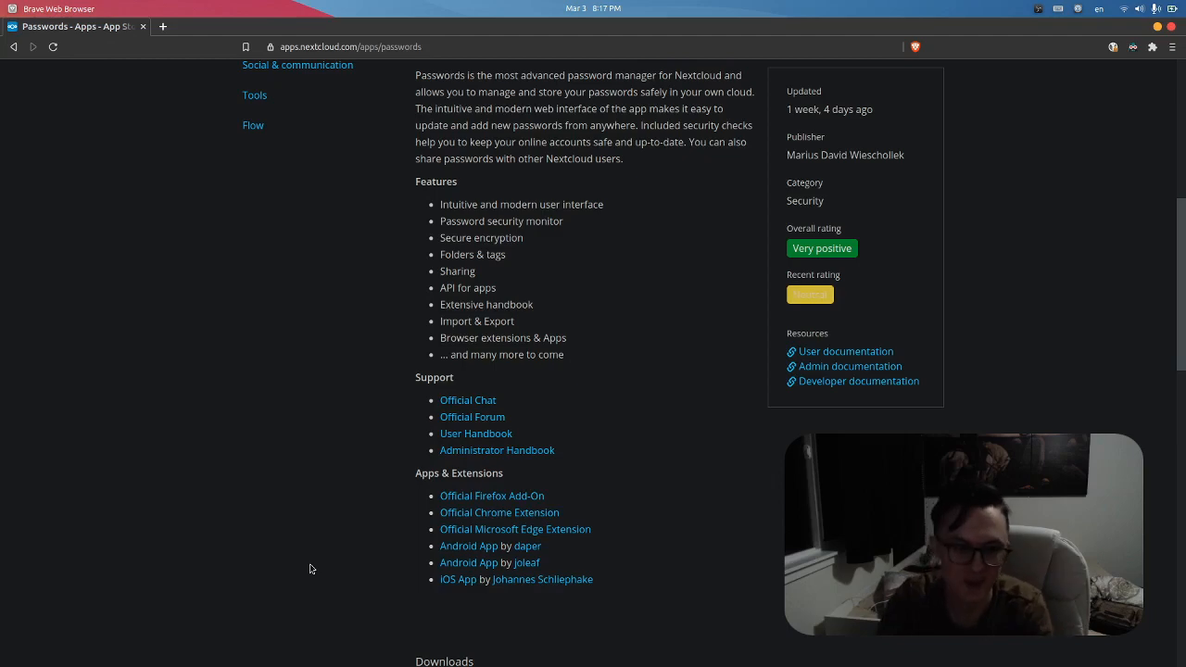
Step: Scroll the Passwords page and bring up DuckDuckGo results for "keepassxc" in a new tab
scroll("up", 3)
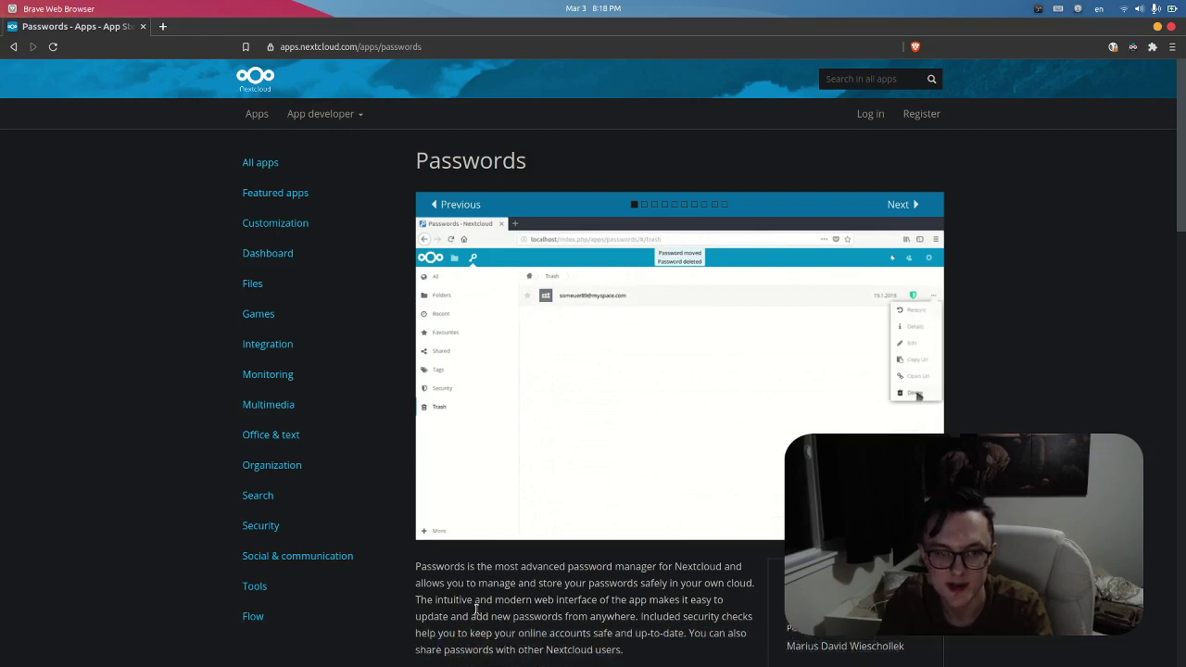
scroll("down", 3)
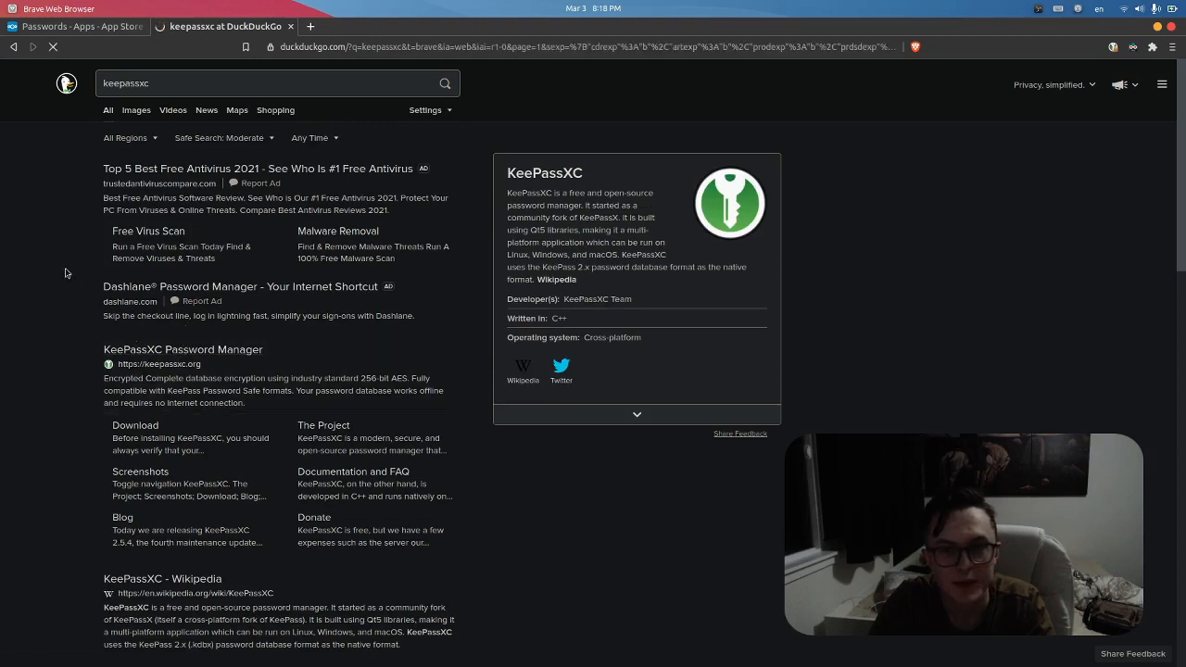
Step: Open keepassxc.org from the results and go to its Screenshots gallery
left_click(159, 363)
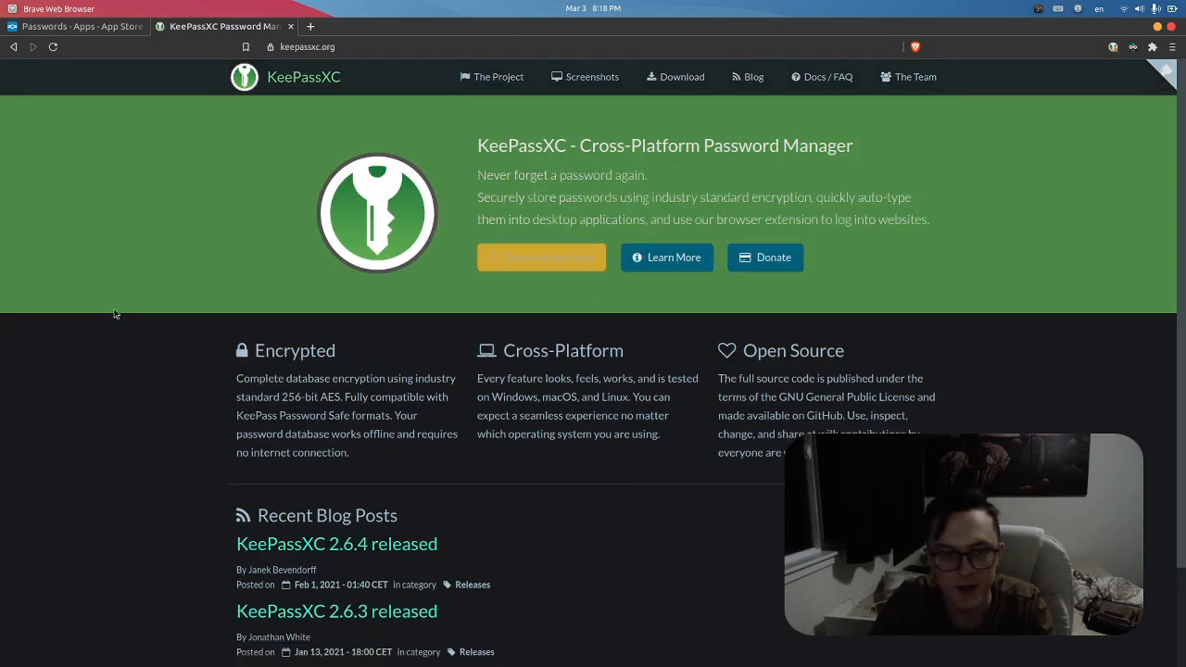
mouse_move(150, 334)
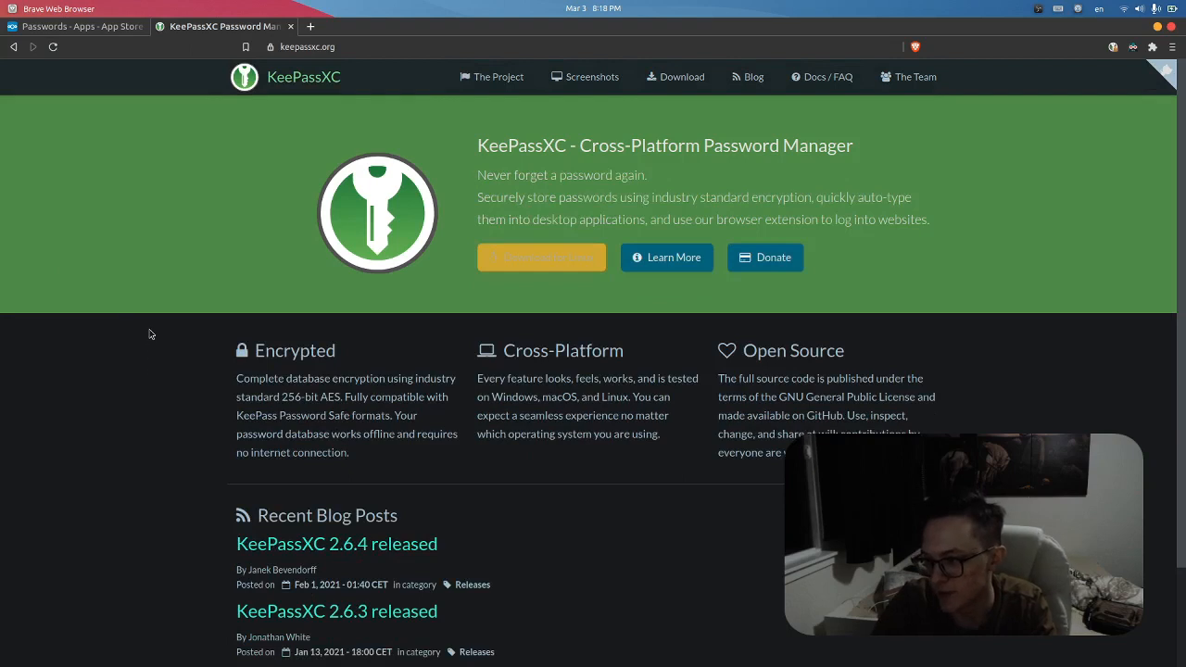
mouse_move(315, 556)
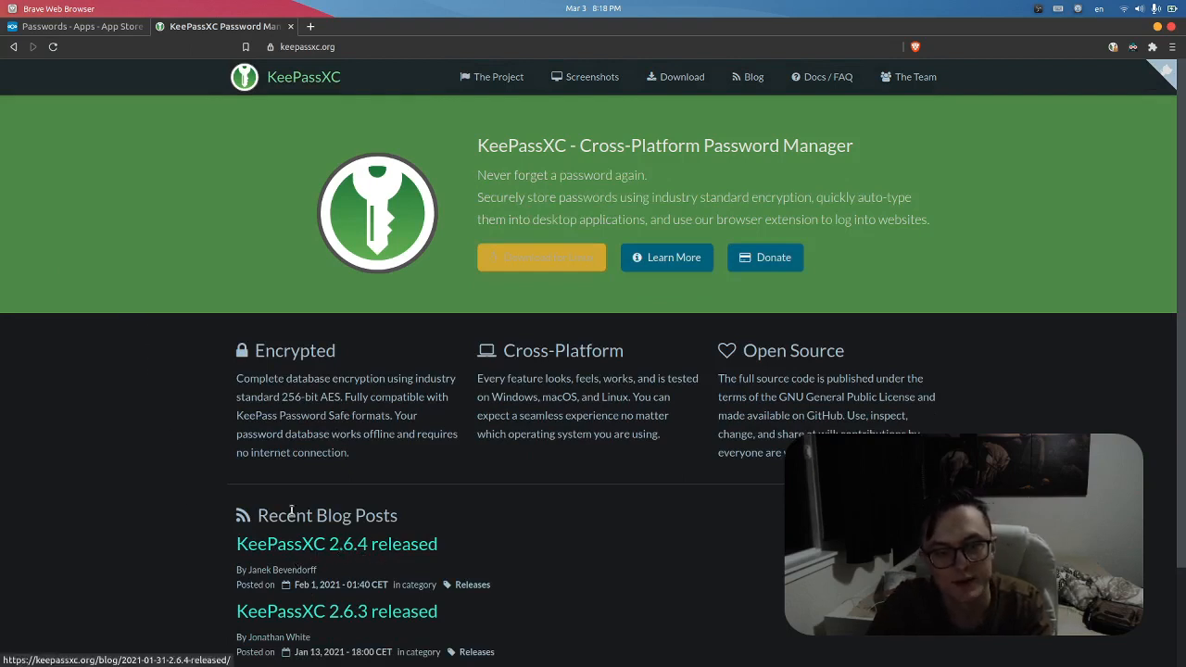
left_click(591, 77)
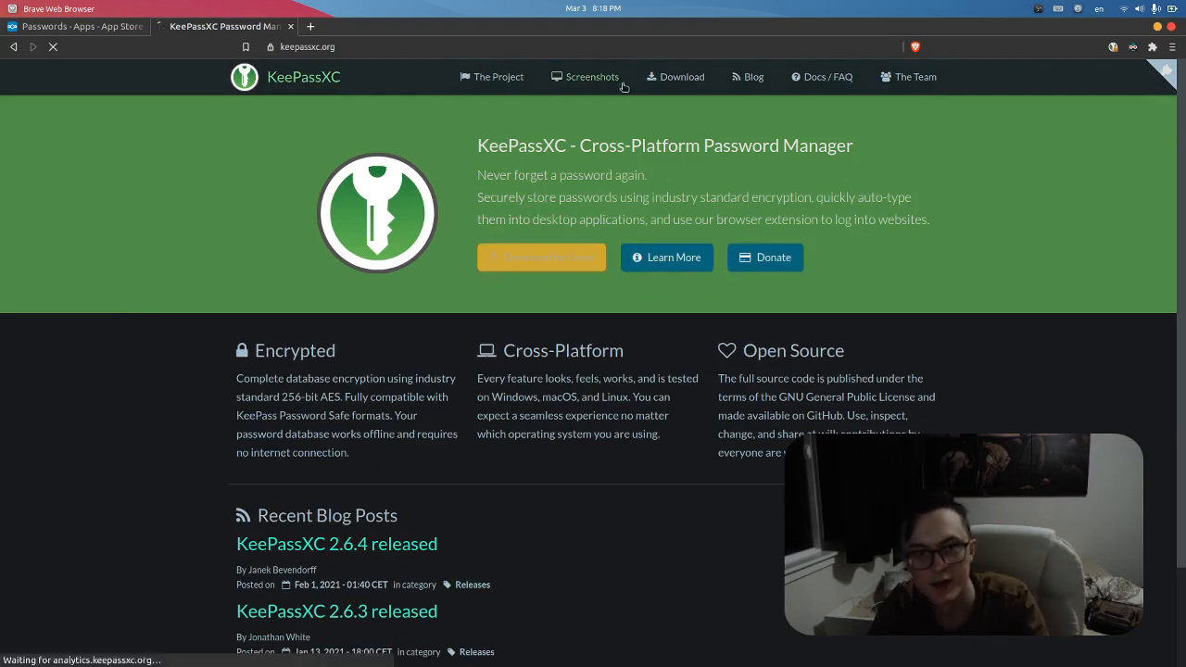
left_click(591, 78)
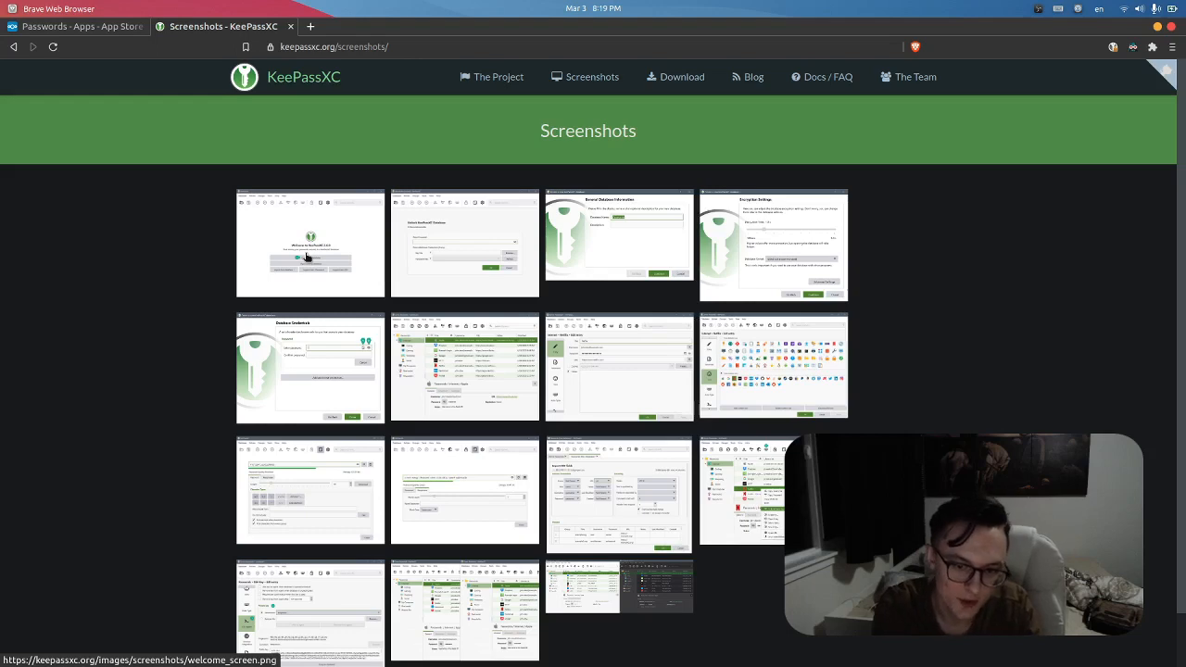
scroll("down", 3)
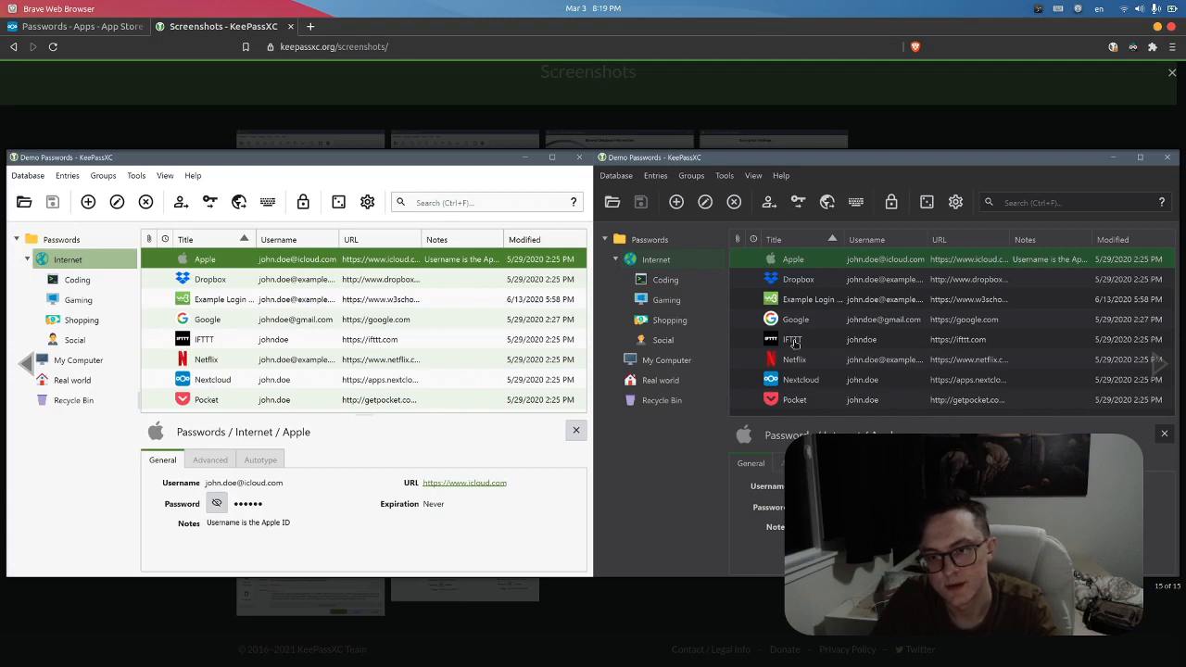
mouse_move(826, 371)
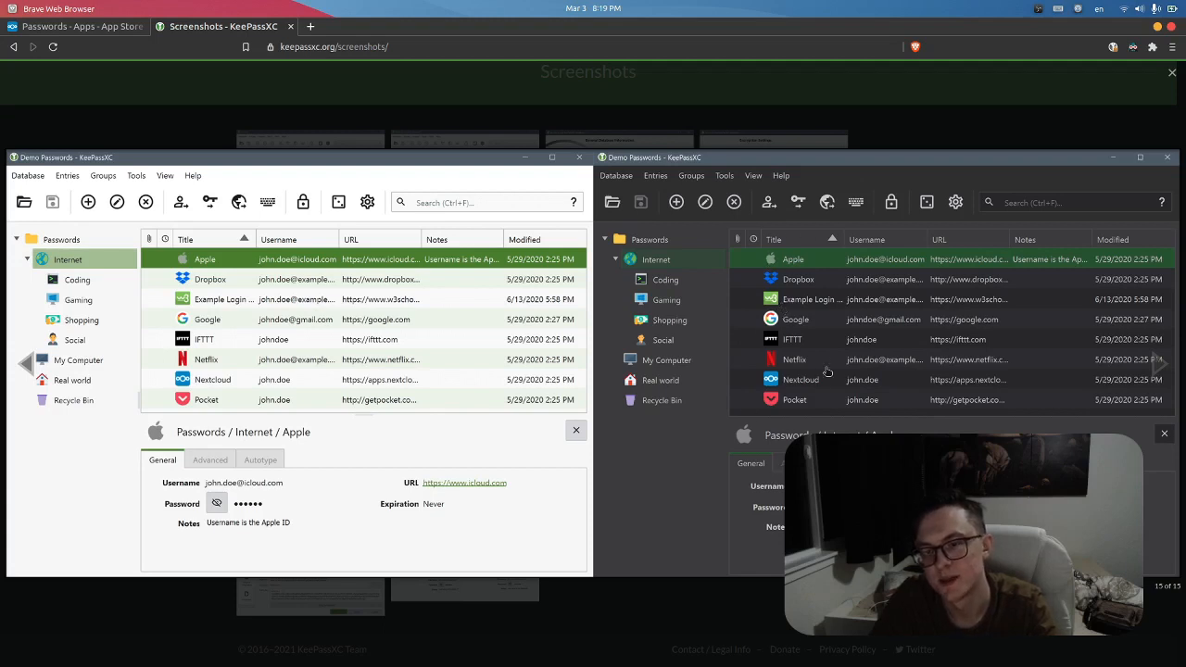
mouse_move(897, 276)
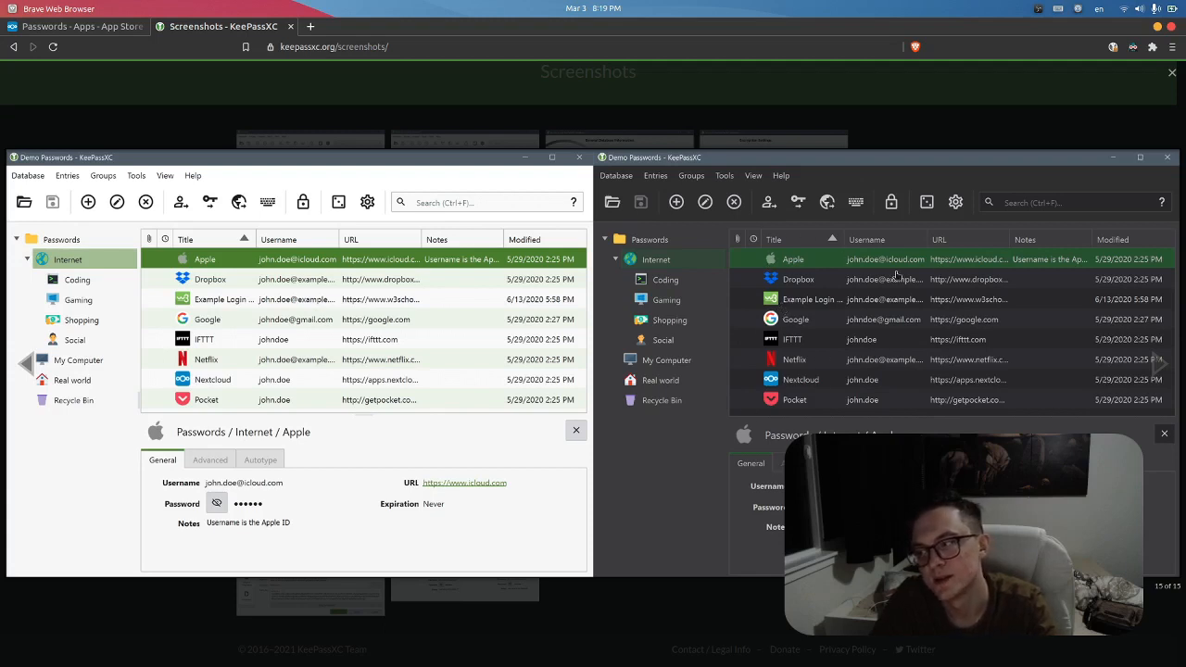
mouse_move(936, 115)
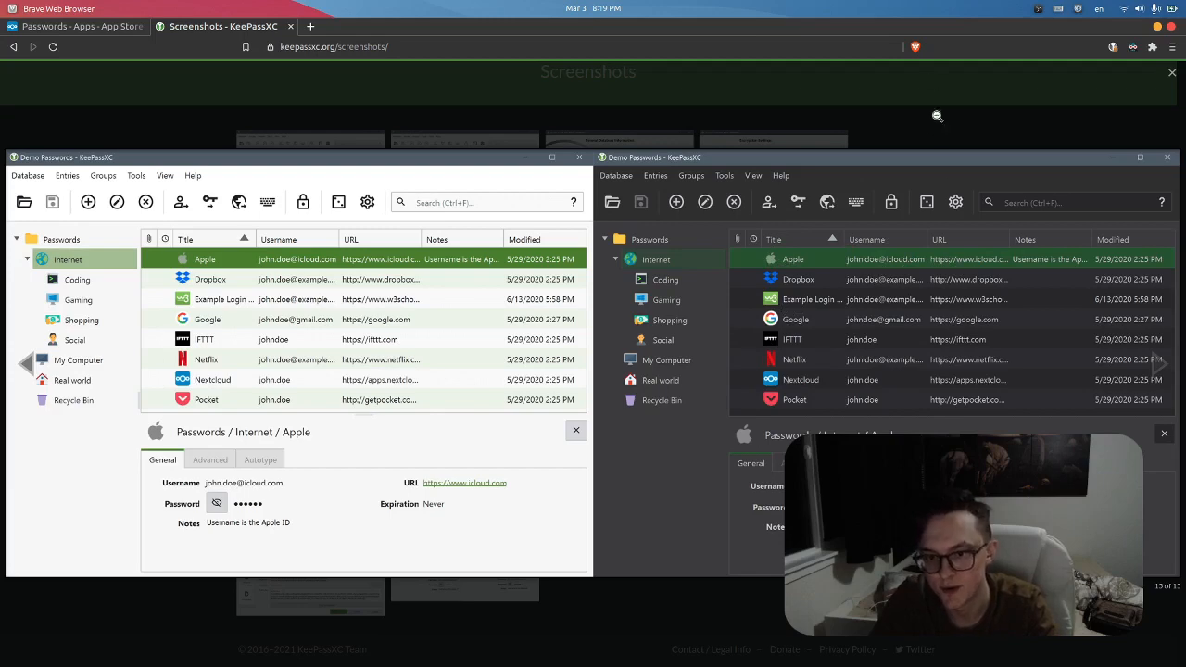
left_click(1171, 72)
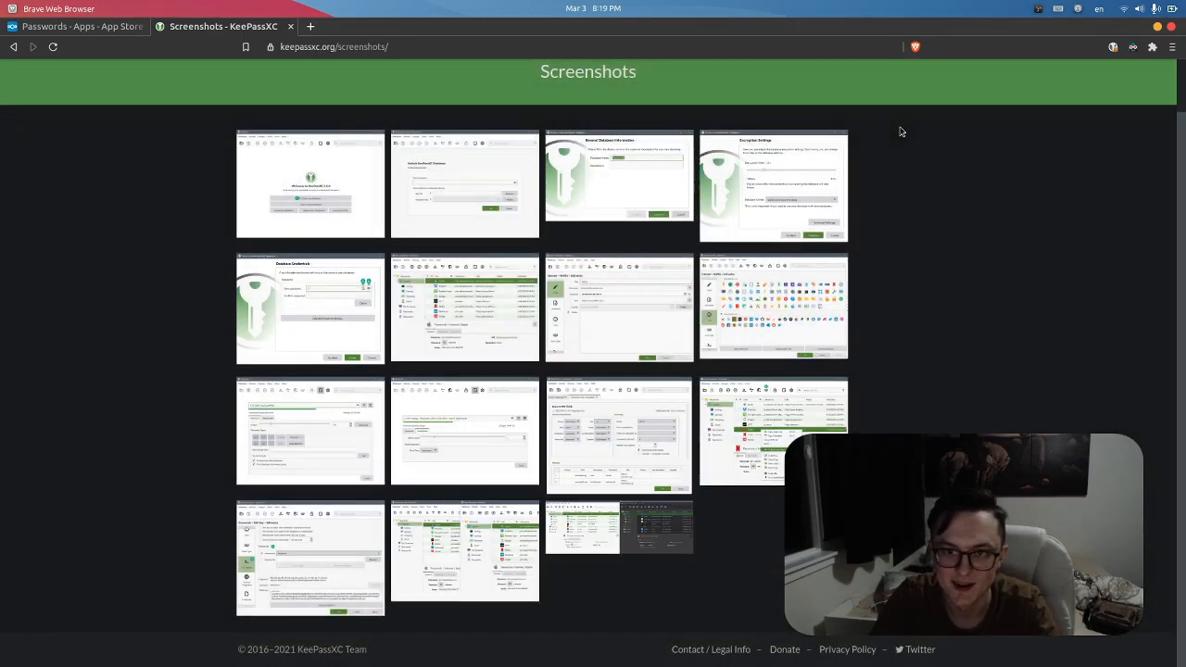
scroll("up", 3)
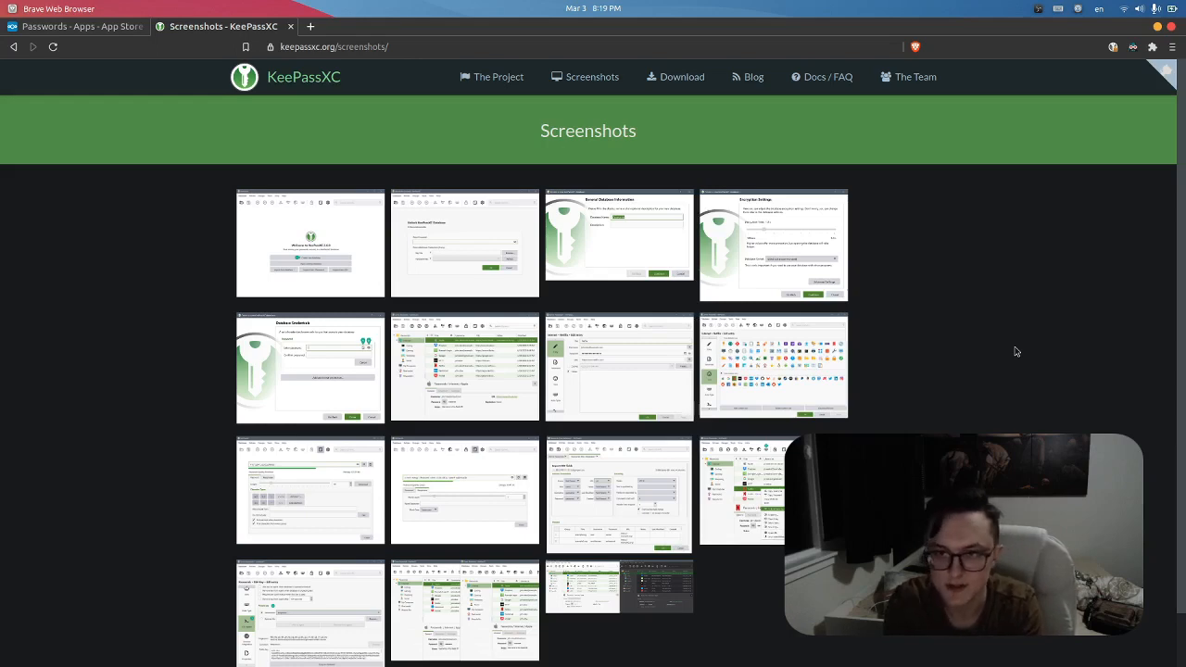
mouse_move(9, 55)
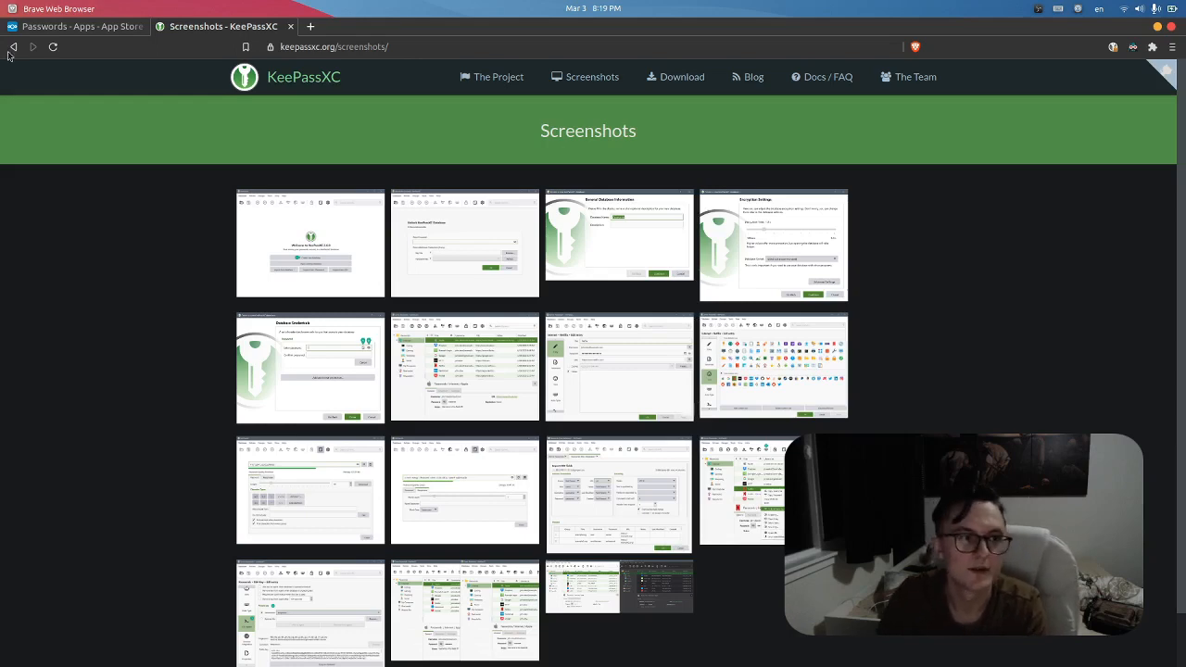
Step: Return to the Passwords tab and follow the "iOS App by Johannes Schliephake" link to GitHub
left_click(78, 26)
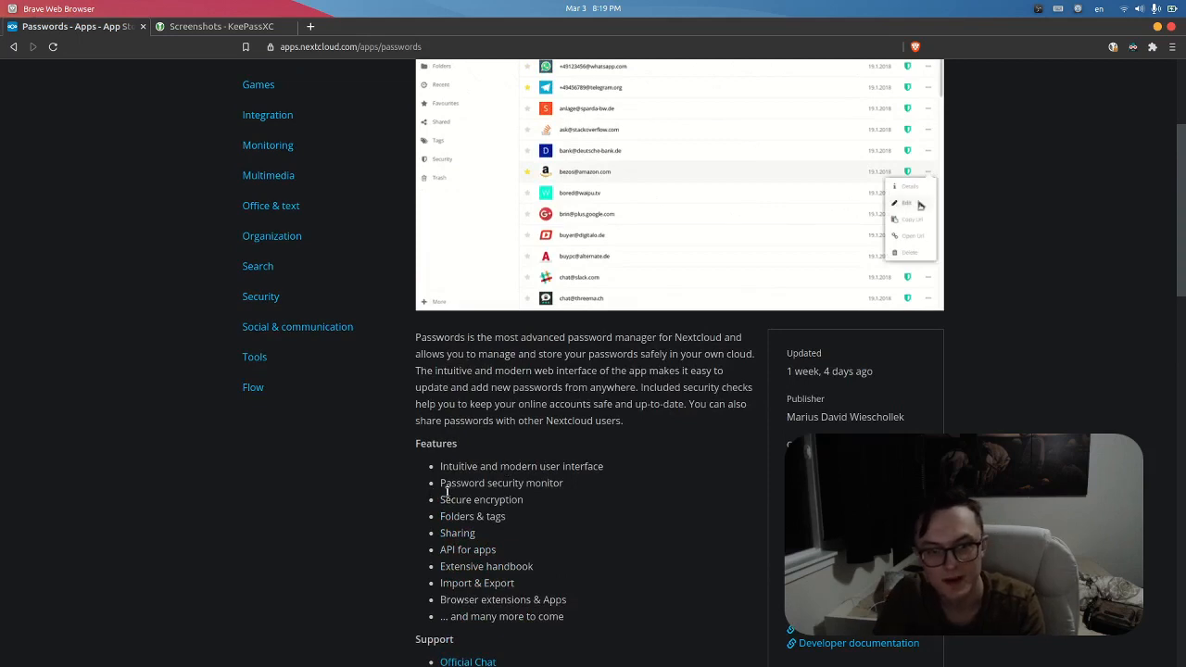
left_click(904, 202)
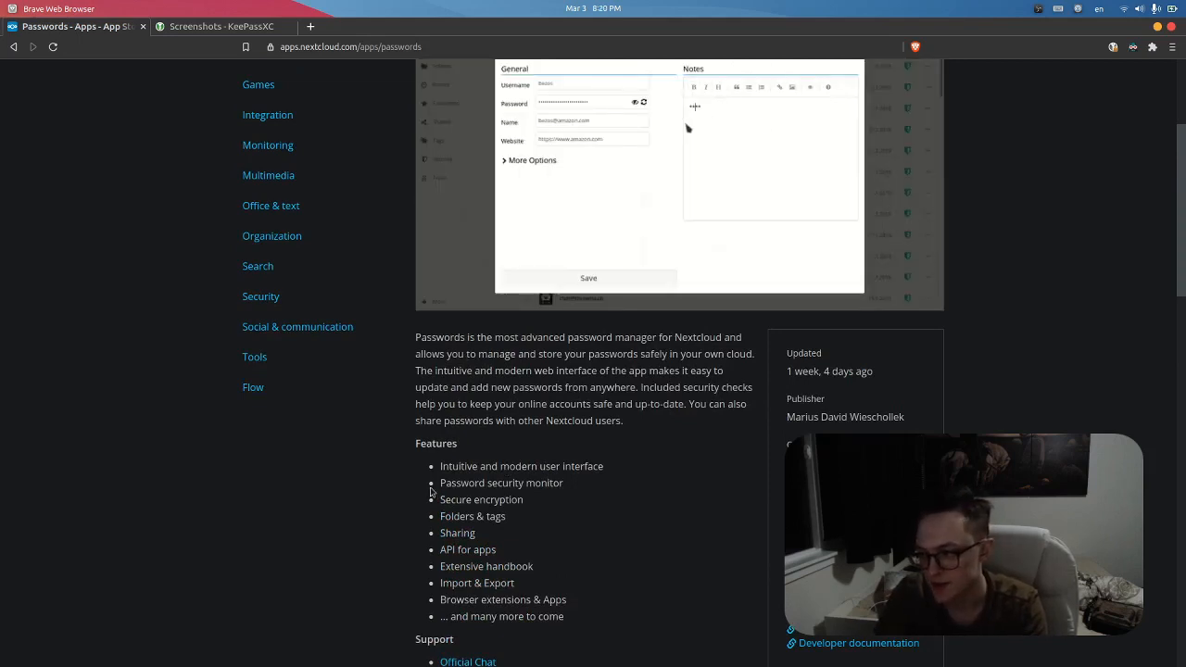
type("**Dont buy lol**")
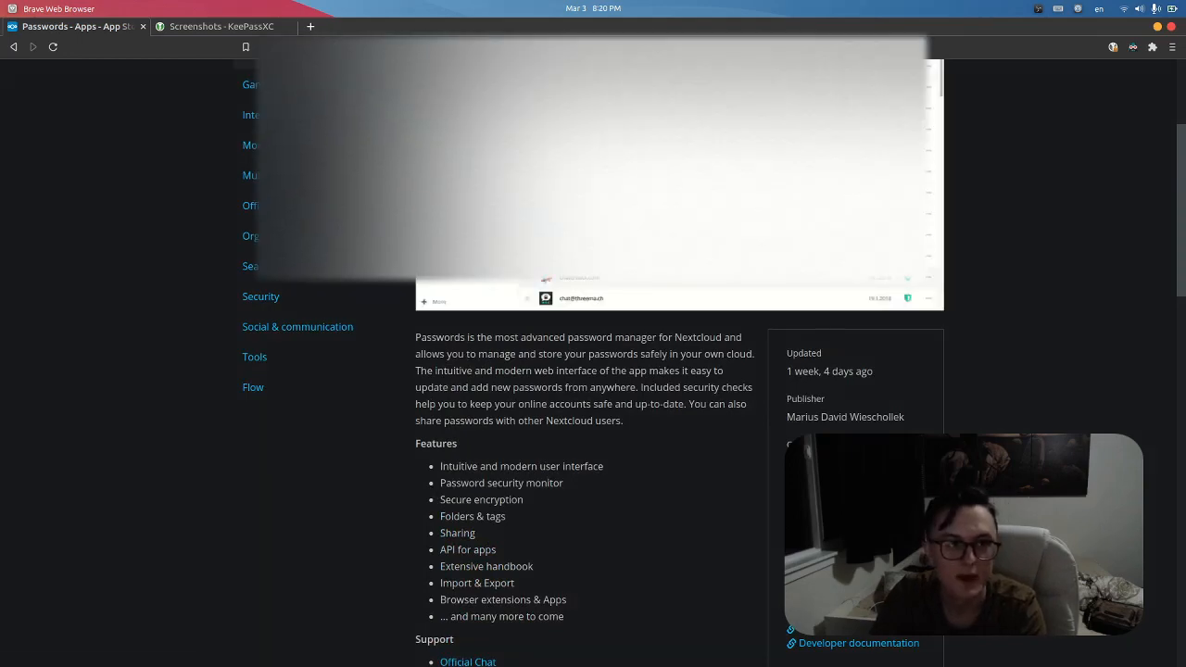
left_click(311, 26)
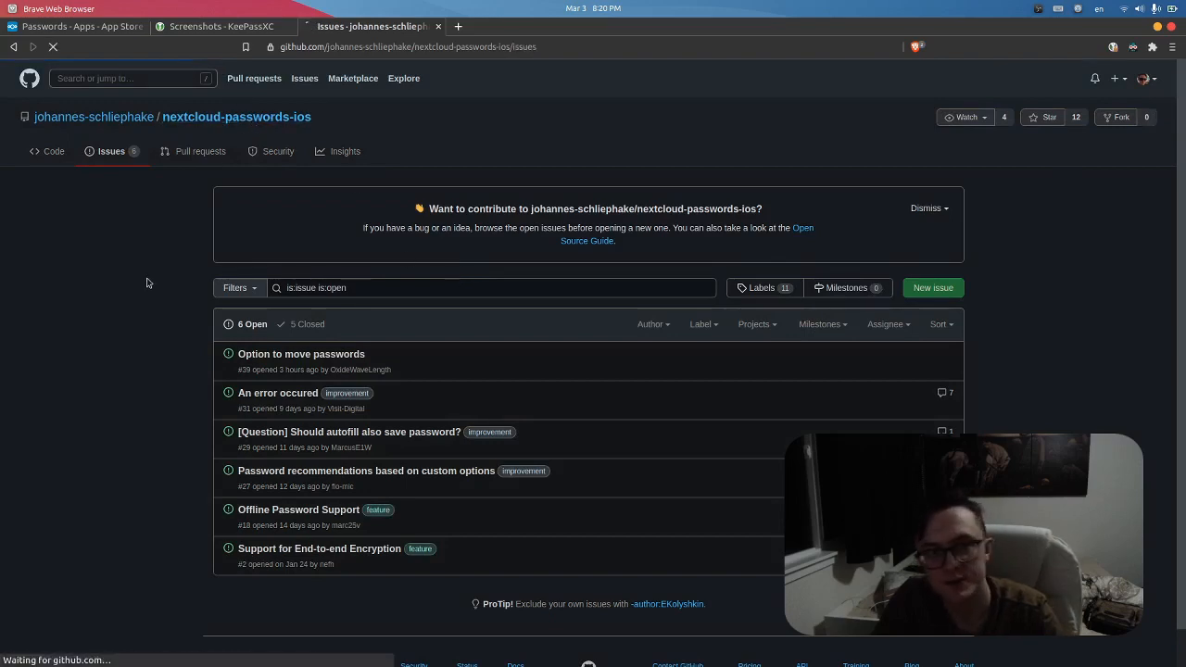
Step: Browse the nextcloud-passwords-ios README screenshots and return to the top of the repository page
left_click(52, 152)
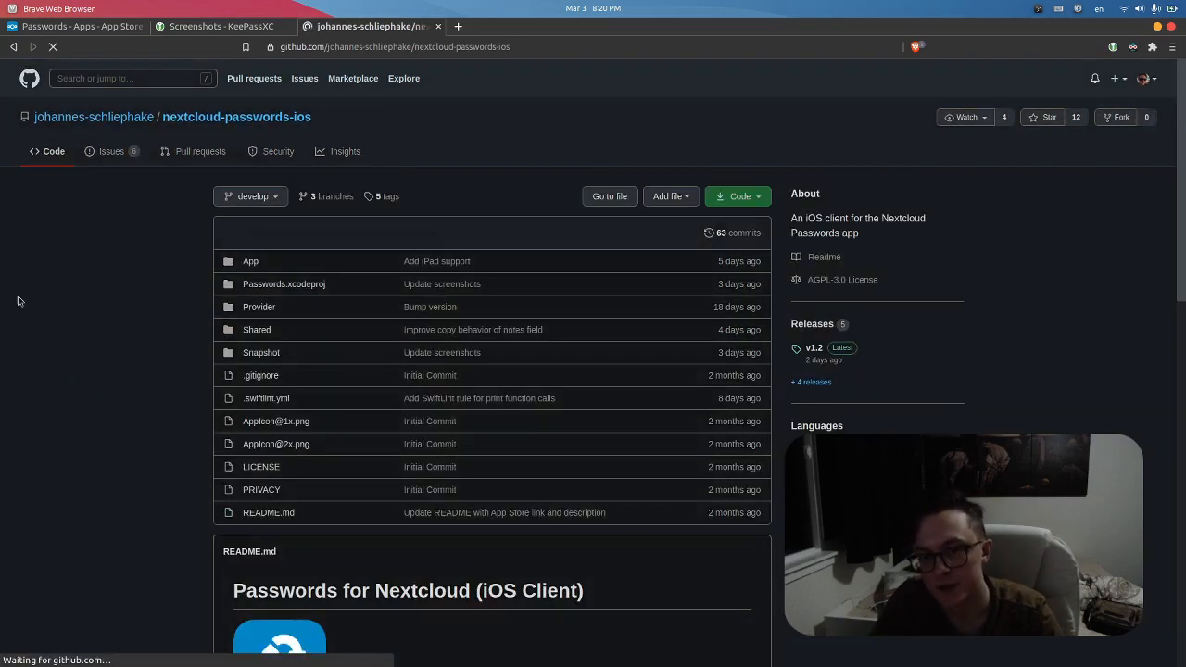
scroll("down", 3)
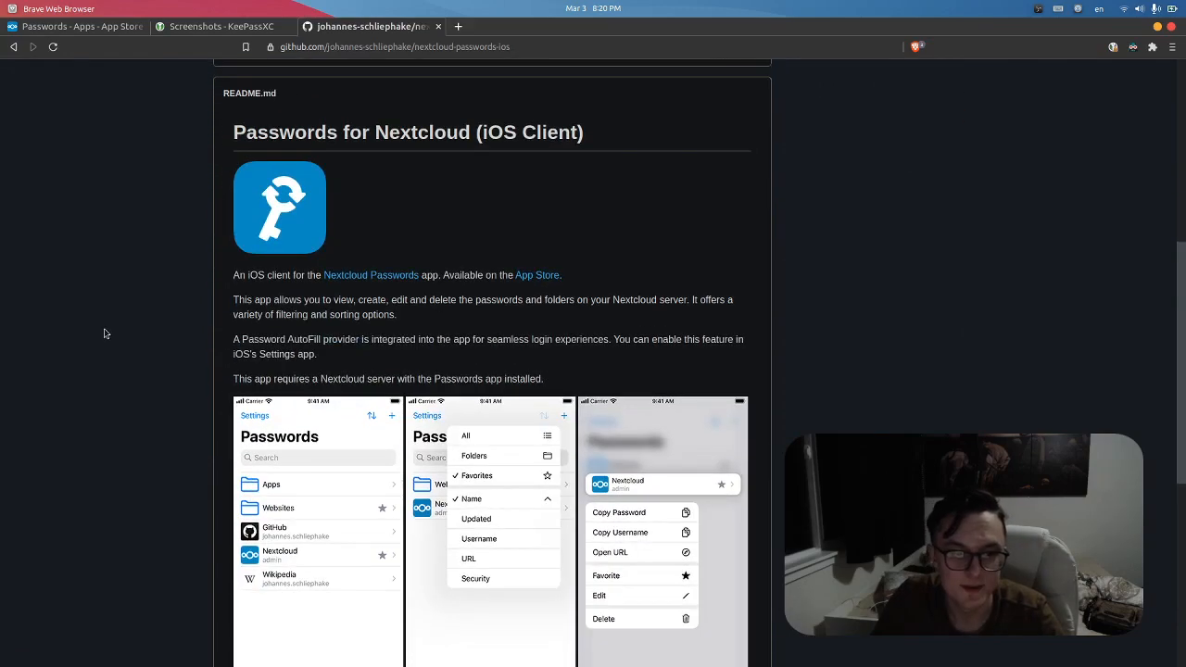
scroll("down", 3)
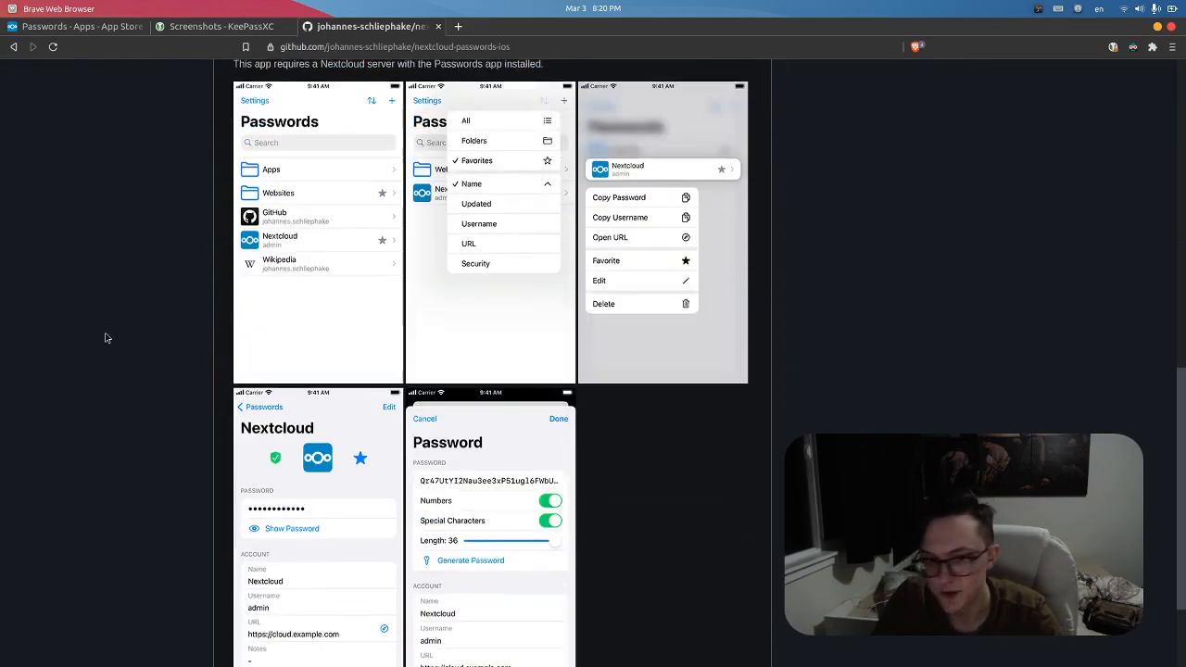
scroll("up", 3)
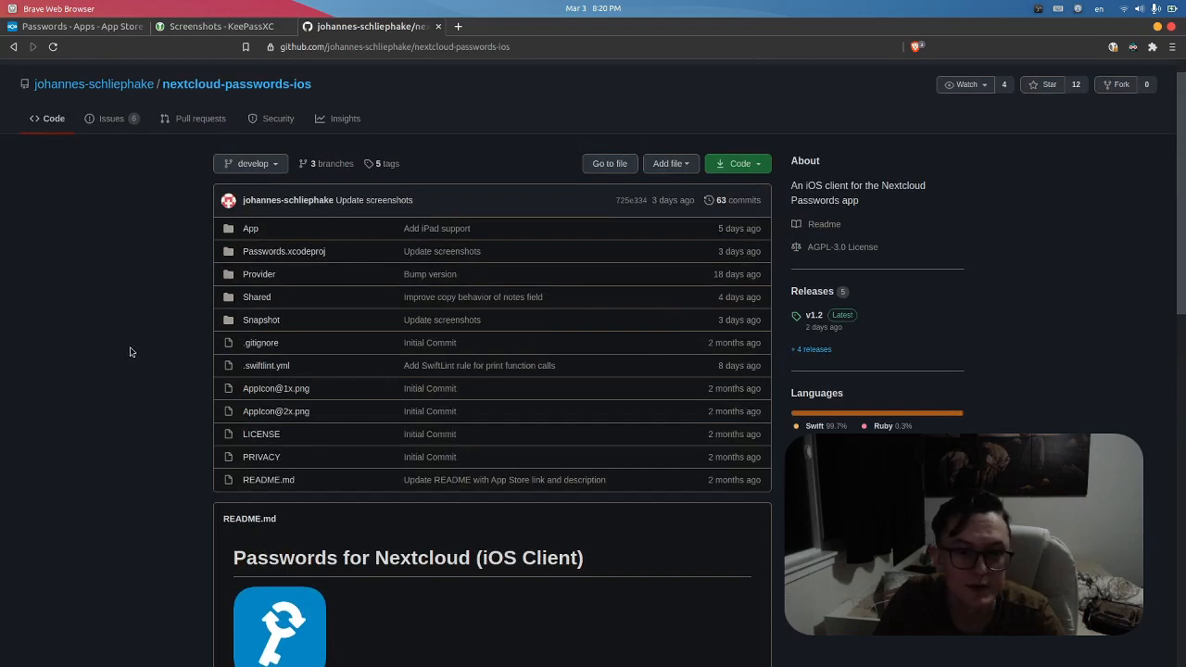
mouse_move(534, 411)
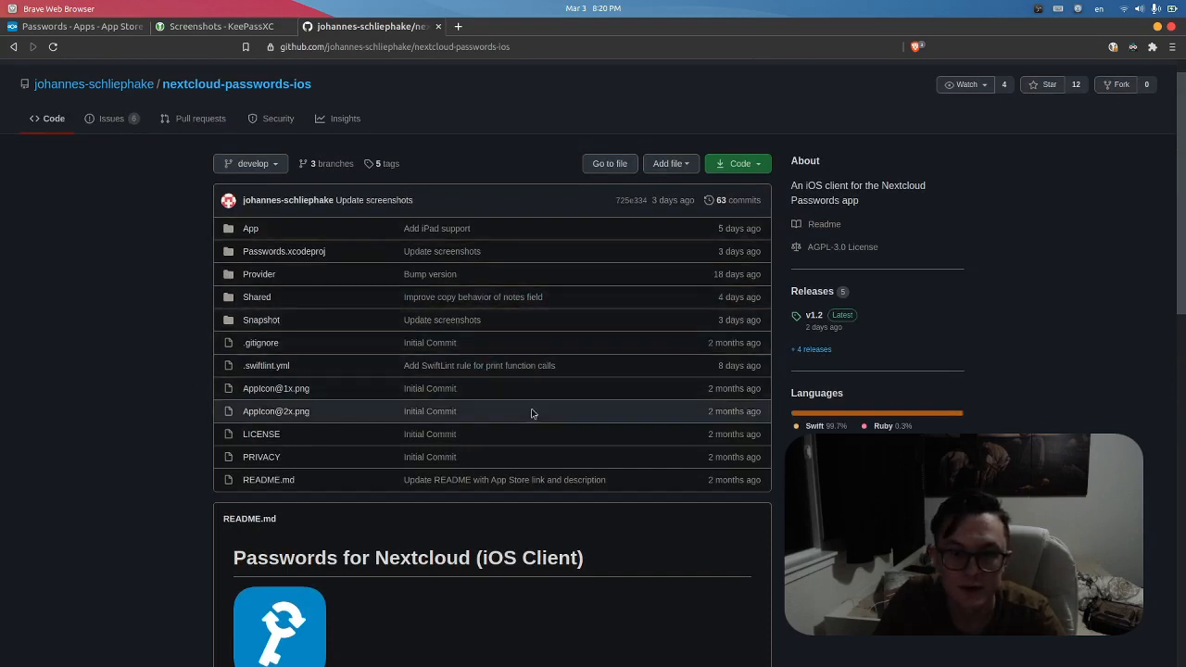
mouse_move(144, 374)
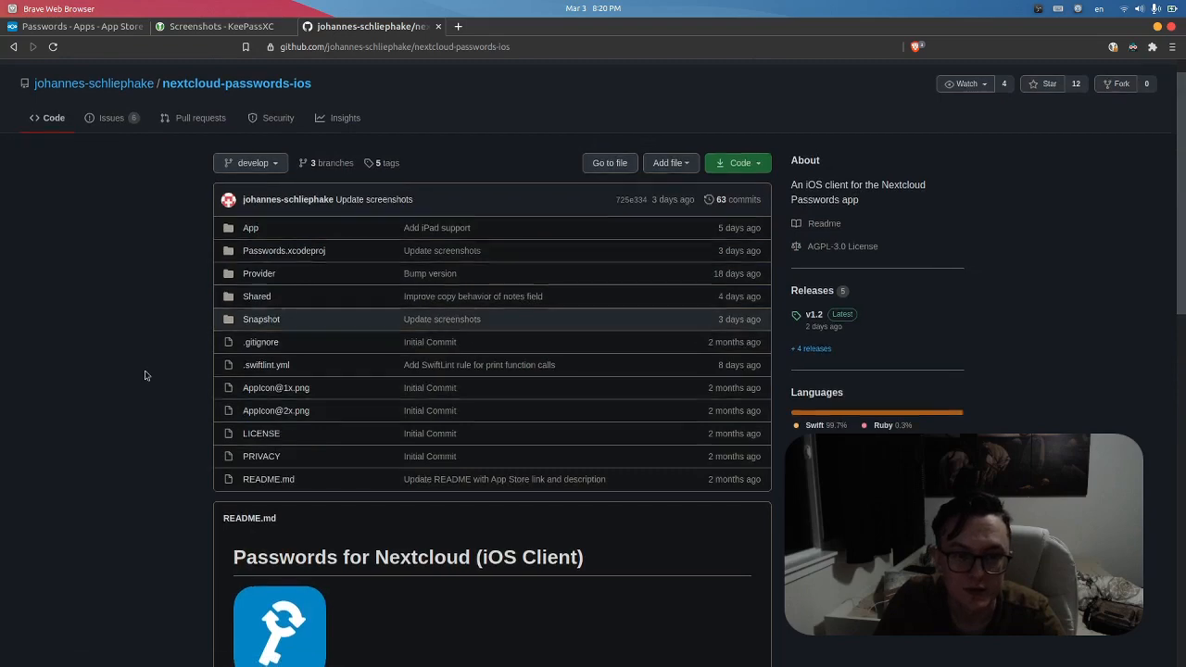
scroll("up", 3)
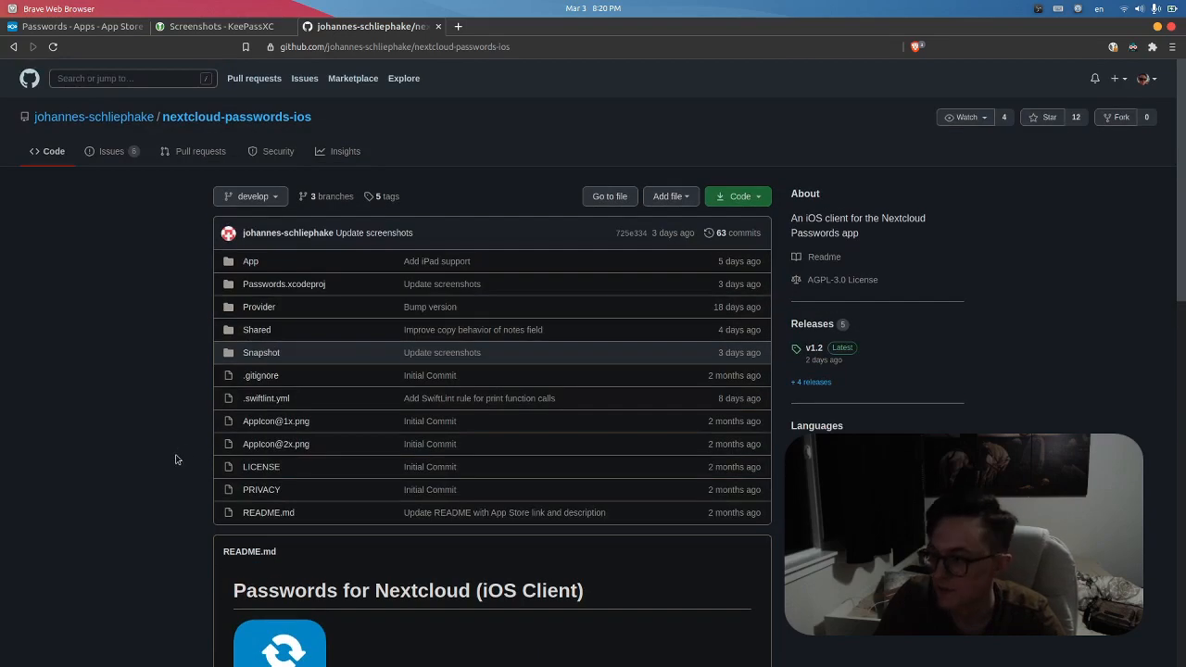
scroll("down", 3)
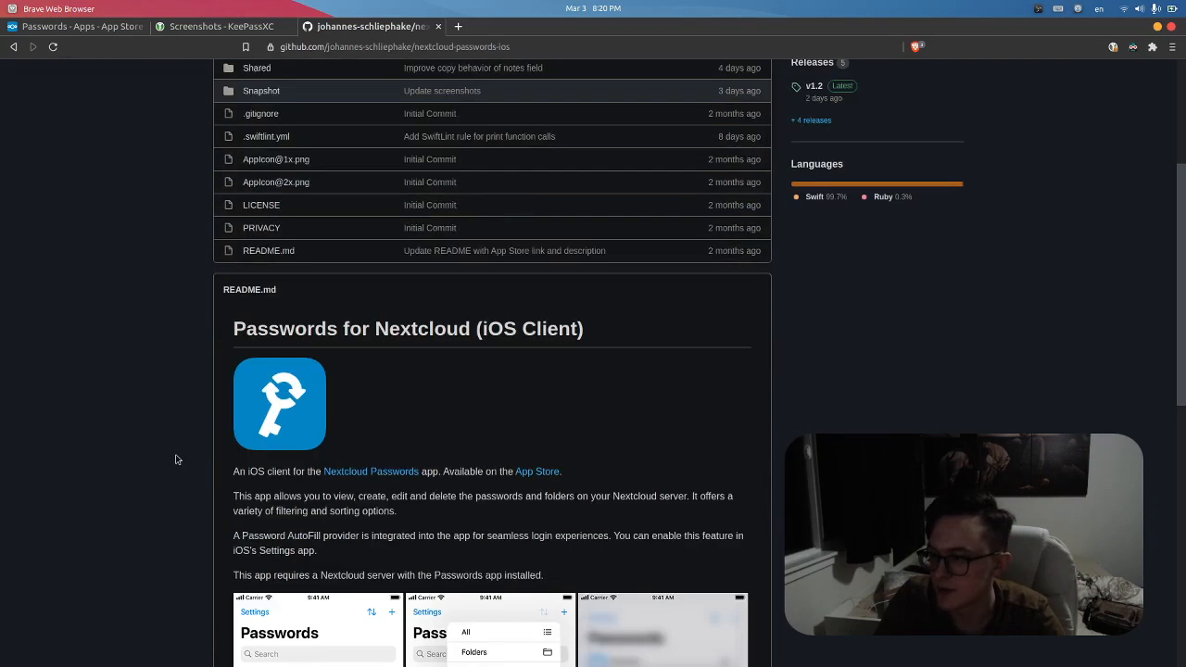
scroll("down", 3)
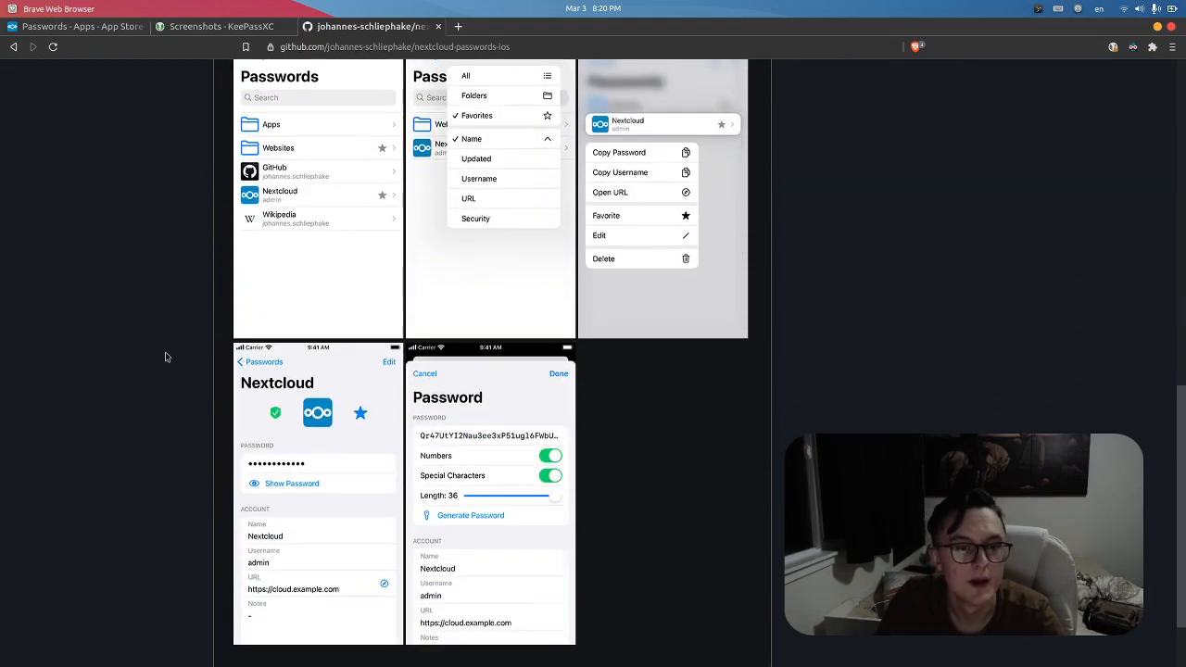
mouse_move(380, 425)
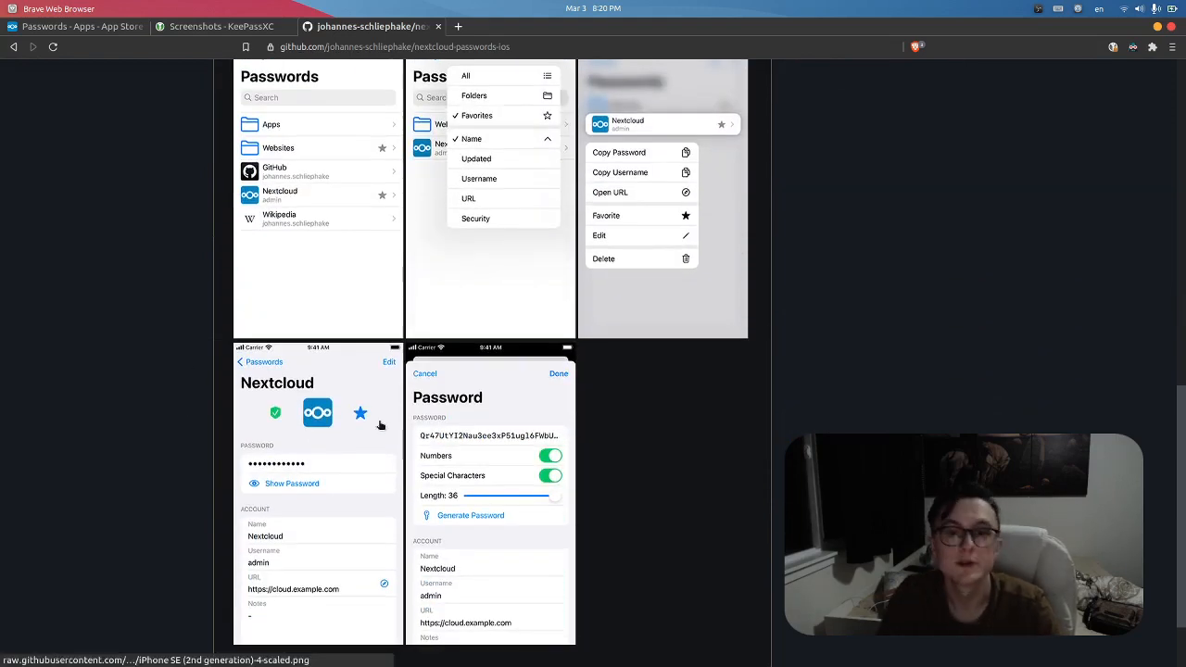
mouse_move(185, 398)
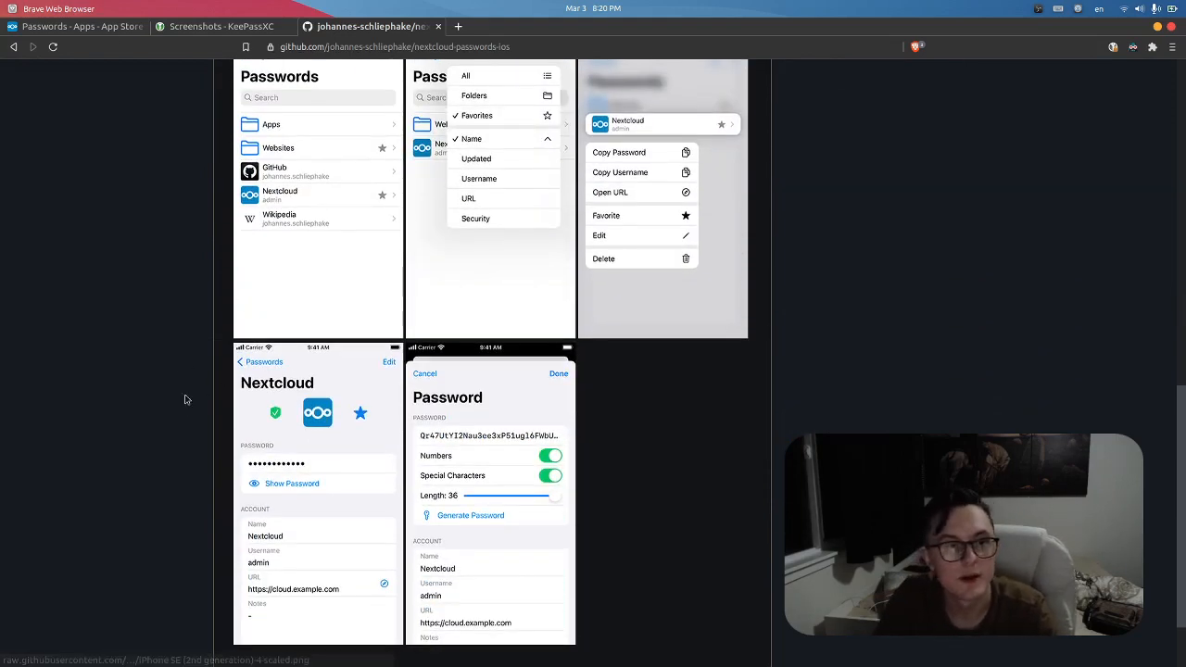
scroll("up", 3)
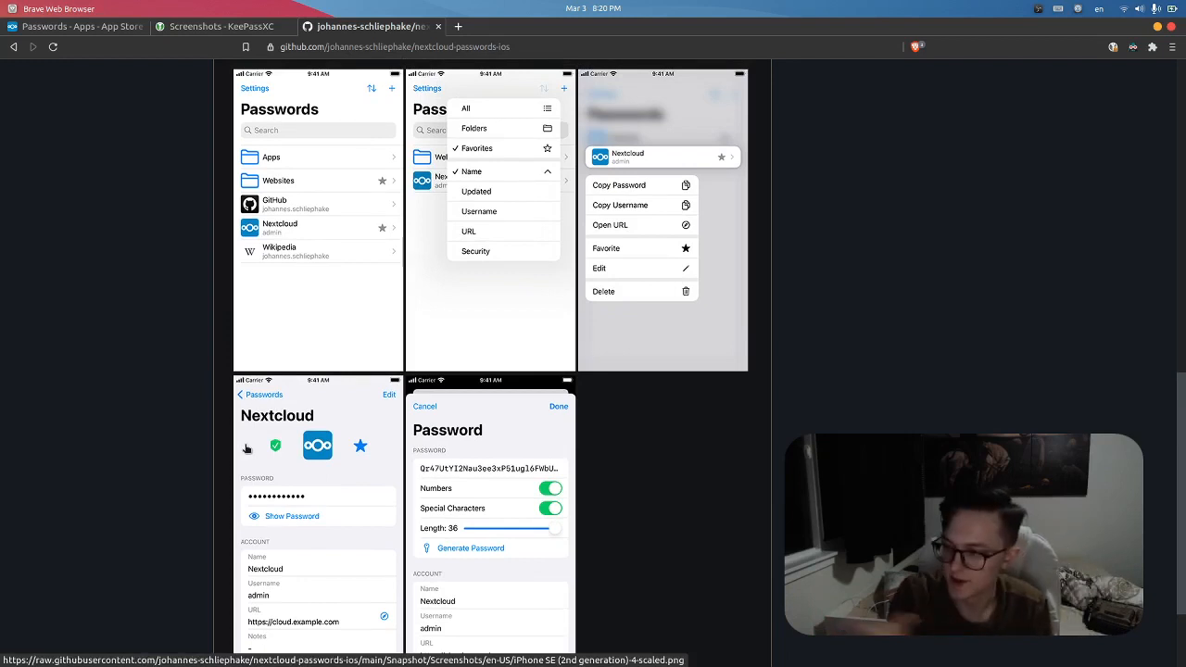
mouse_move(326, 157)
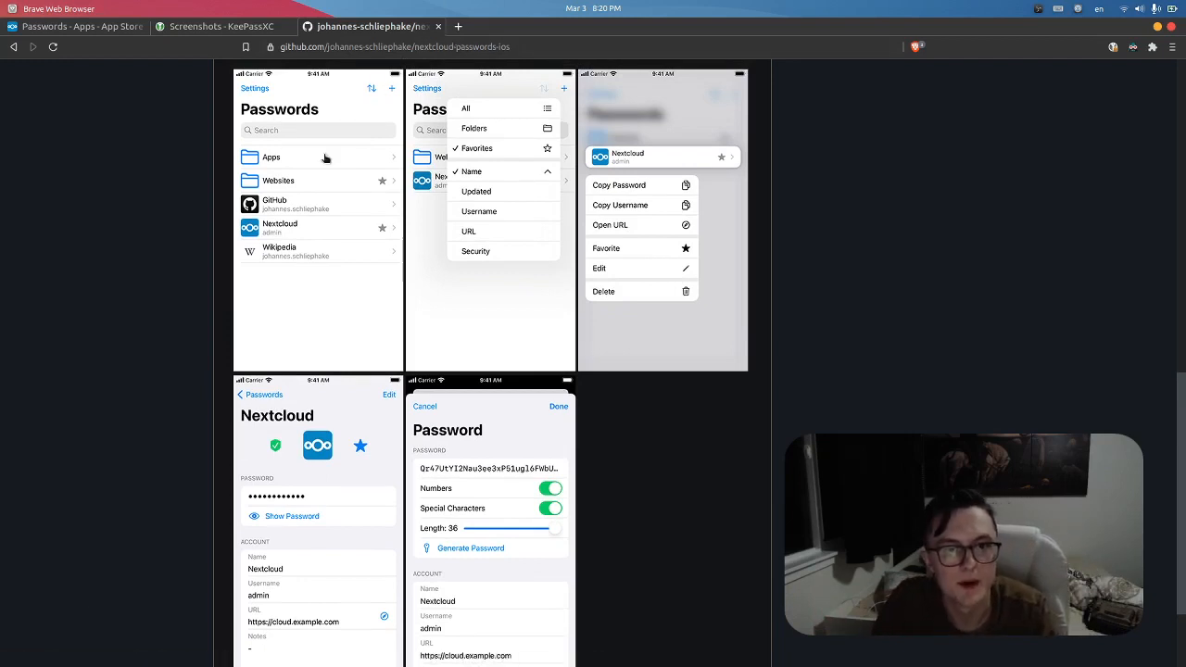
scroll("up", 3)
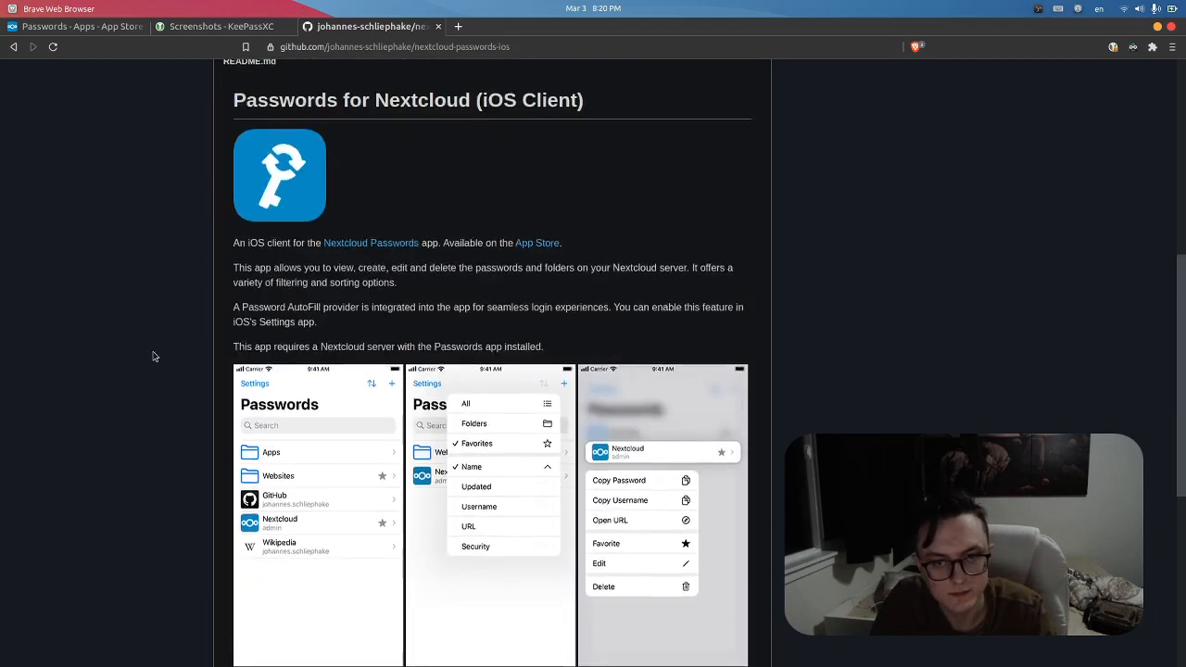
scroll("up", 3)
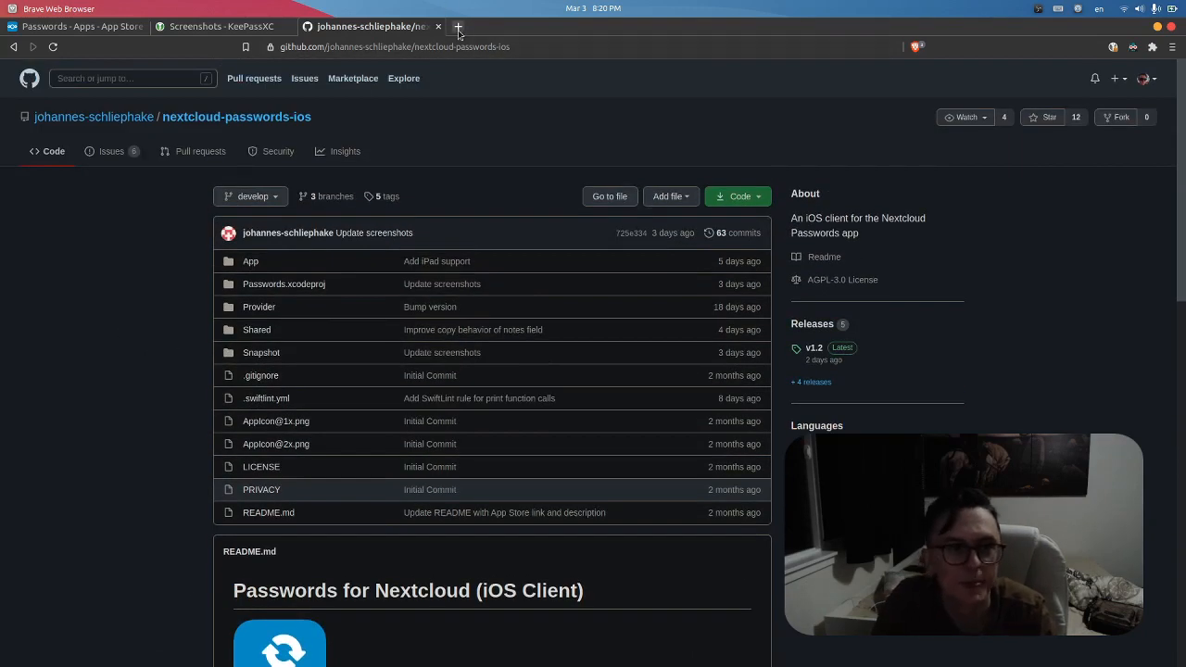
mouse_move(456, 26)
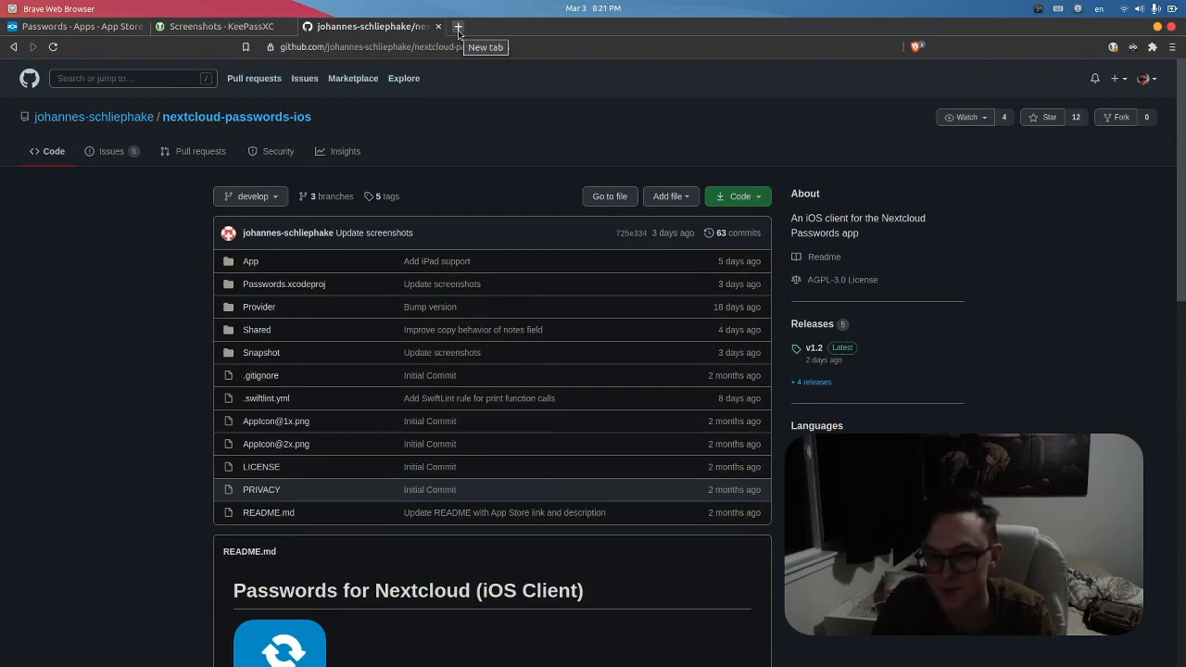
mouse_move(171, 388)
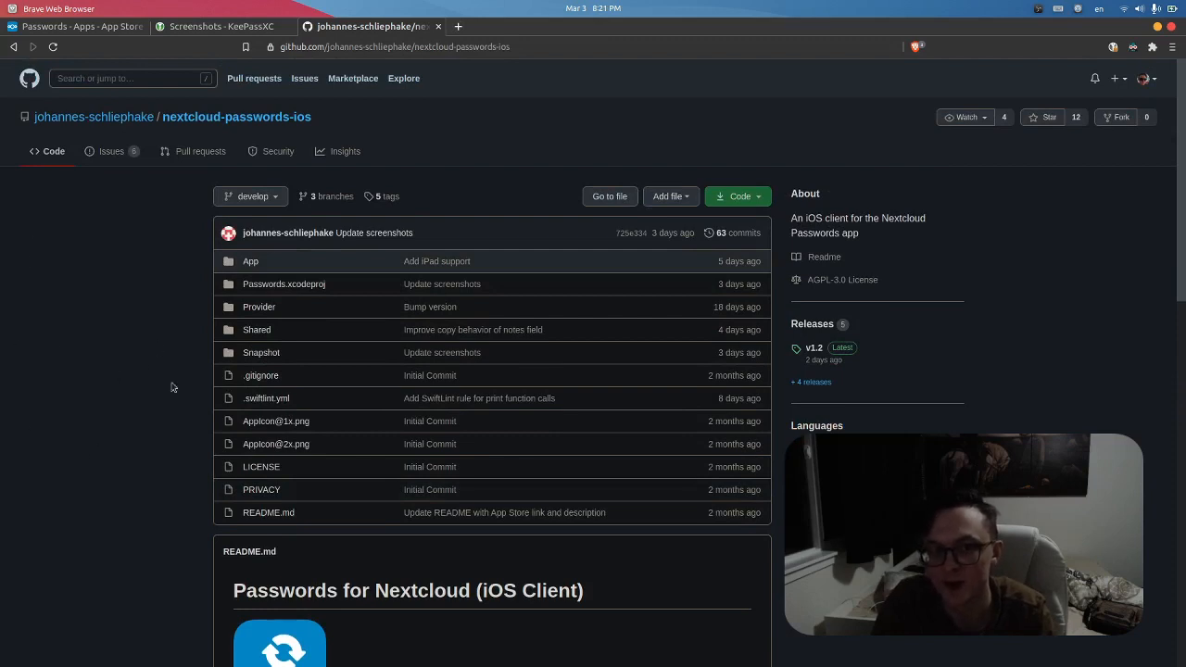
mouse_move(141, 471)
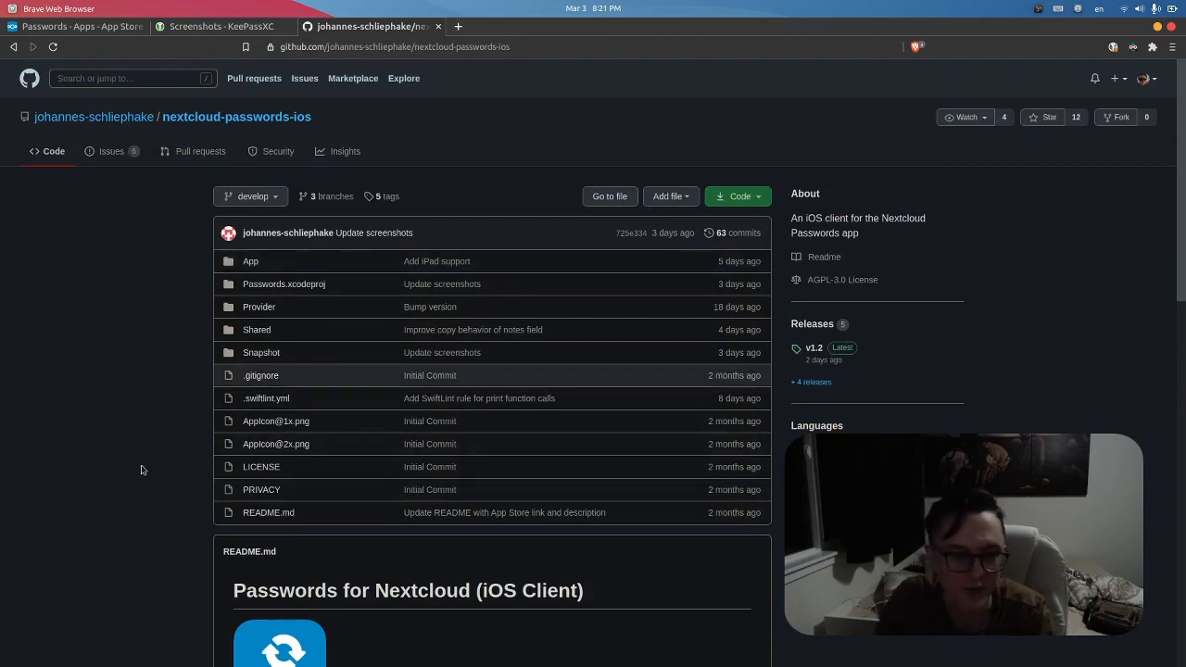
mouse_move(48, 489)
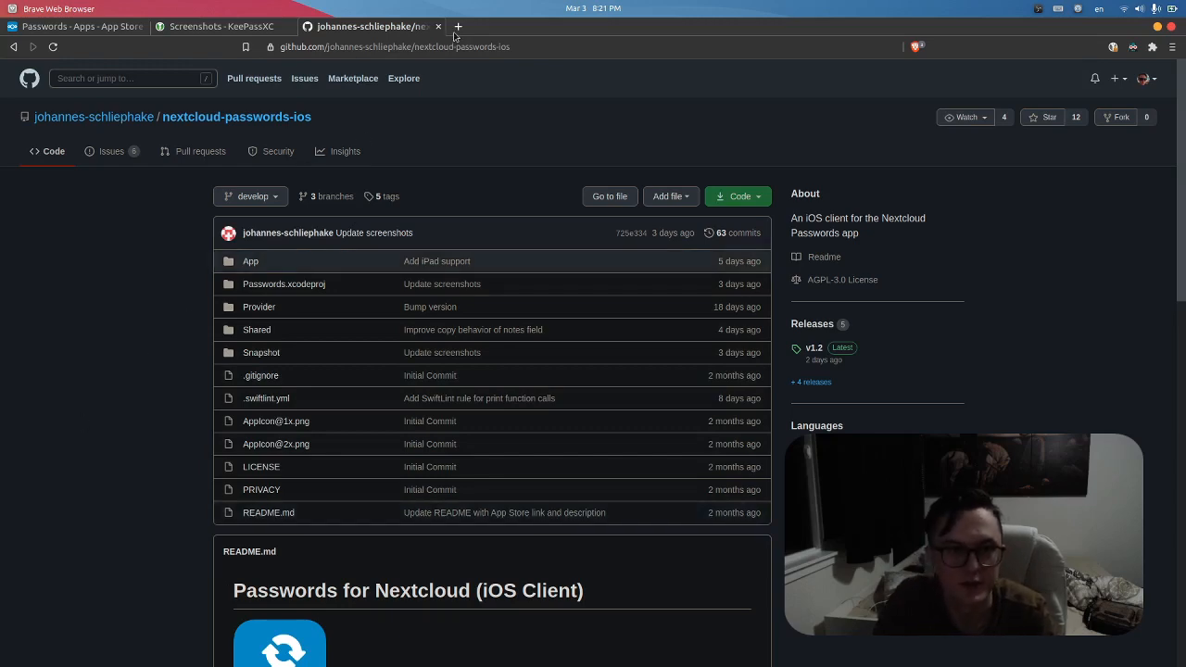
Step: Search DuckDuckGo for keepassium in a new tab and open the KeePassium homepage
left_click(456, 26)
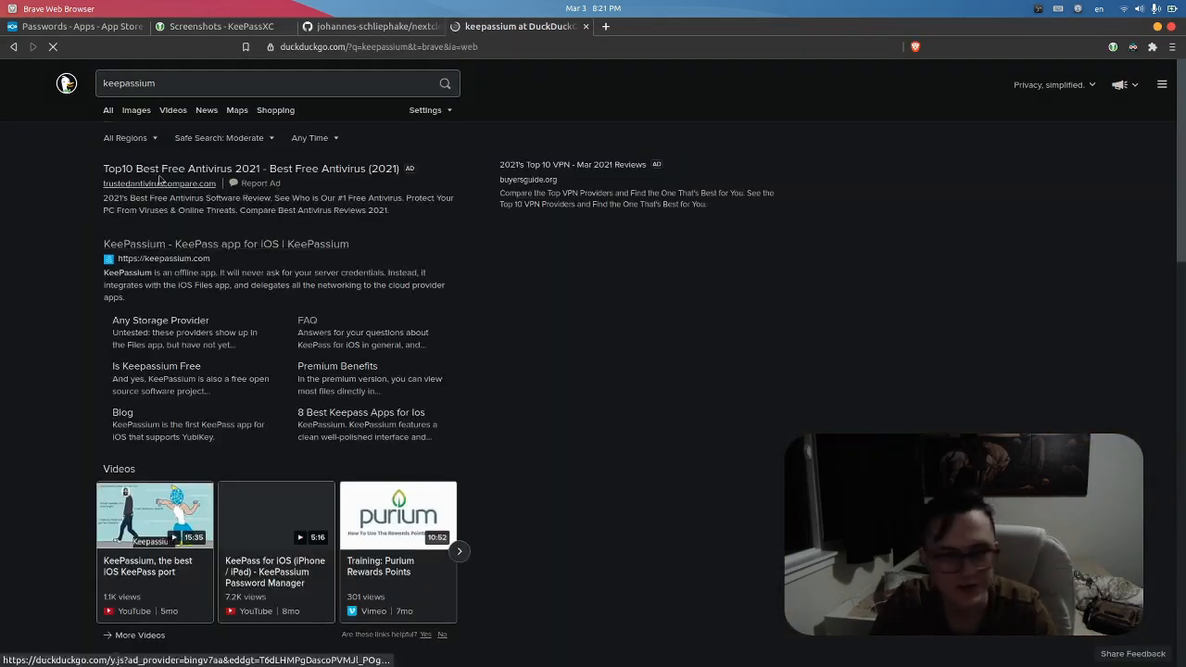
left_click(226, 244)
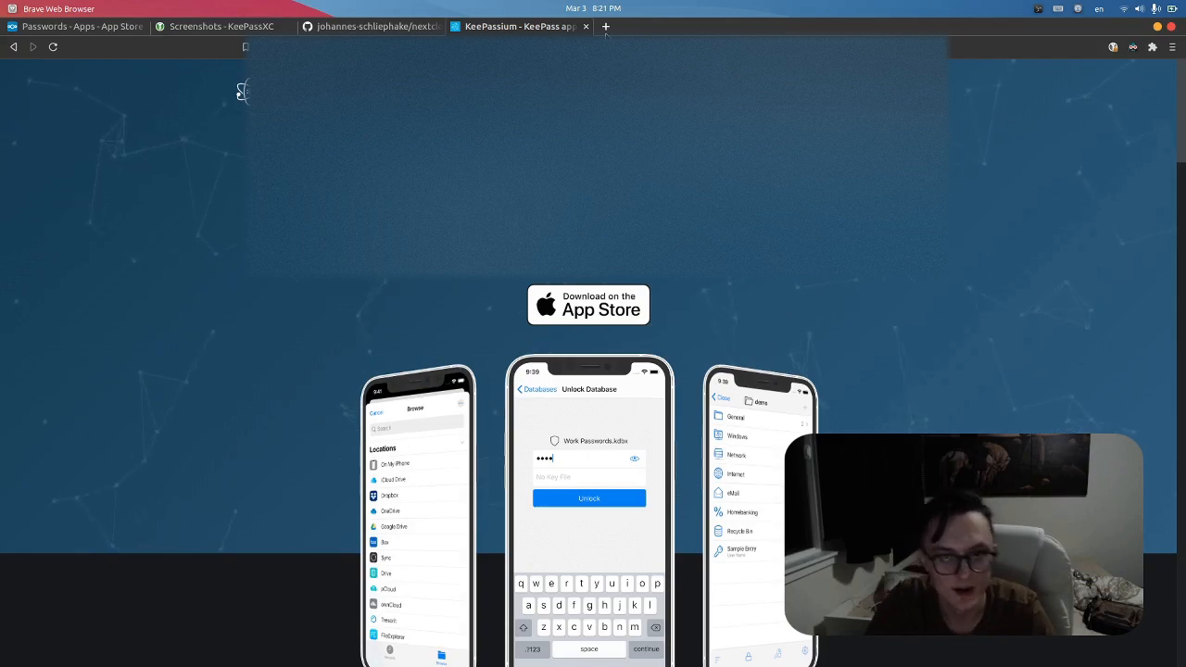
Step: Open the "How to sync KeePassium via WebDAV" article with its Boxcryptor setup steps
left_click(604, 26)
type("keepassium.com/articles/sync-ios-keepass-with-webdav/")
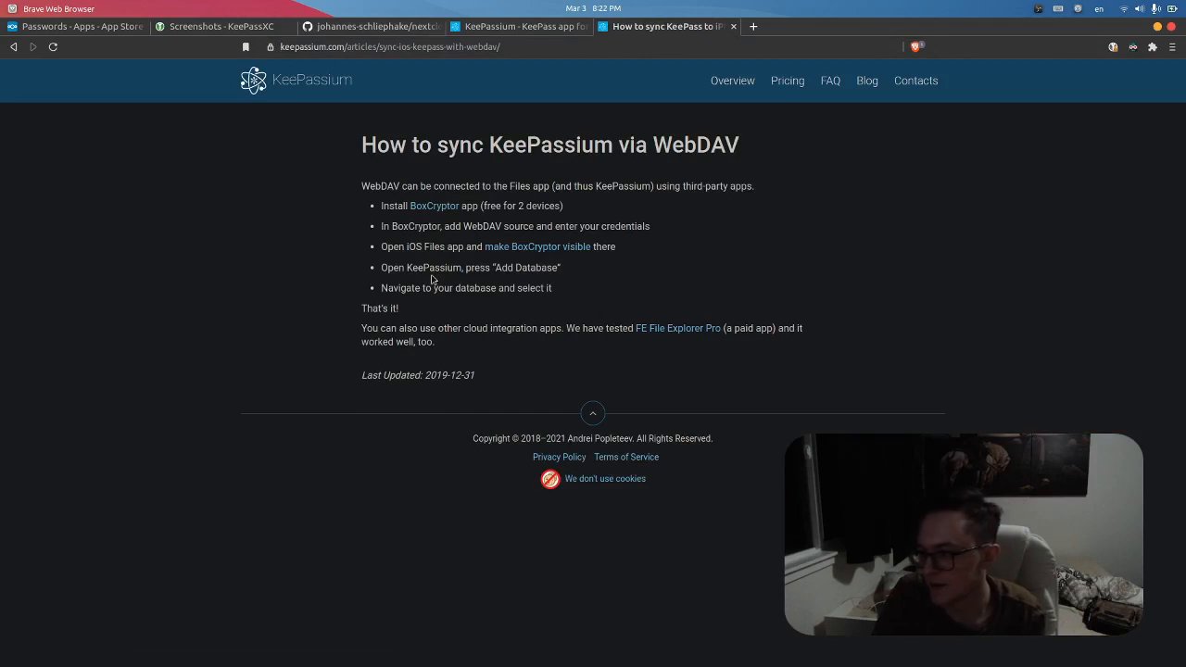
mouse_move(1153, 322)
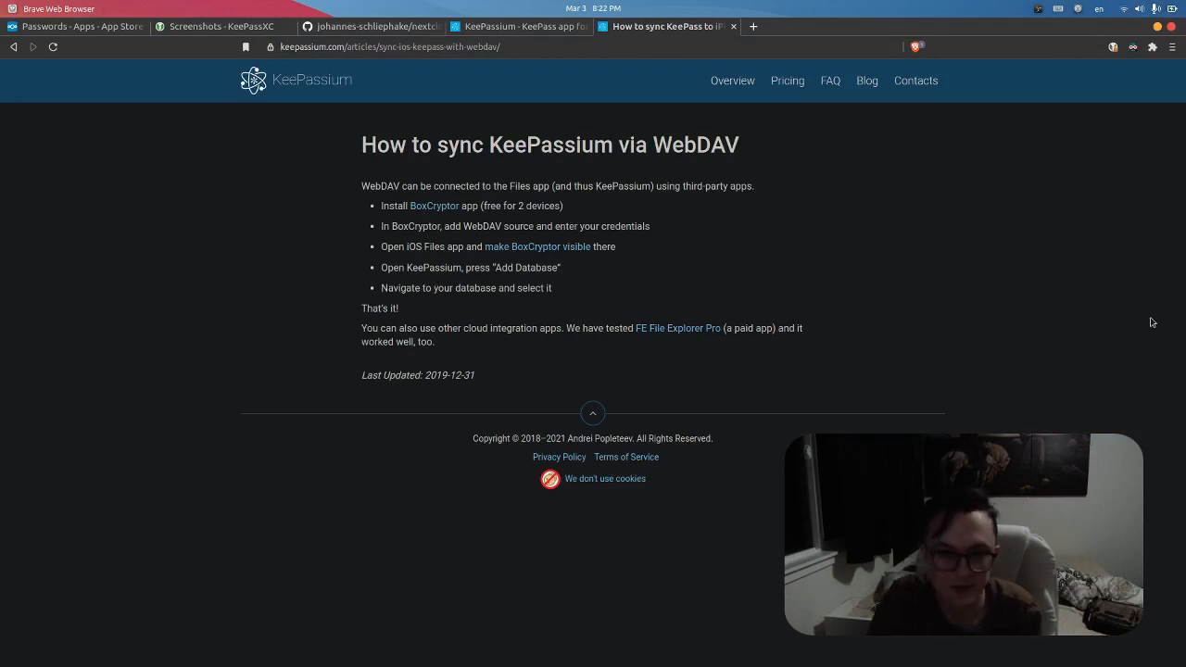
mouse_move(385, 324)
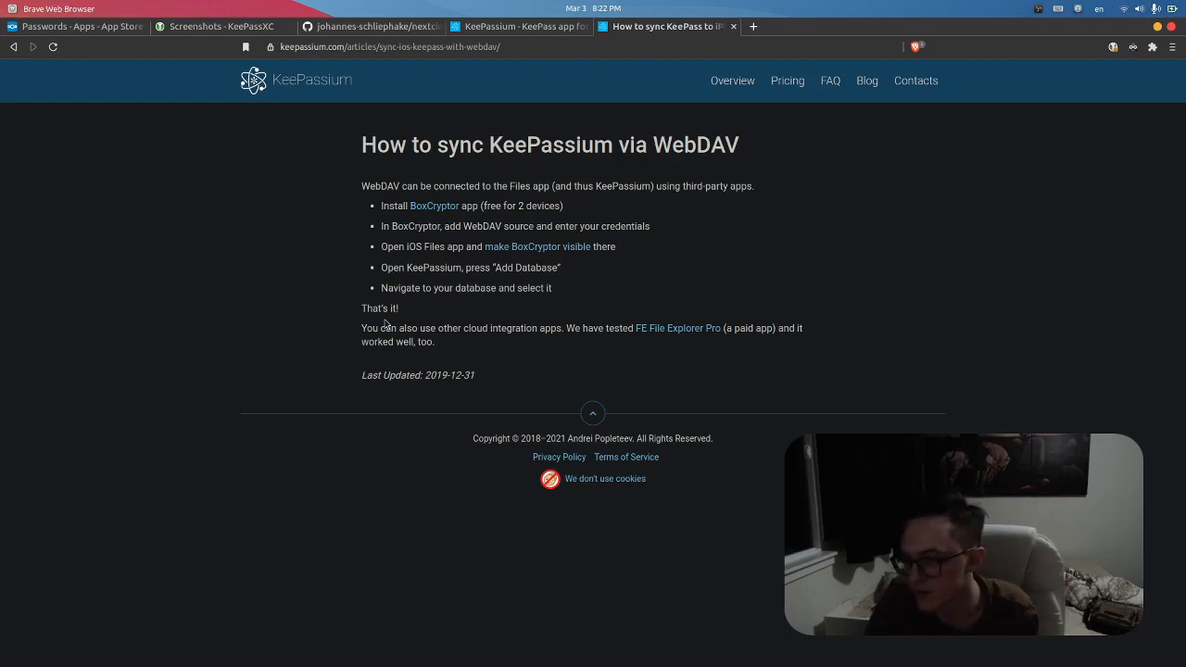
mouse_move(296, 282)
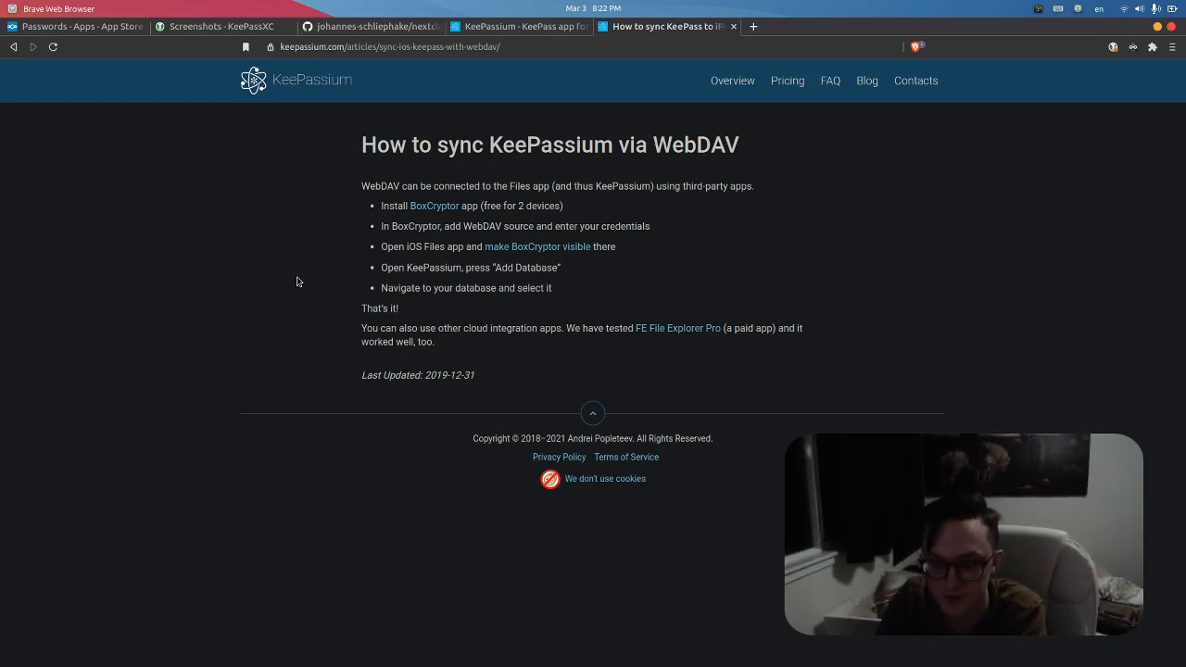
mouse_move(333, 202)
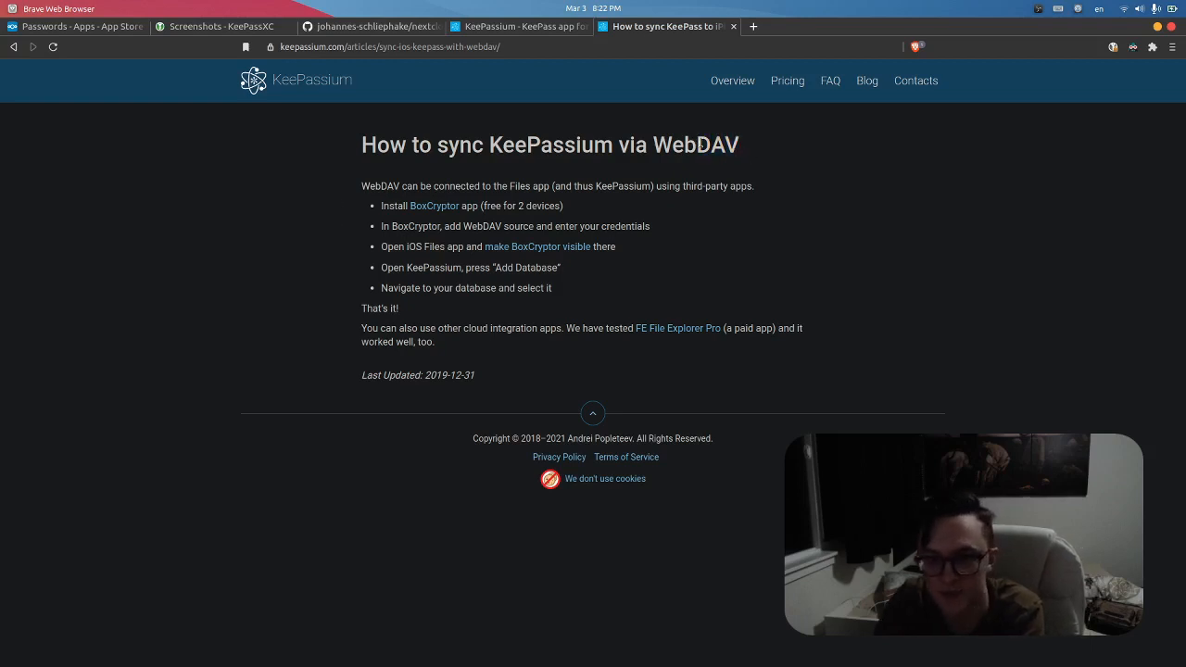
double_click(719, 144)
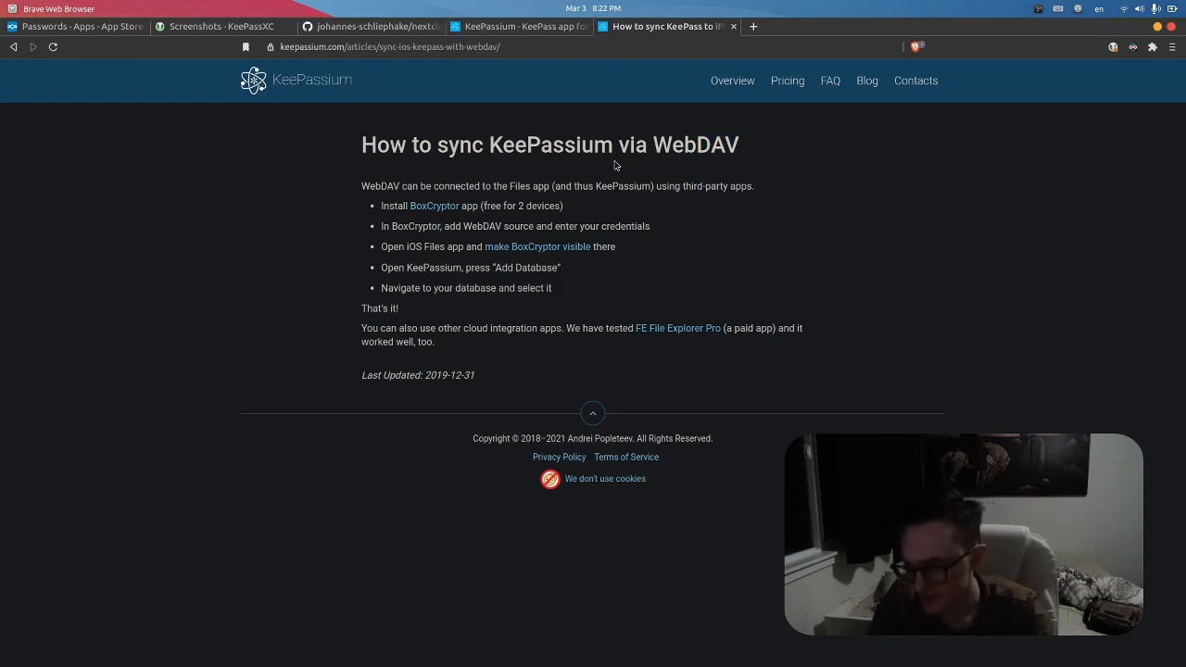
mouse_move(419, 256)
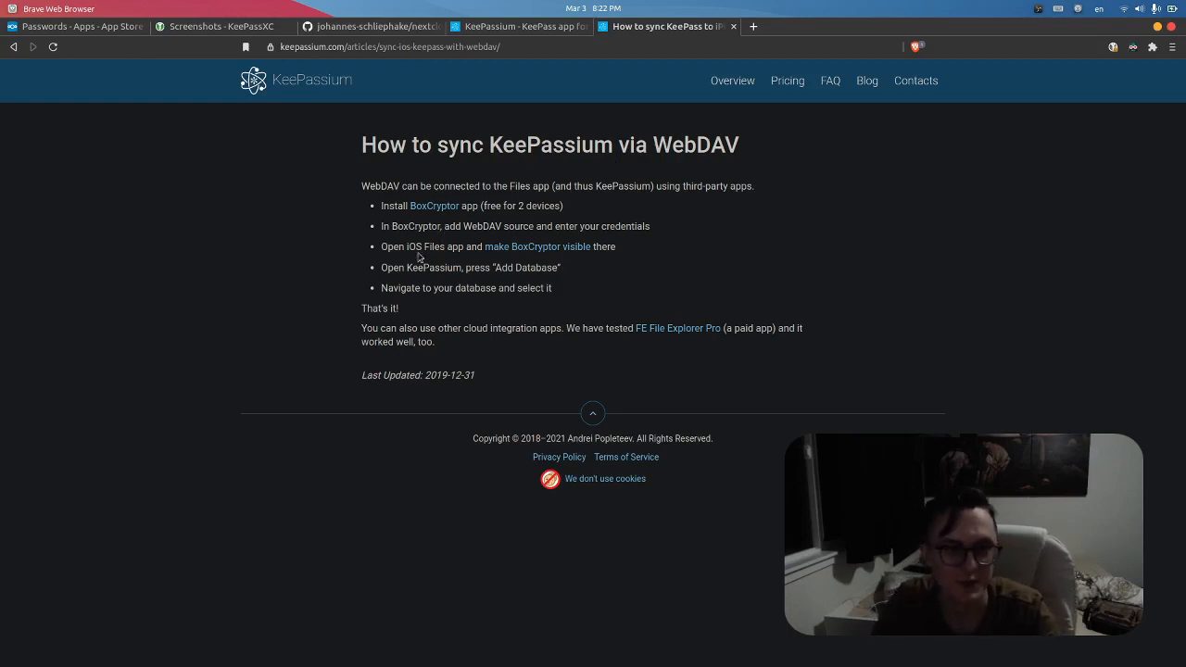
mouse_move(671, 152)
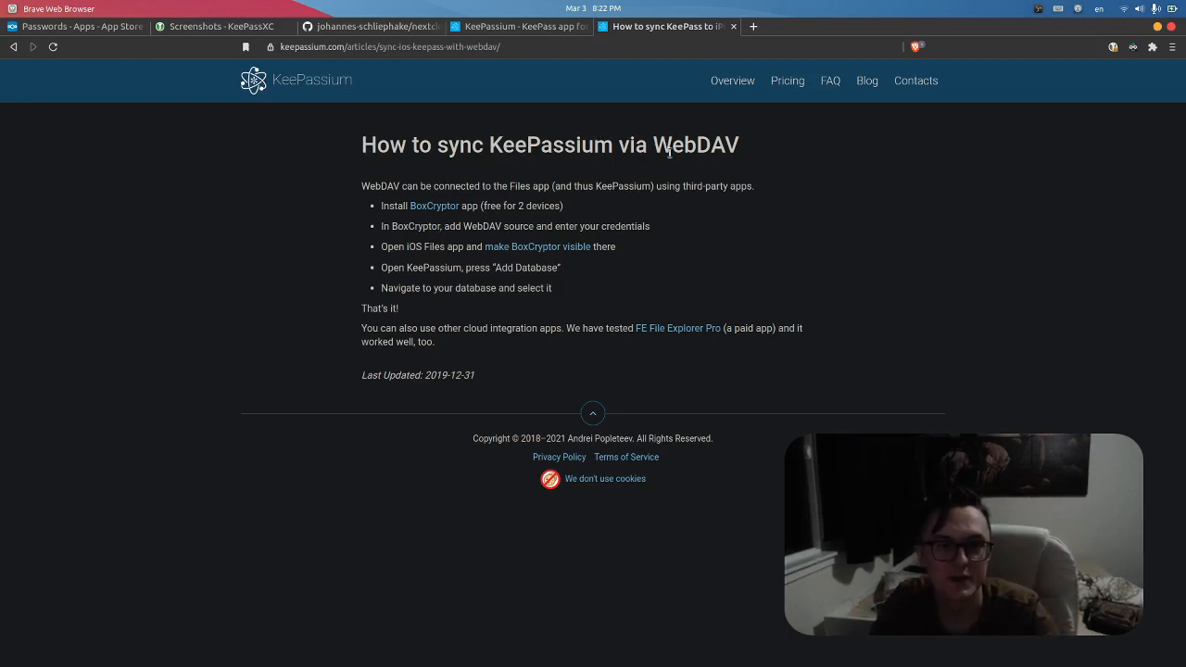
mouse_move(388, 202)
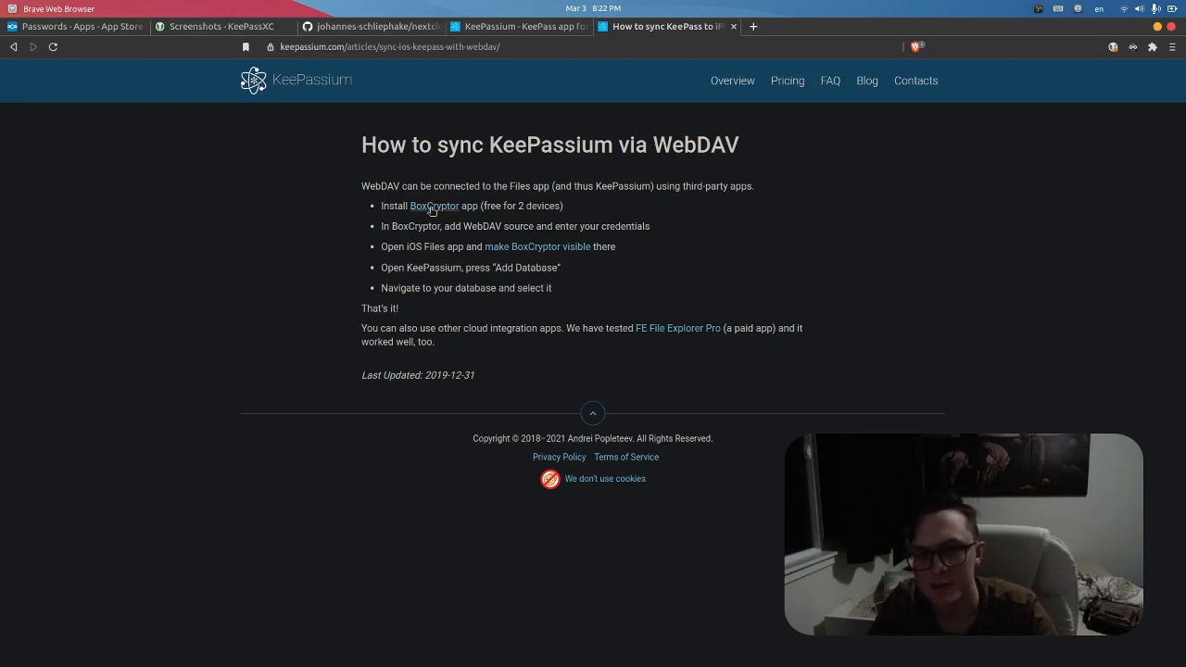
Step: Open Boxcryptor's App Store preview, view its screenshots, then continue to Boxcryptor's website
left_click(438, 206)
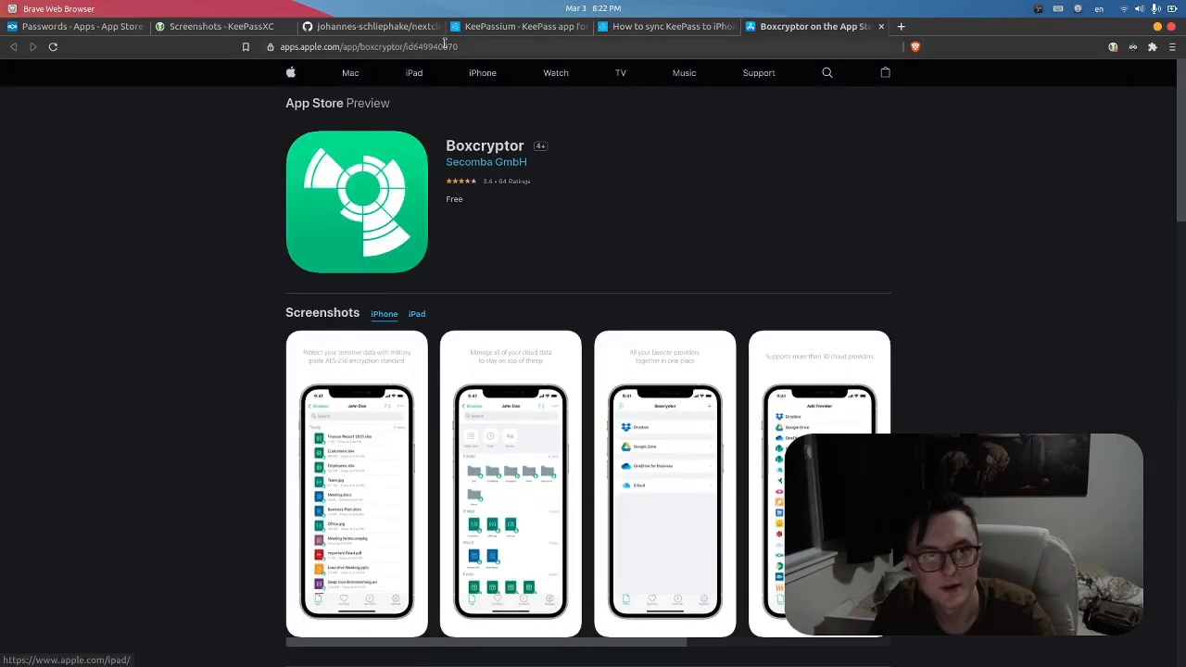
scroll("down", 3)
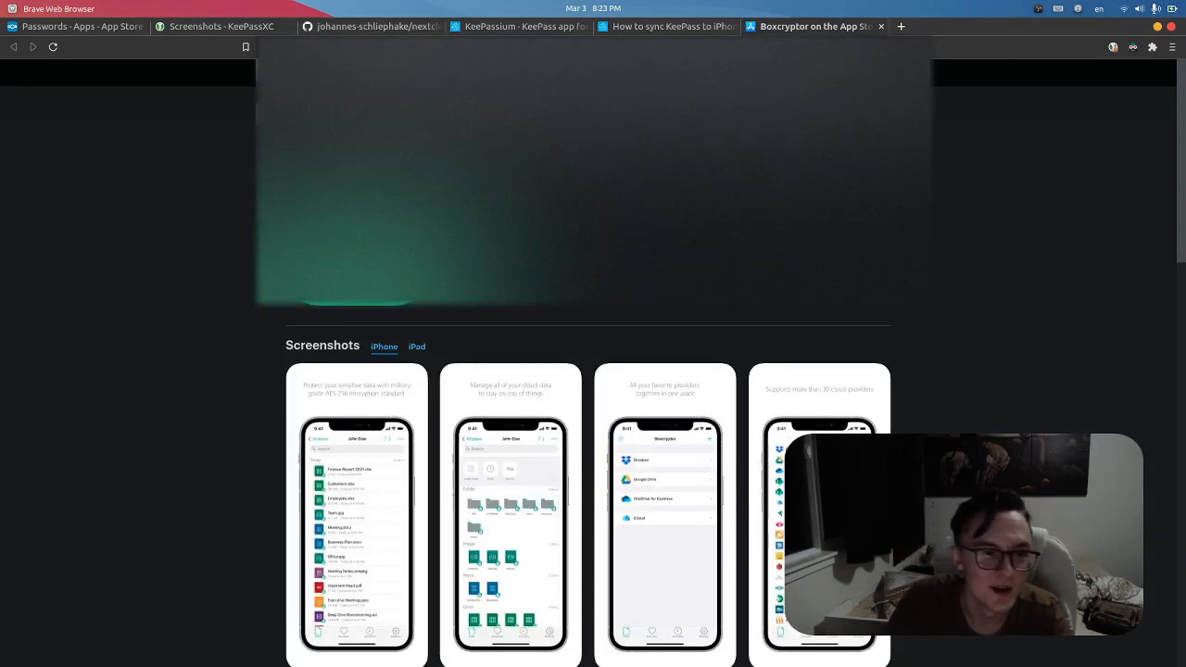
left_click(52, 48)
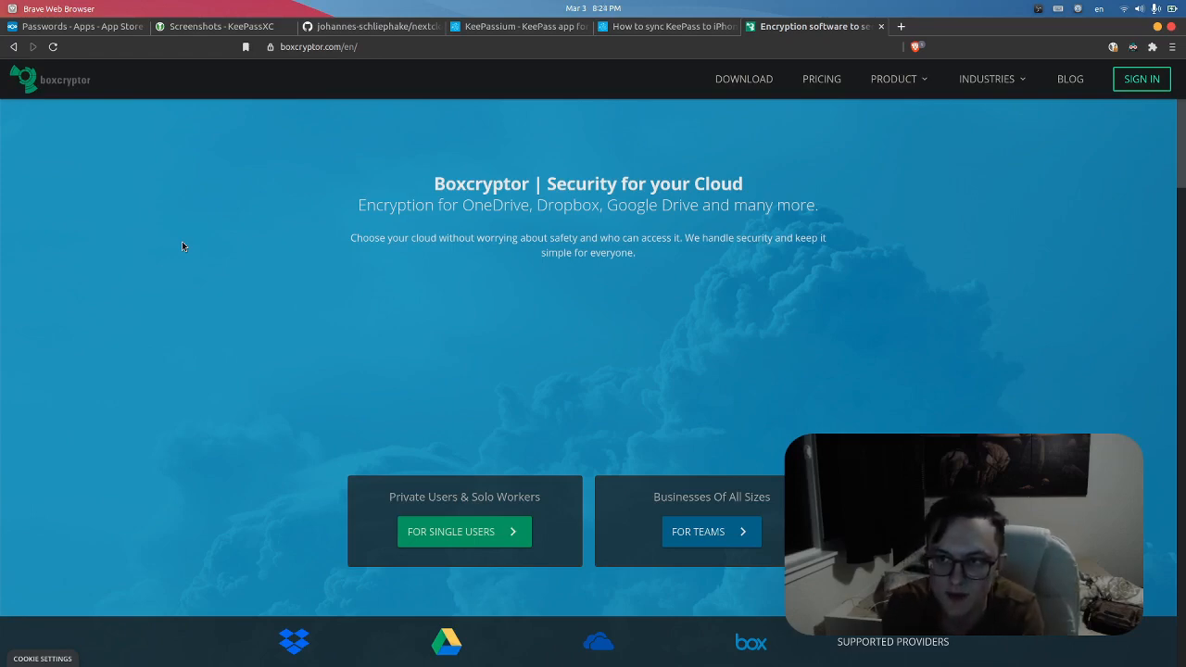
mouse_move(230, 245)
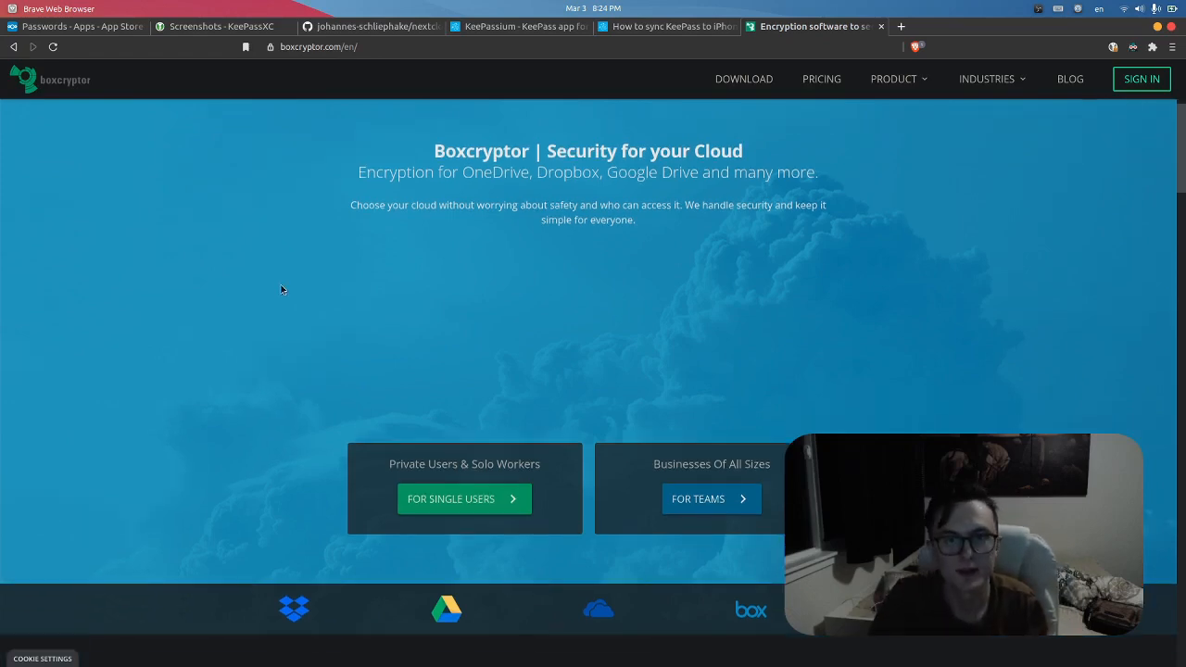
Step: Scroll down the Boxcryptor homepage's cloud encryption offering
scroll("down", 3)
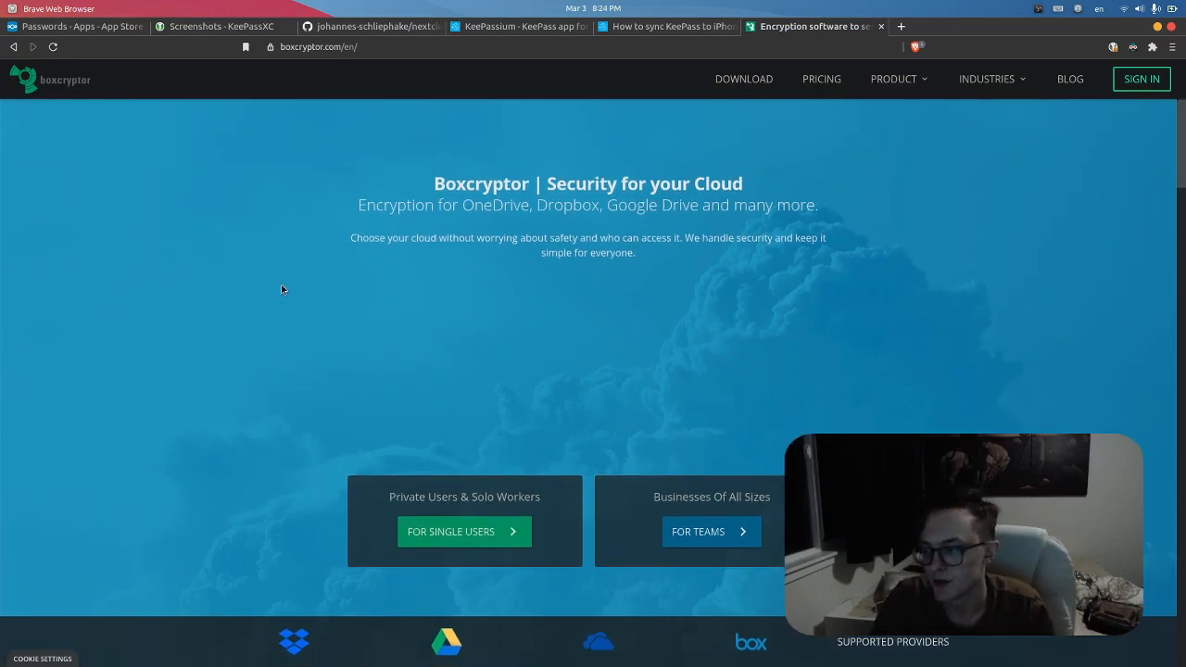
mouse_move(415, 393)
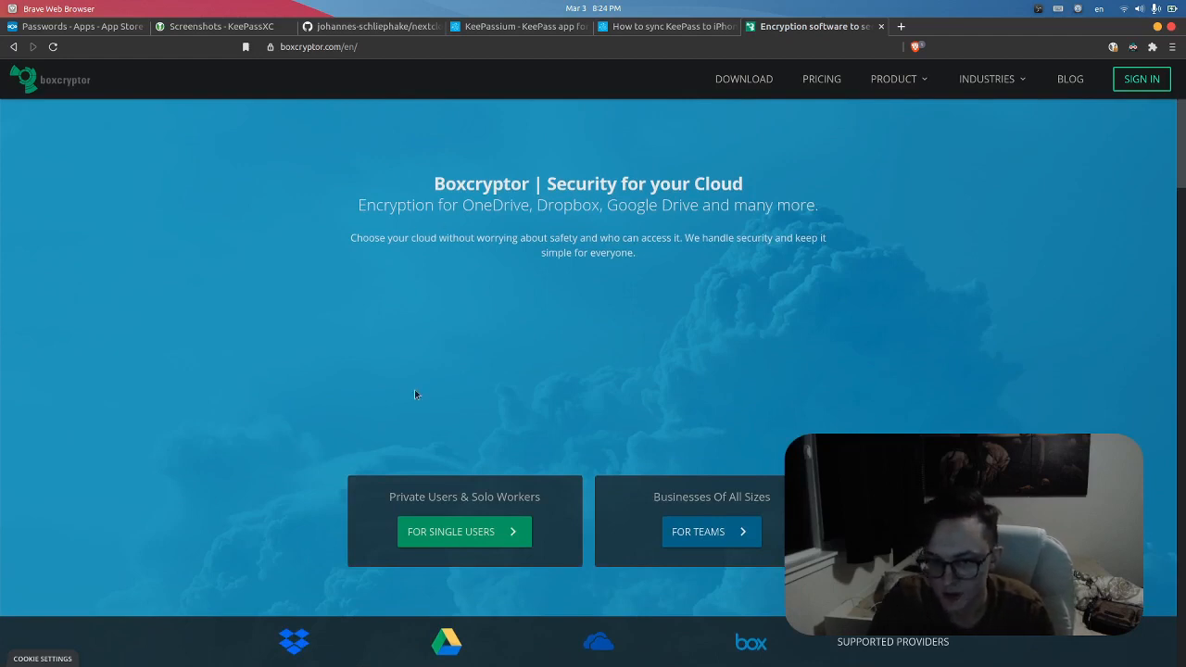
mouse_move(454, 467)
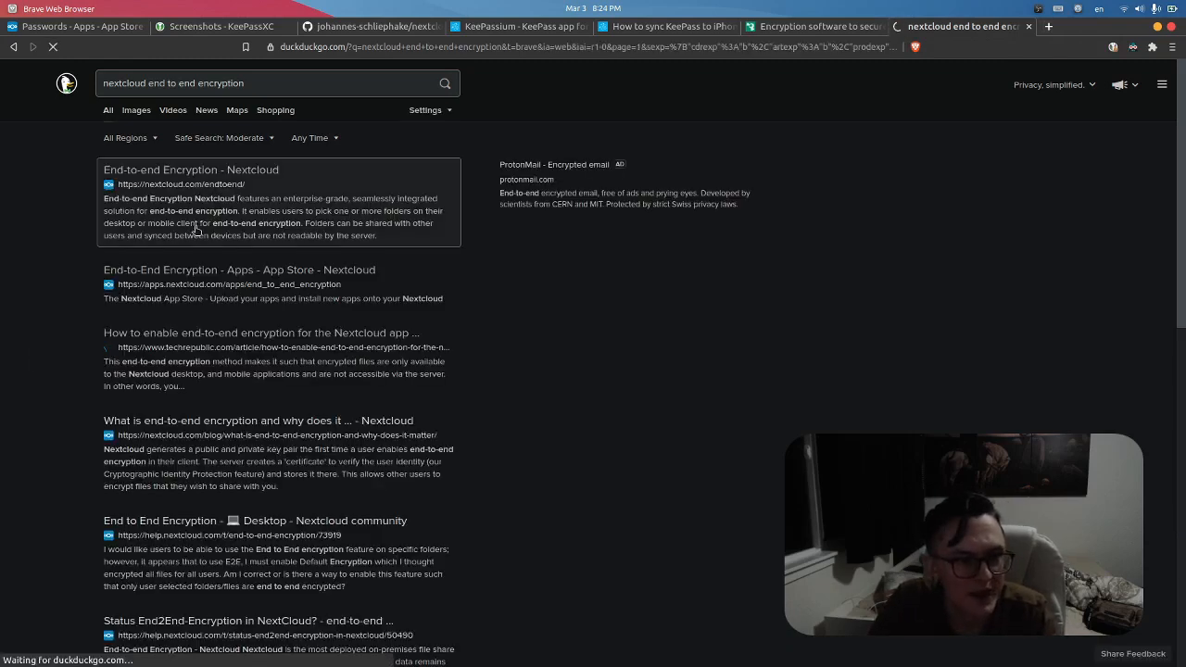
Step: Read the Nextcloud End-to-end Encryption page down through its use cases
left_click(191, 171)
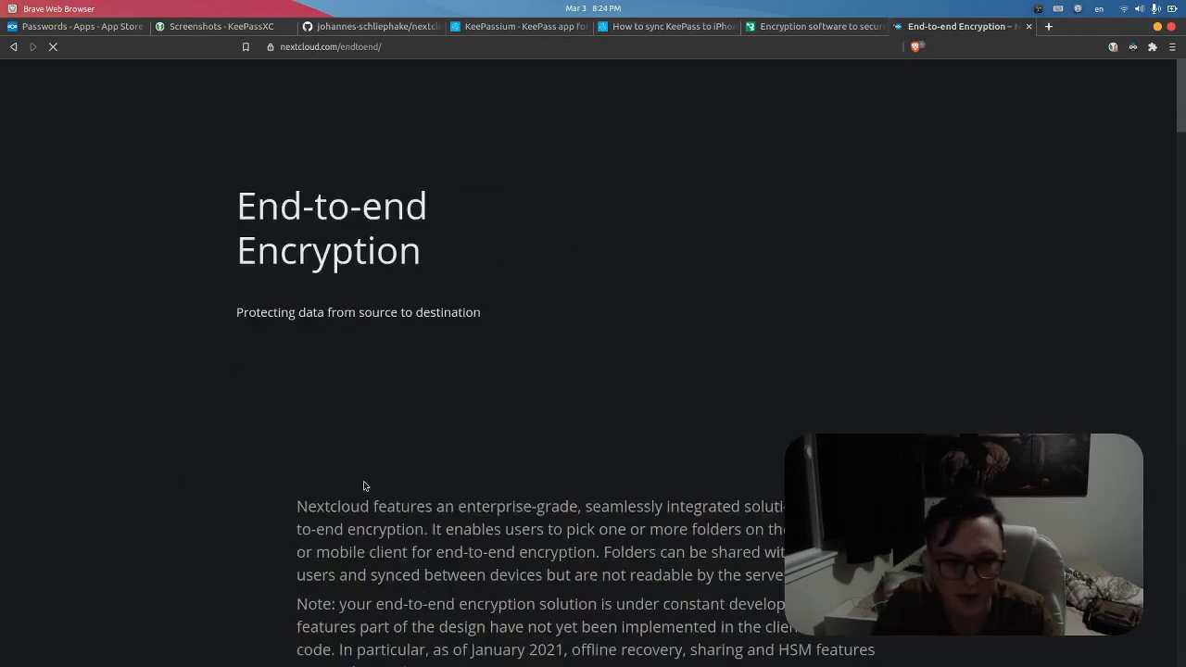
mouse_move(446, 368)
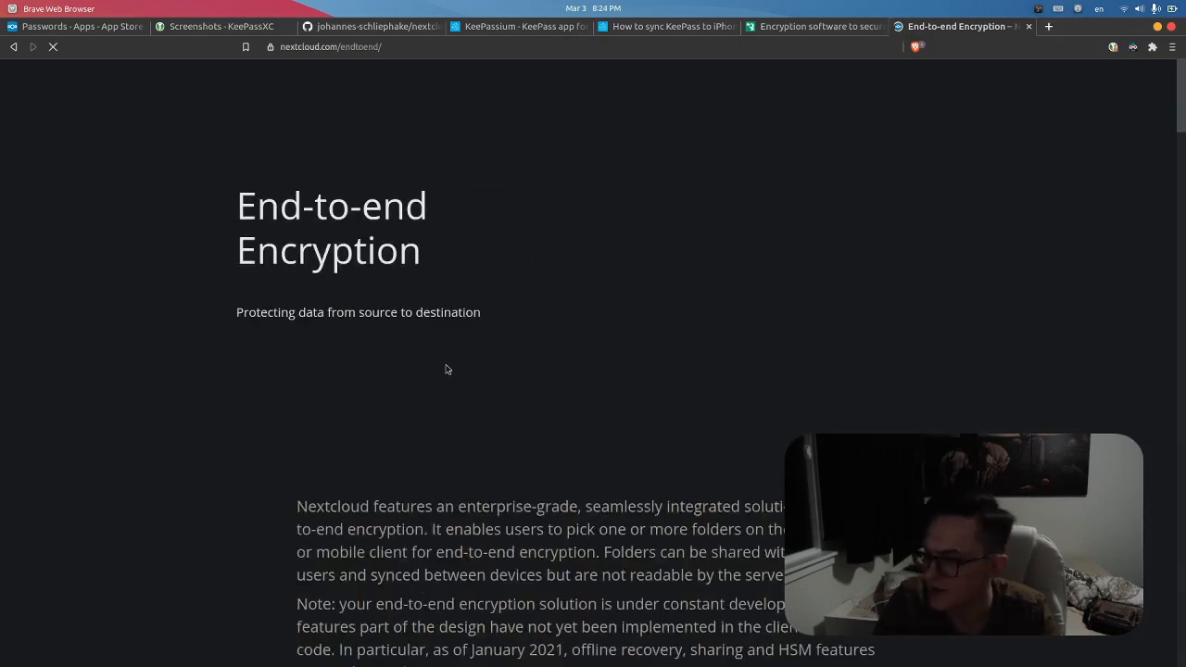
scroll("down", 3)
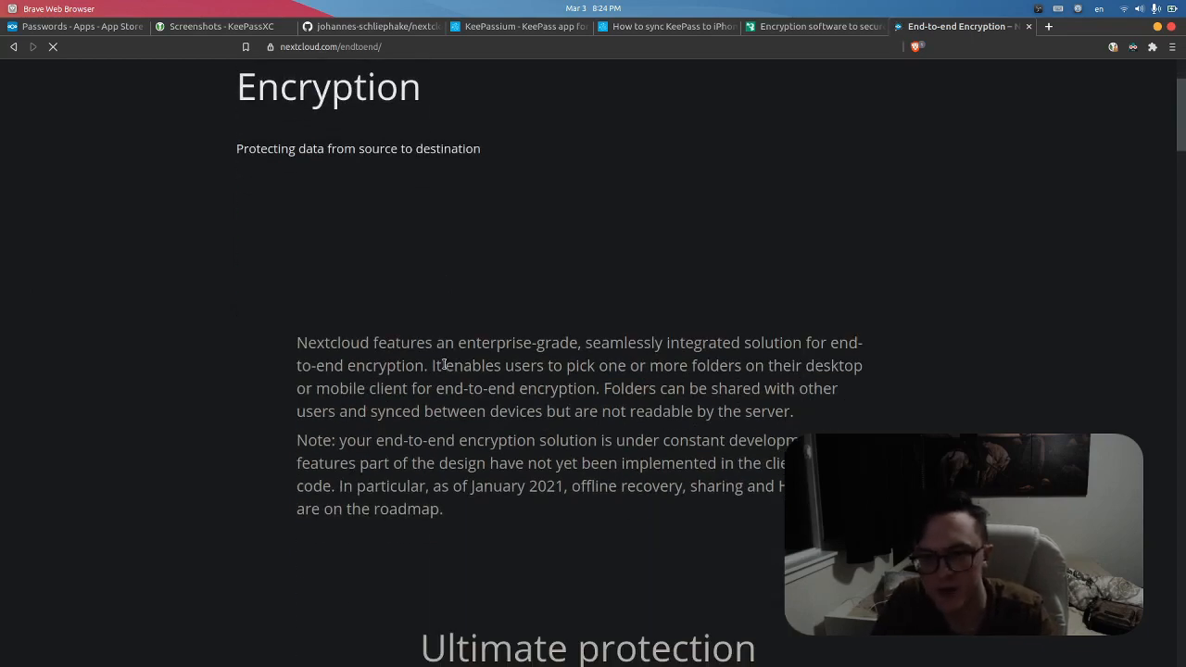
scroll("down", 3)
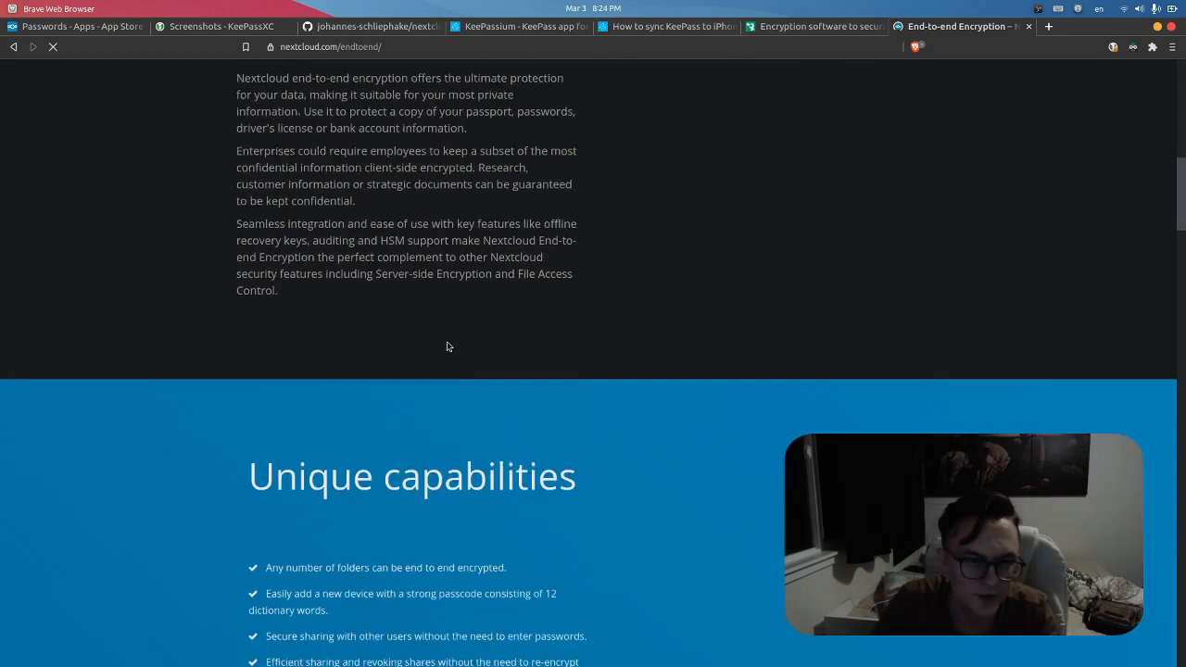
scroll("down", 3)
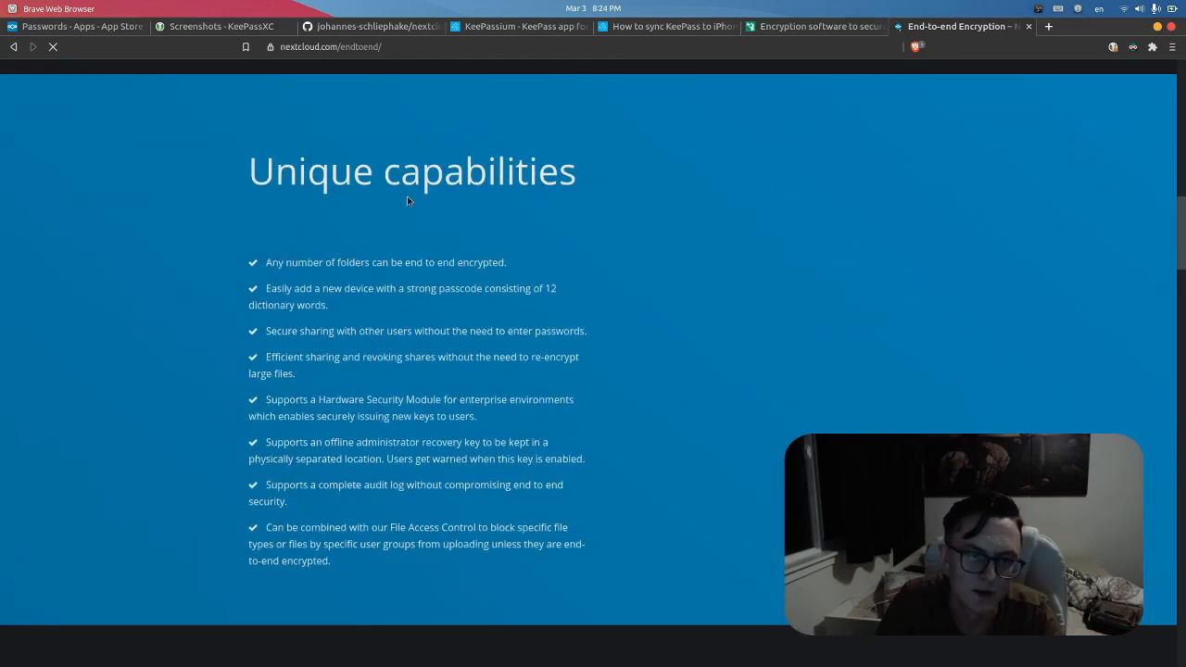
scroll("down", 3)
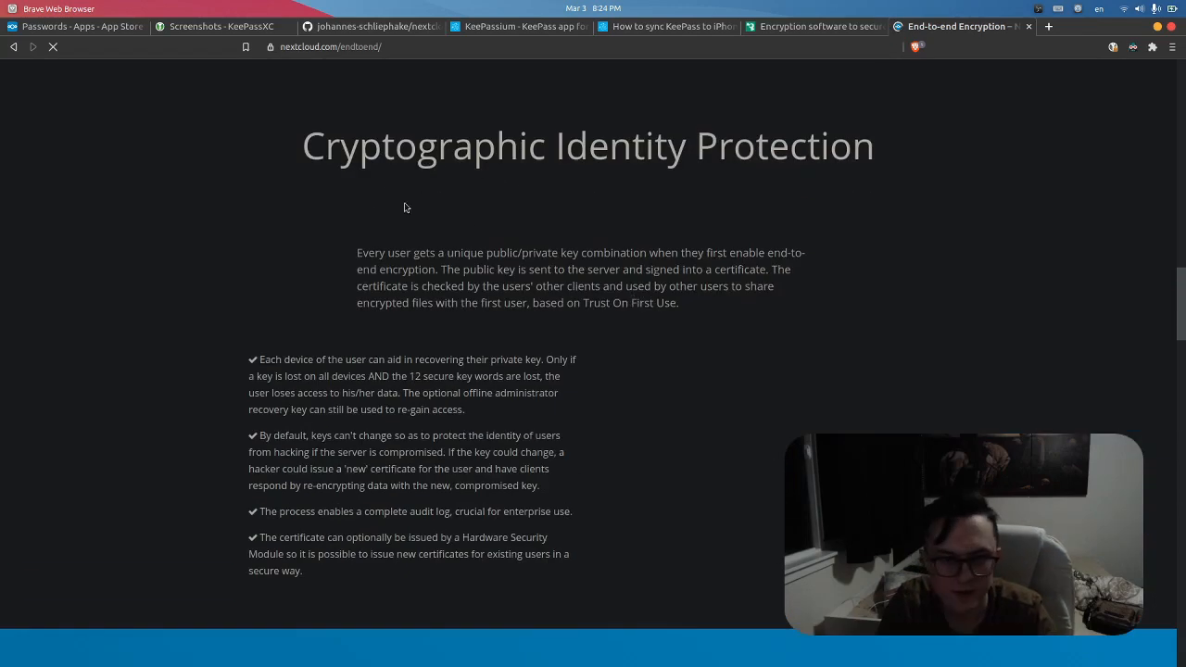
scroll("down", 3)
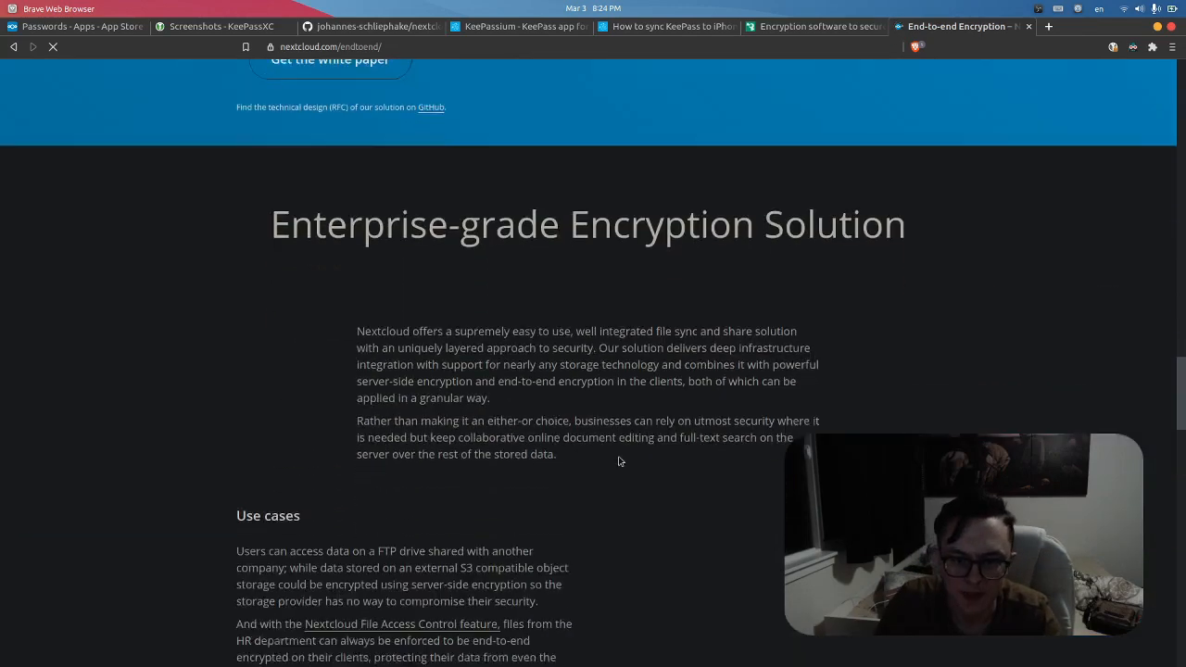
scroll("down", 3)
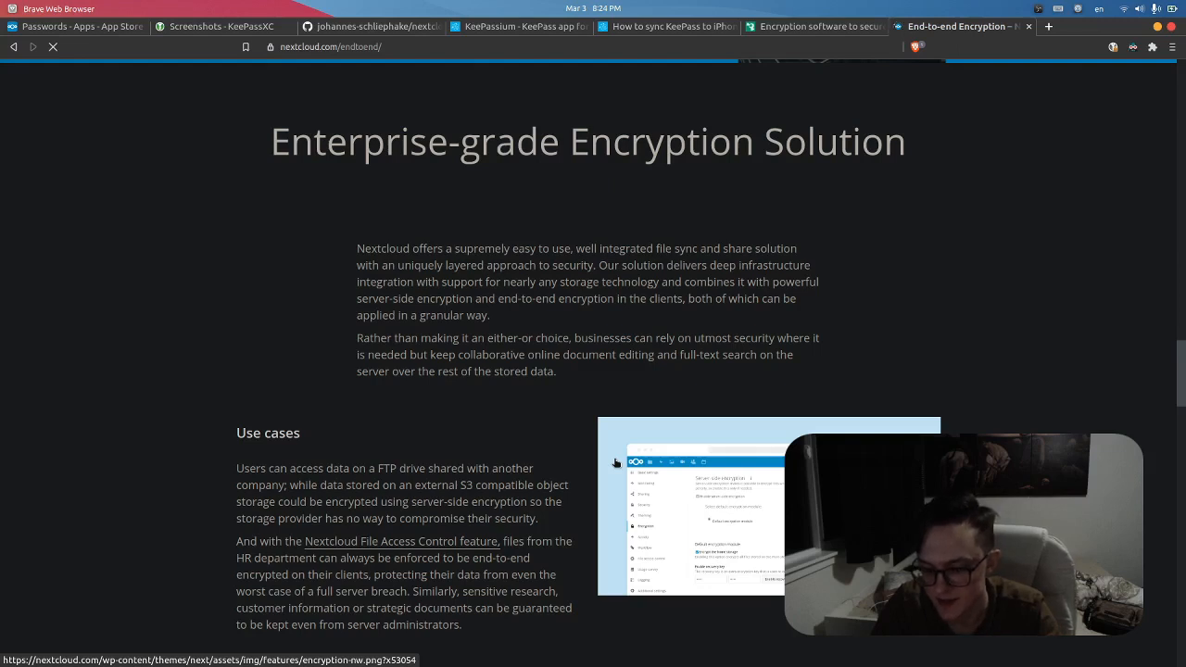
mouse_move(762, 261)
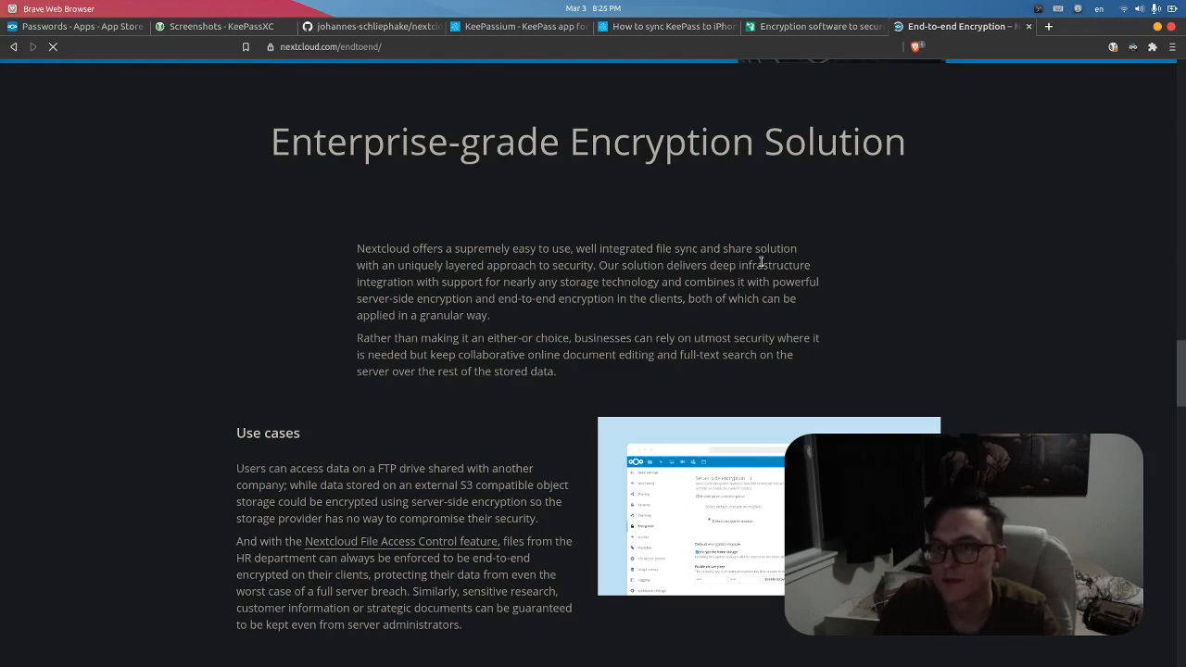
mouse_move(960, 215)
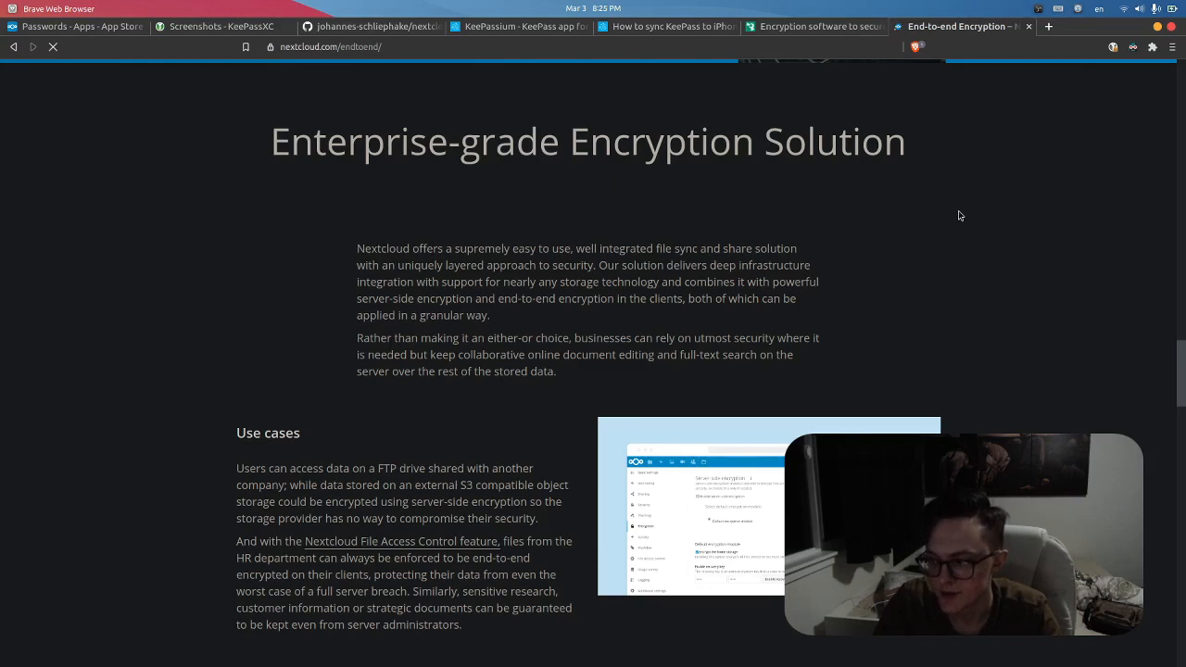
Step: Continue to the Technical background section, then return to the Boxcryptor tab
scroll("down", 3)
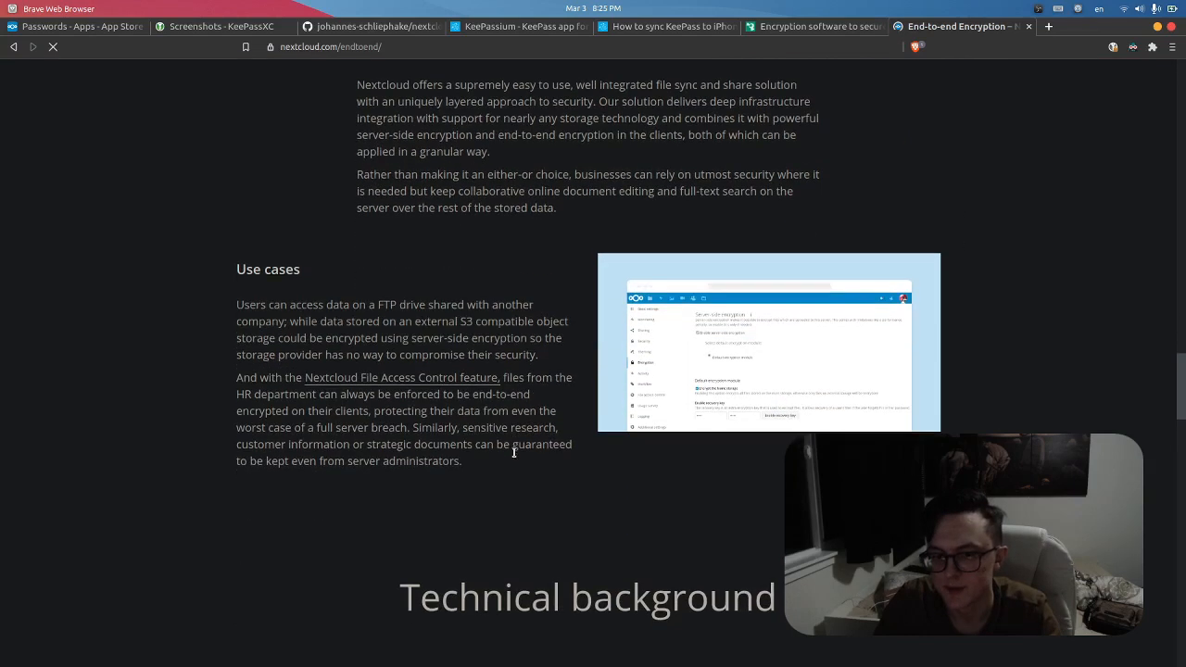
scroll("down", 3)
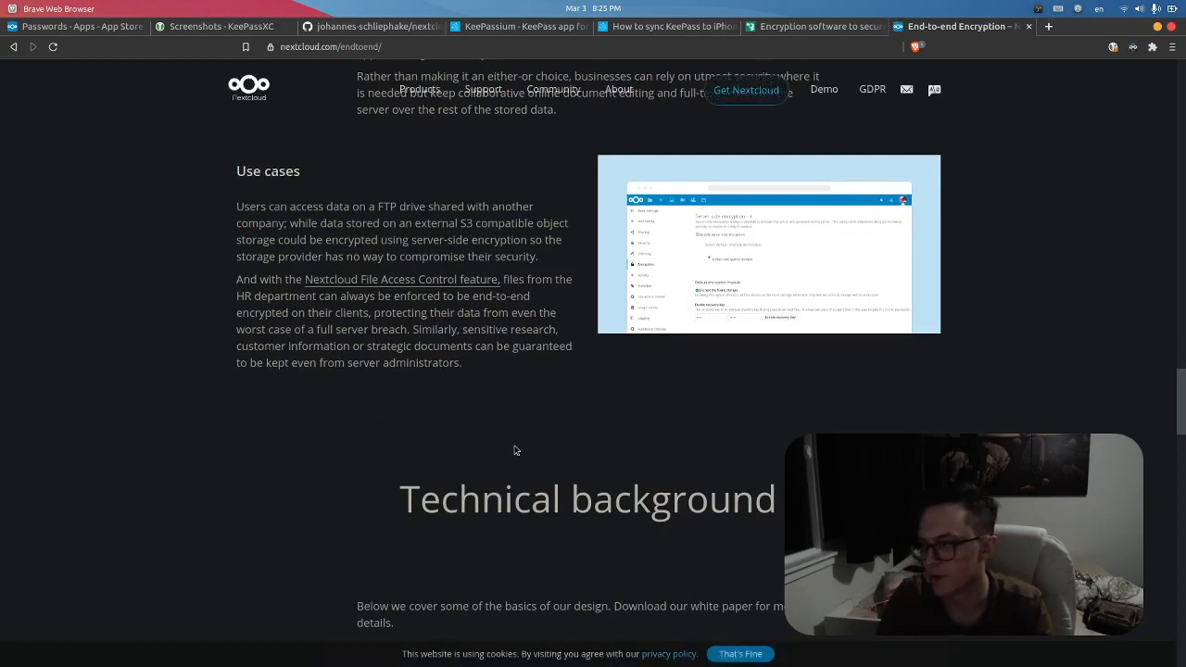
scroll("down", 3)
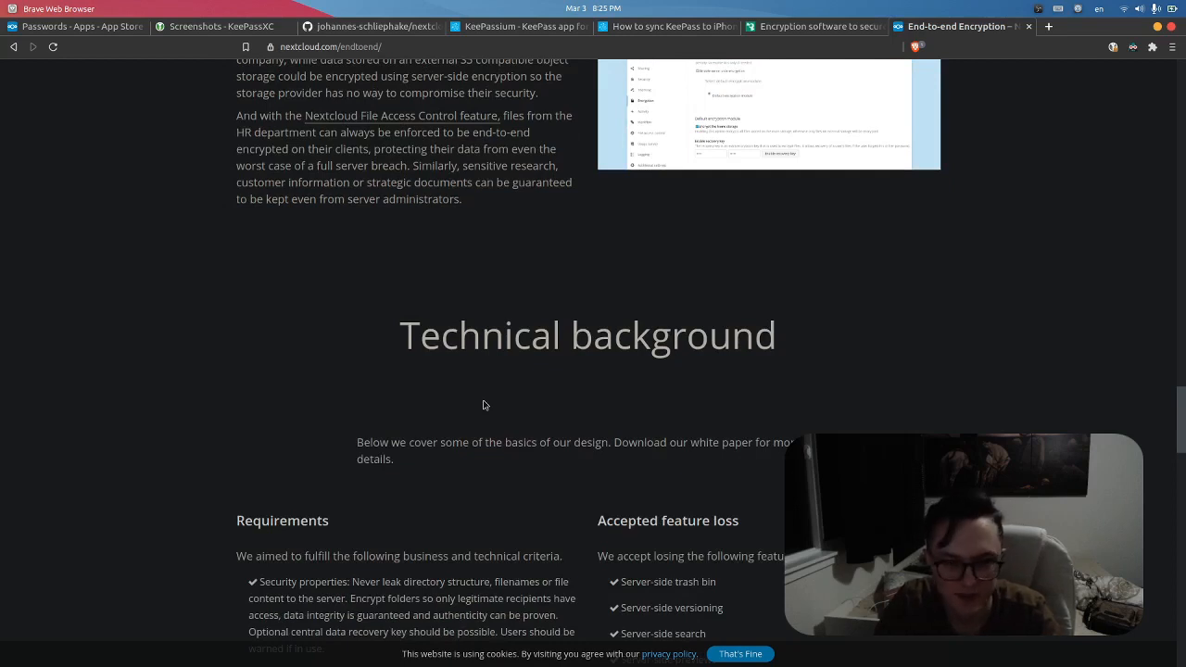
mouse_move(691, 311)
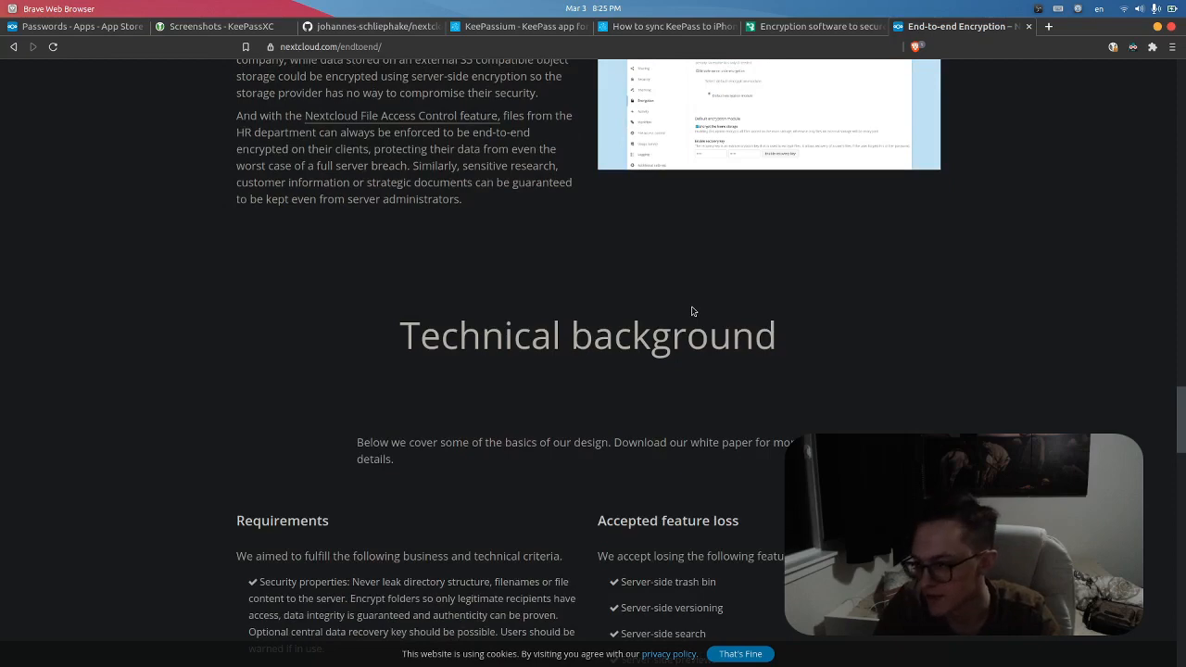
left_click(816, 26)
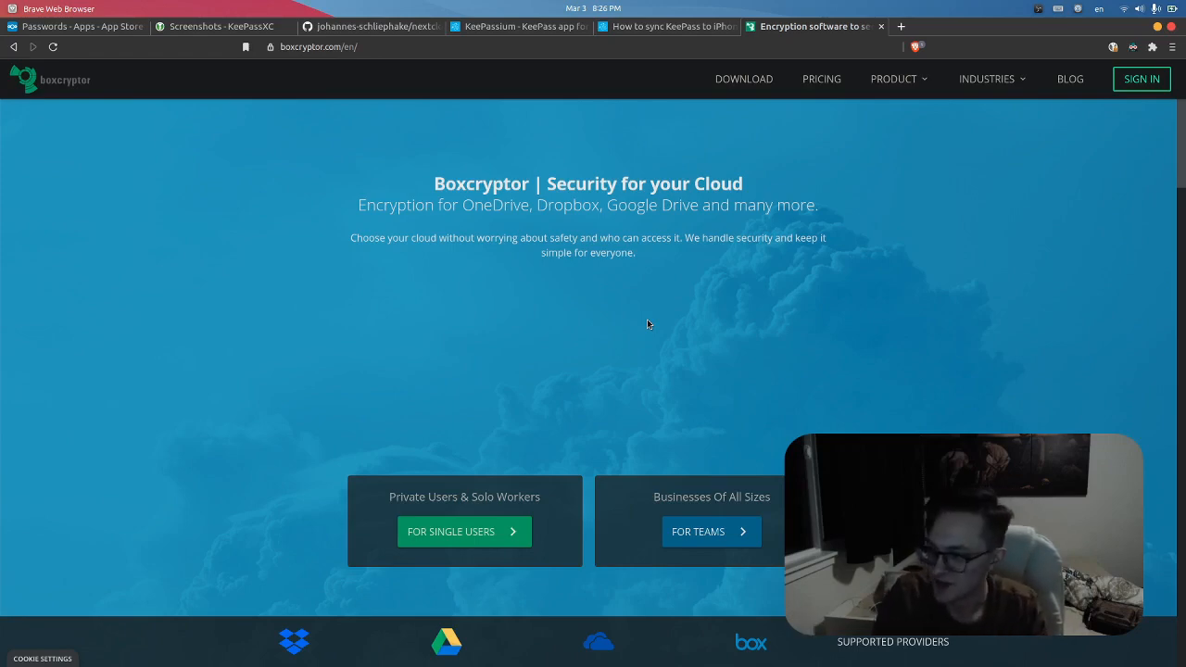
mouse_move(746, 144)
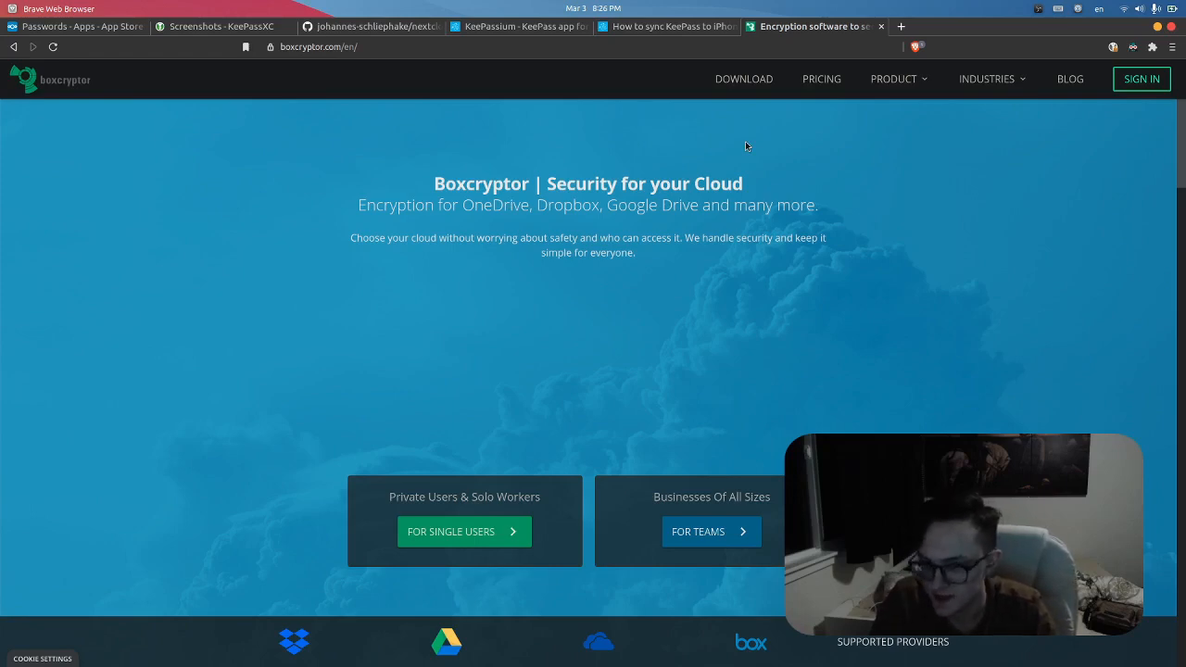
mouse_move(633, 167)
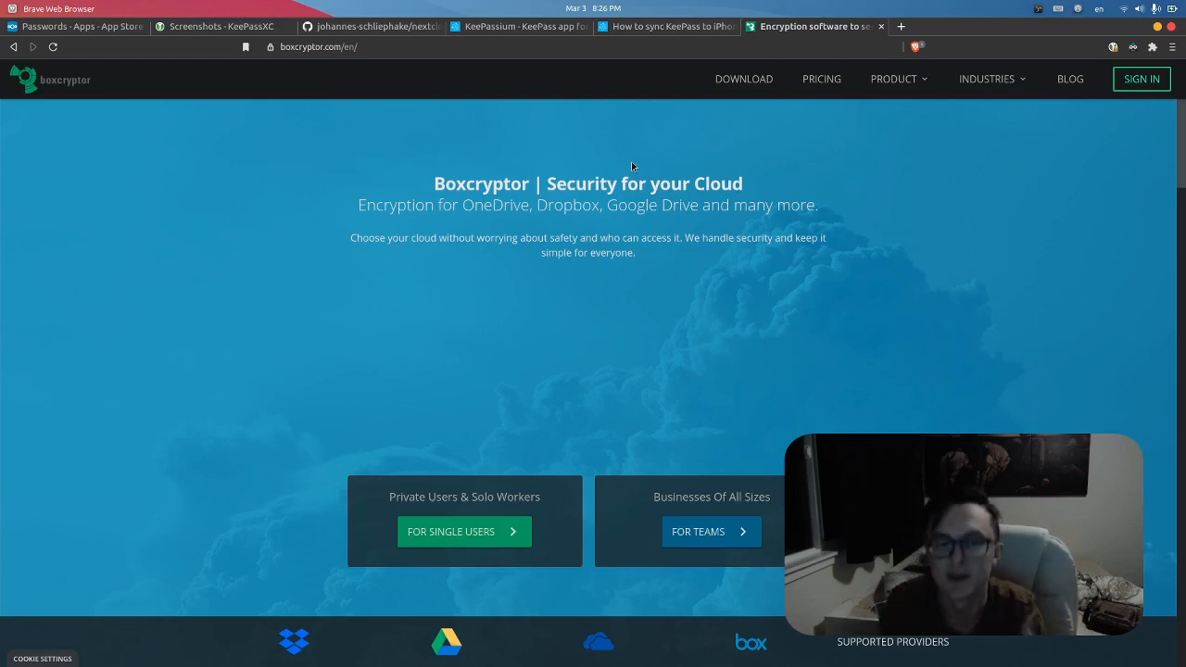
mouse_move(607, 306)
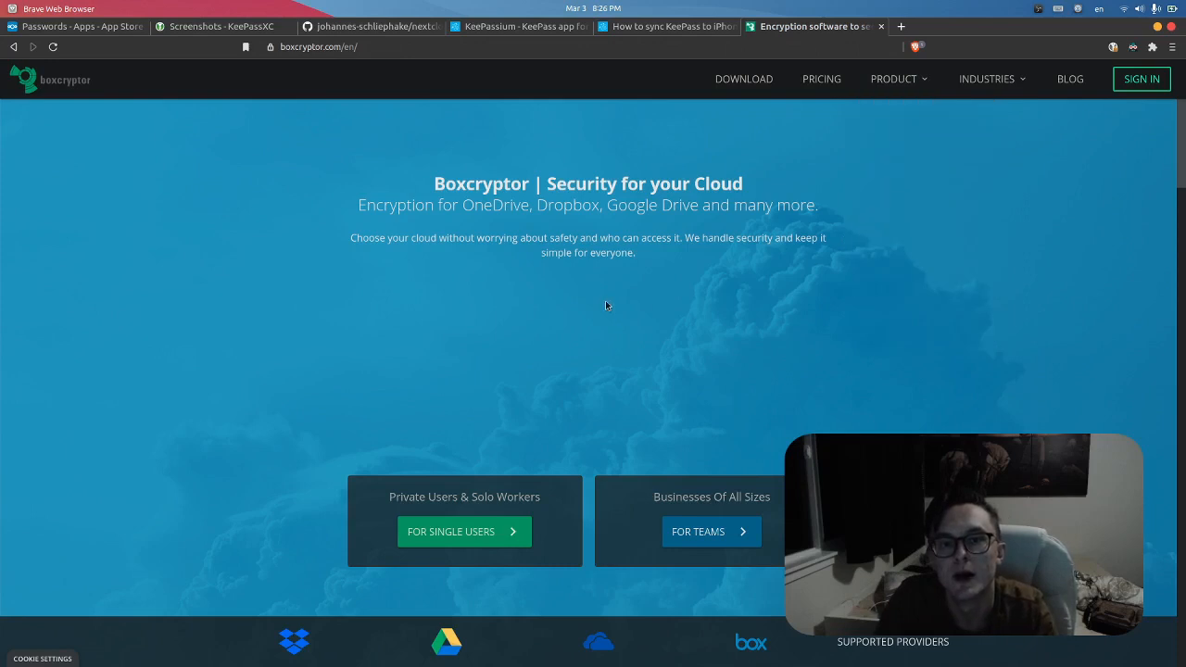
mouse_move(238, 243)
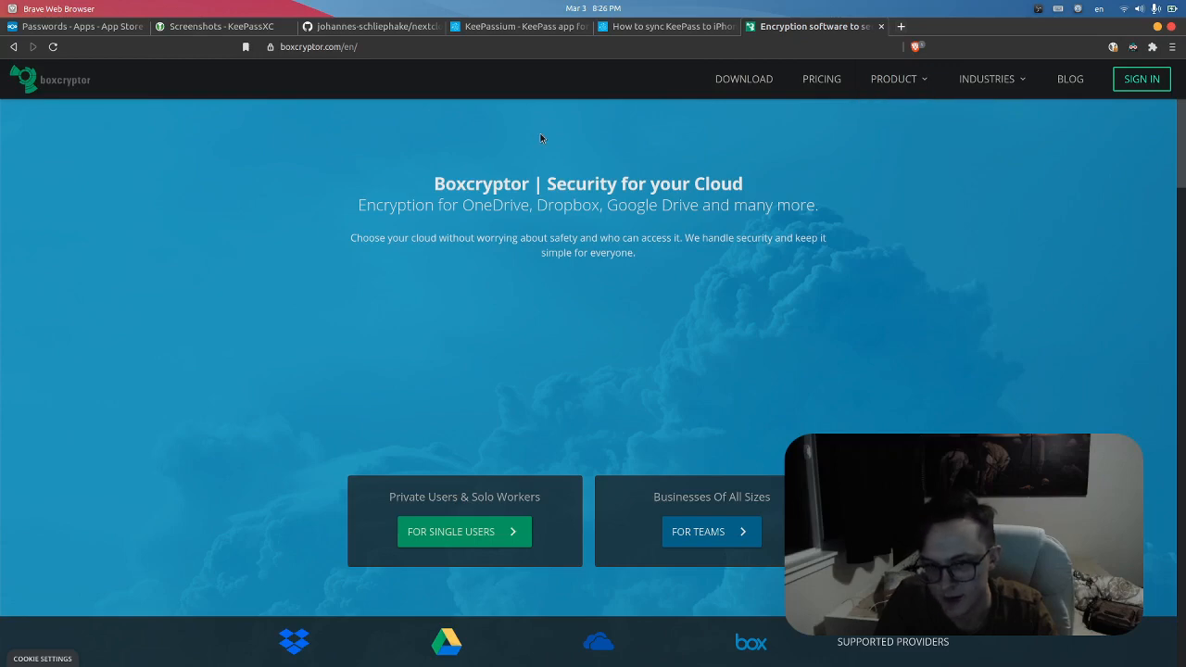
Step: Close the Boxcryptor tab, review the KeePassium WebDAV article, and start a new search for kpdx
left_click(665, 26)
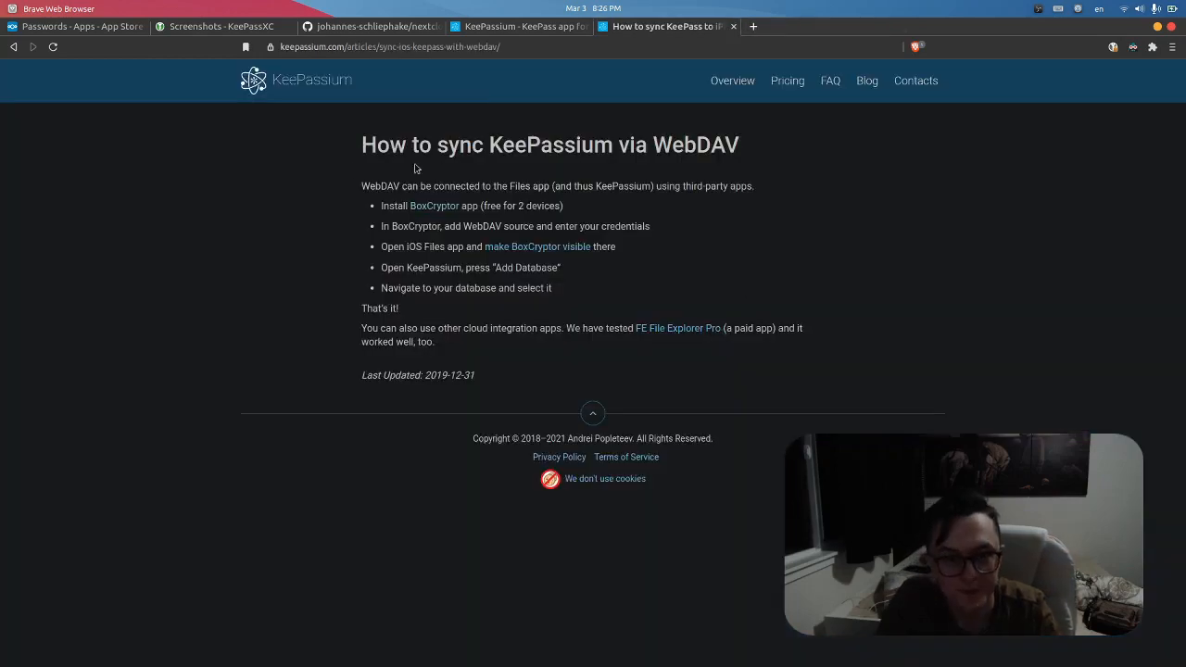
mouse_move(382, 214)
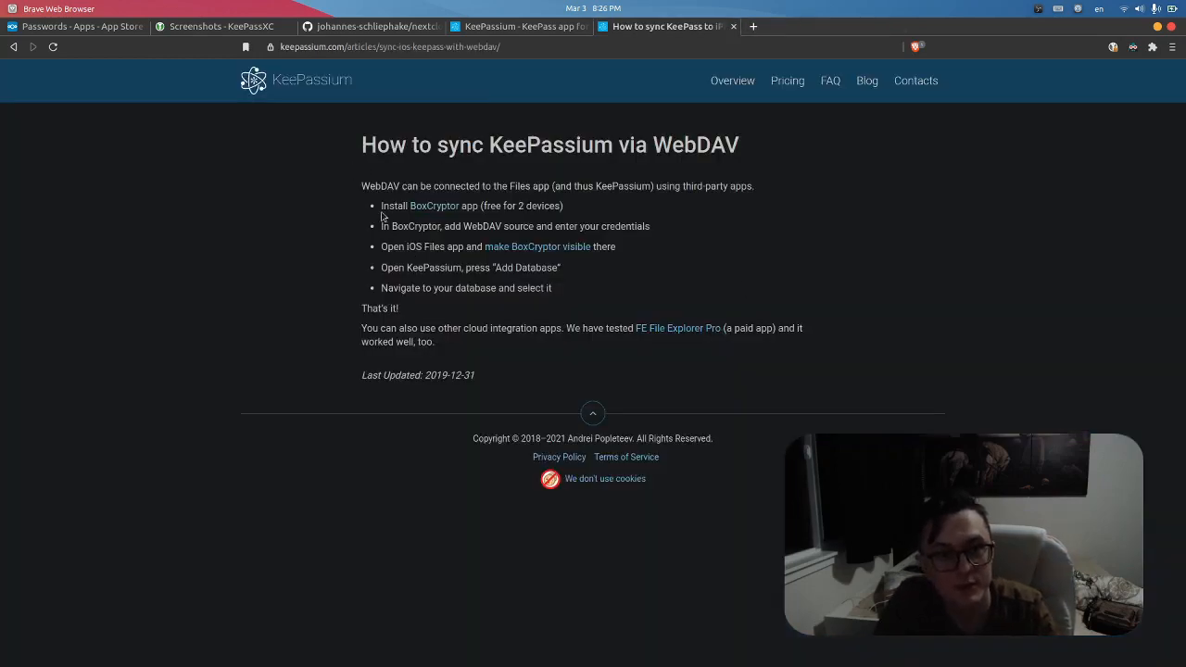
left_click_drag(382, 205, 519, 205)
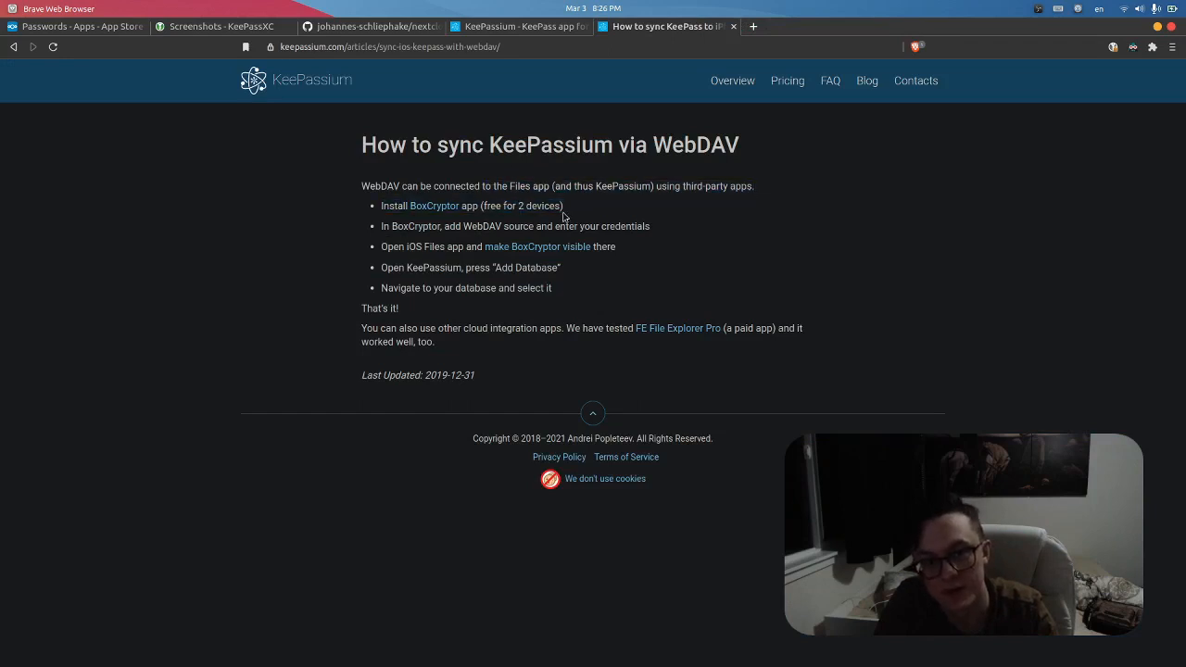
mouse_move(606, 239)
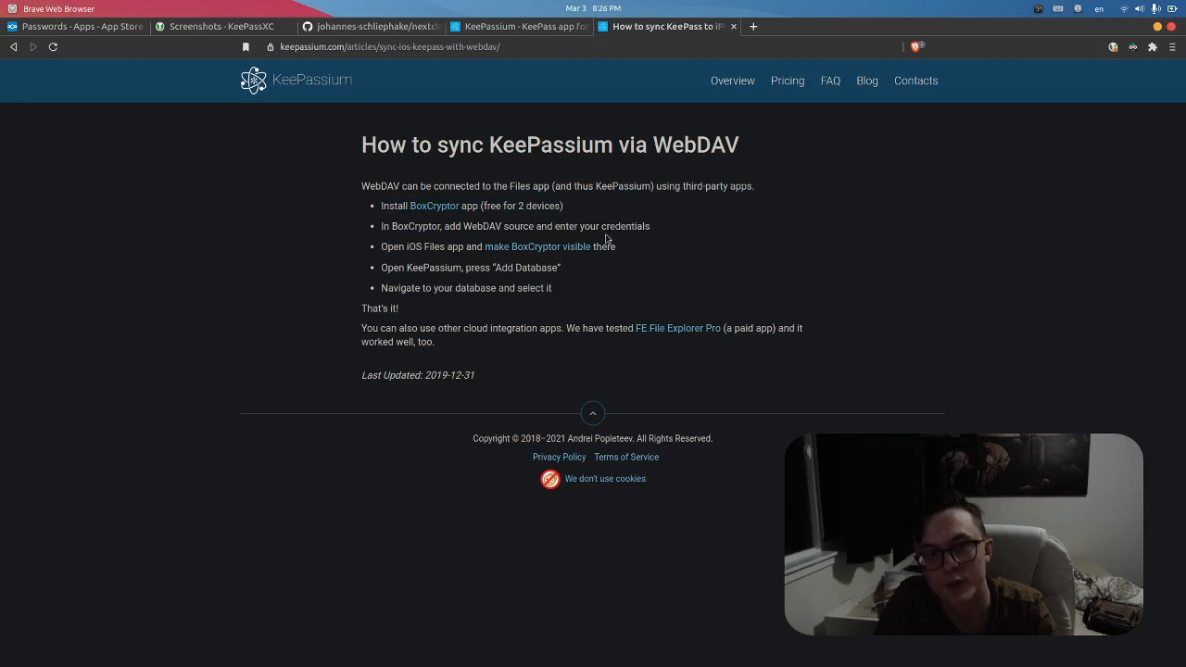
mouse_move(437, 259)
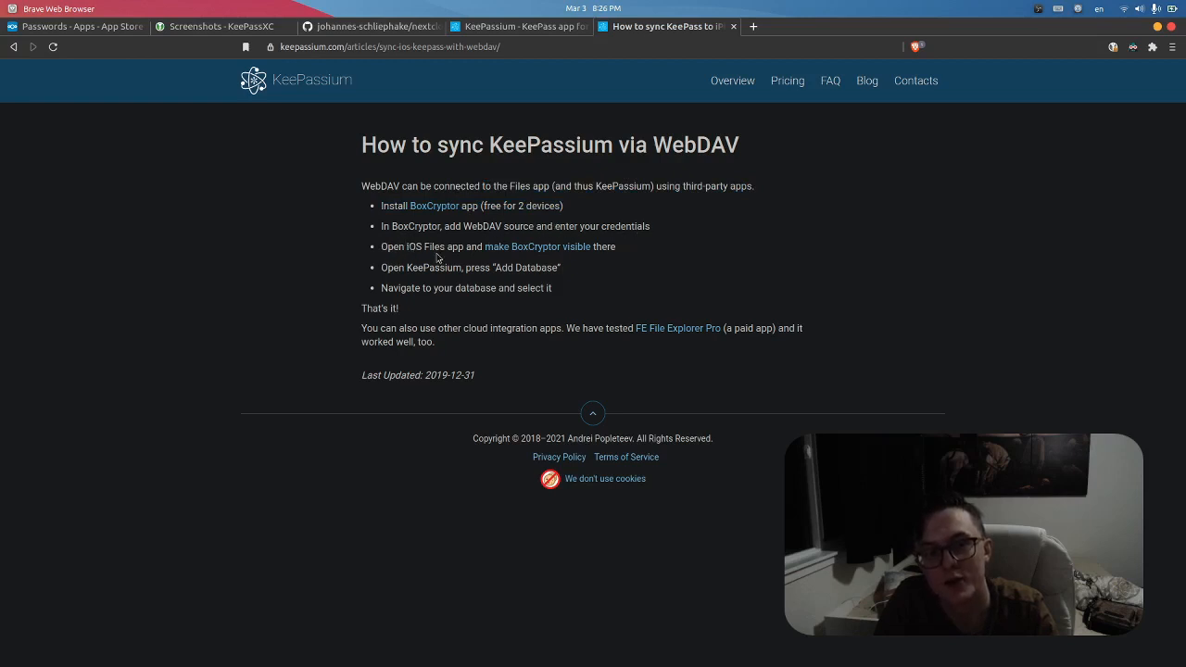
mouse_move(613, 269)
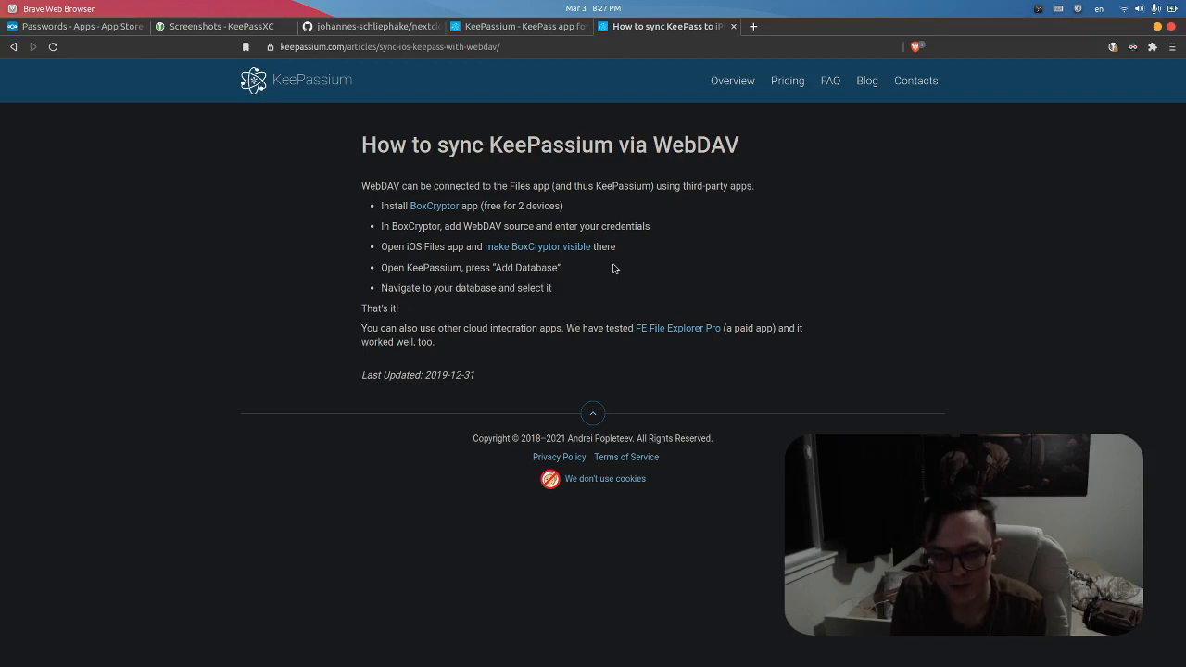
left_click(900, 26)
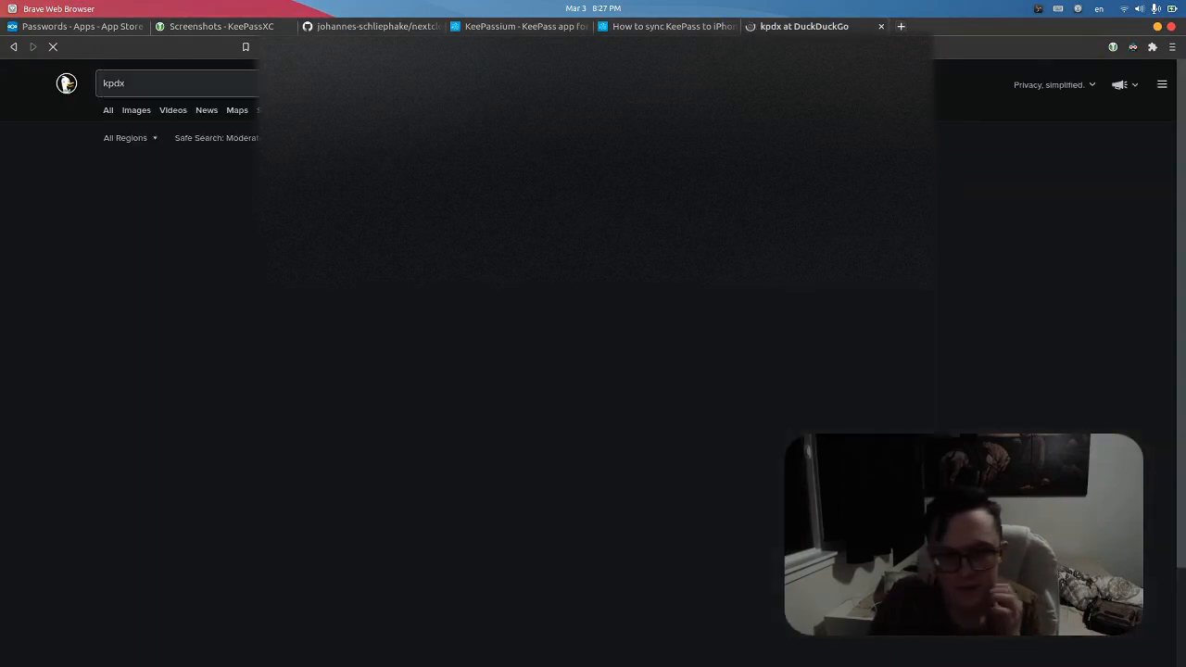
Step: Submit the kpdx search, then refine it to 'keepass database format' via the suggestion
key("Return")
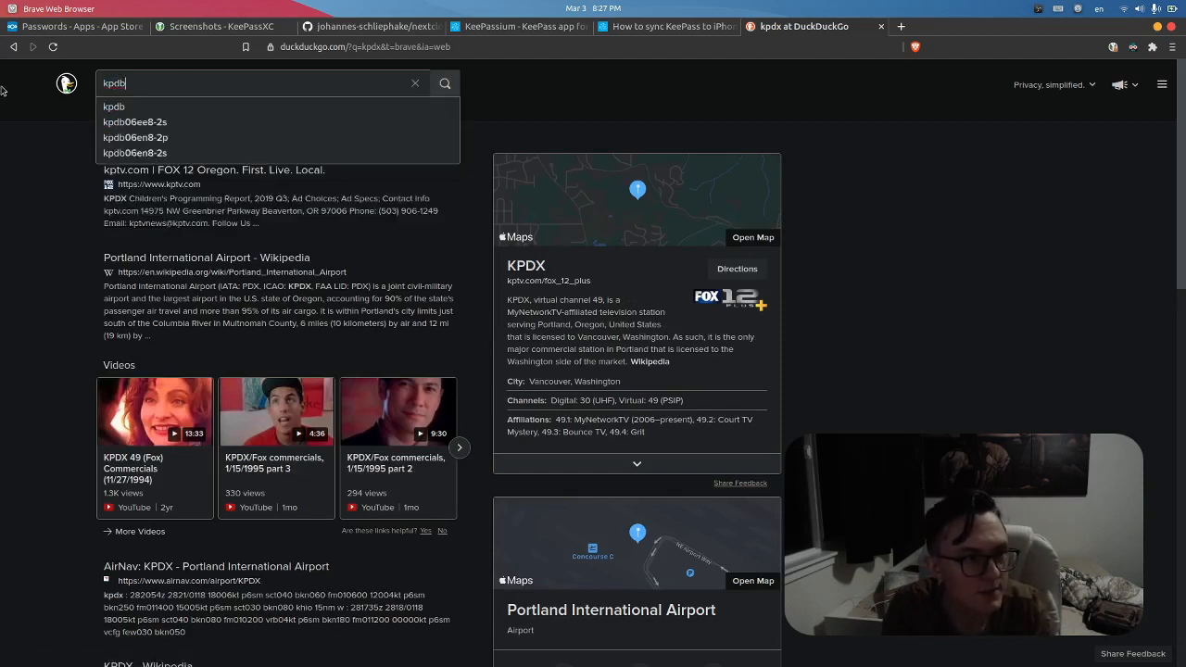
type("keypass d")
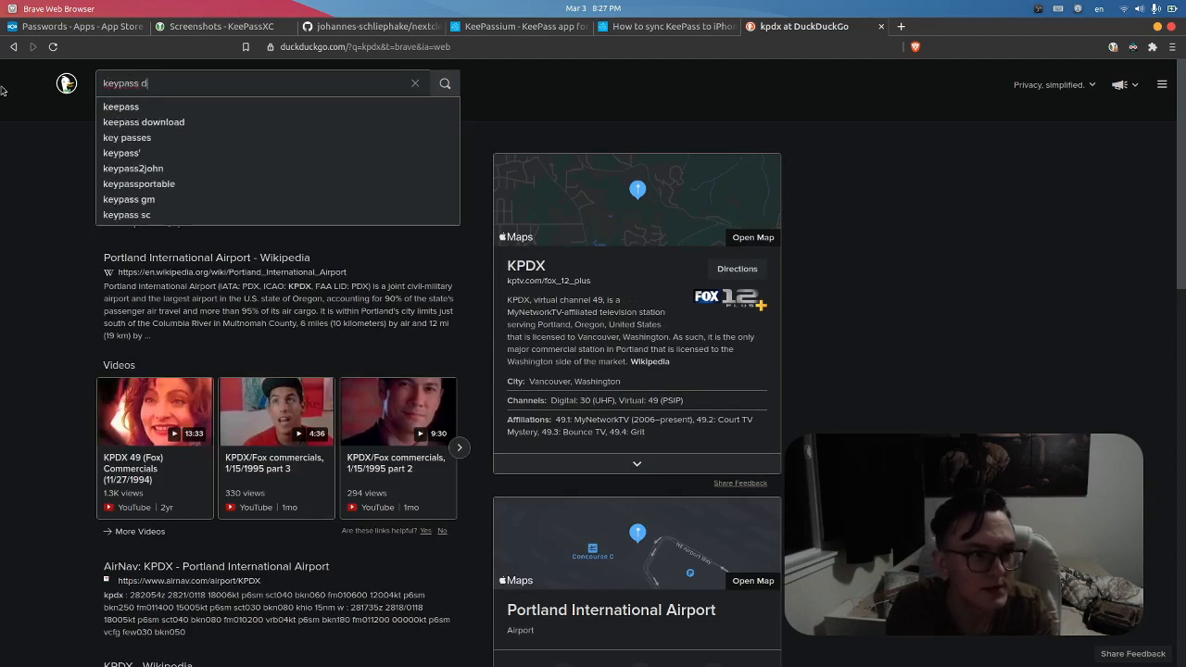
type("database fo")
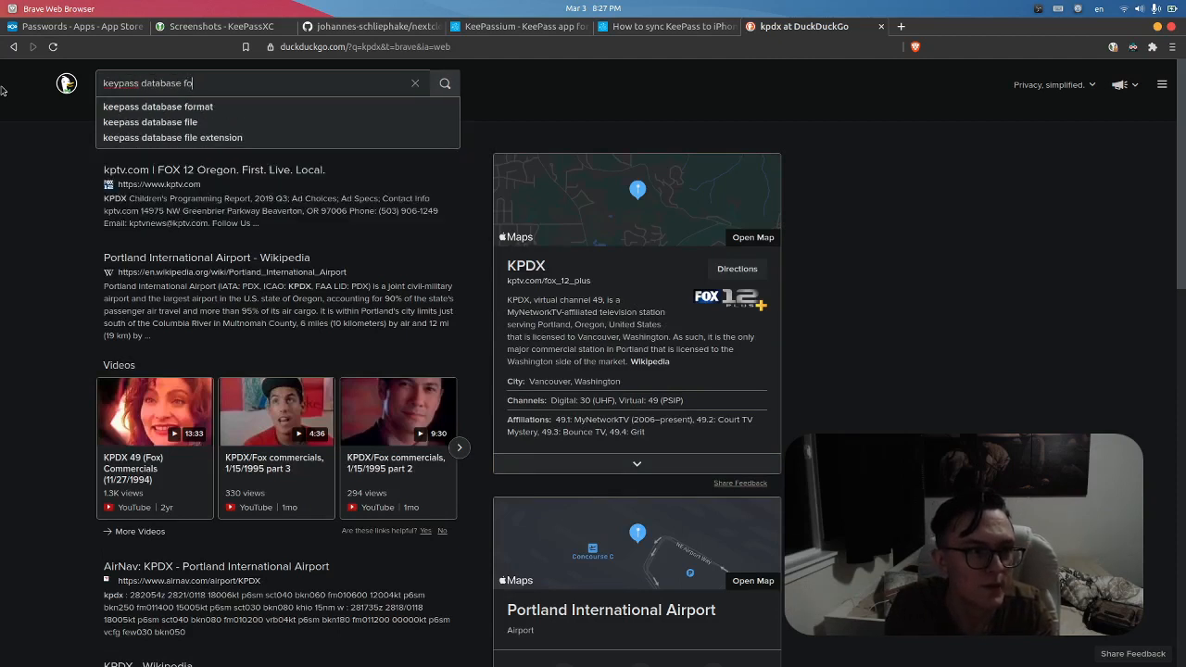
left_click(157, 105)
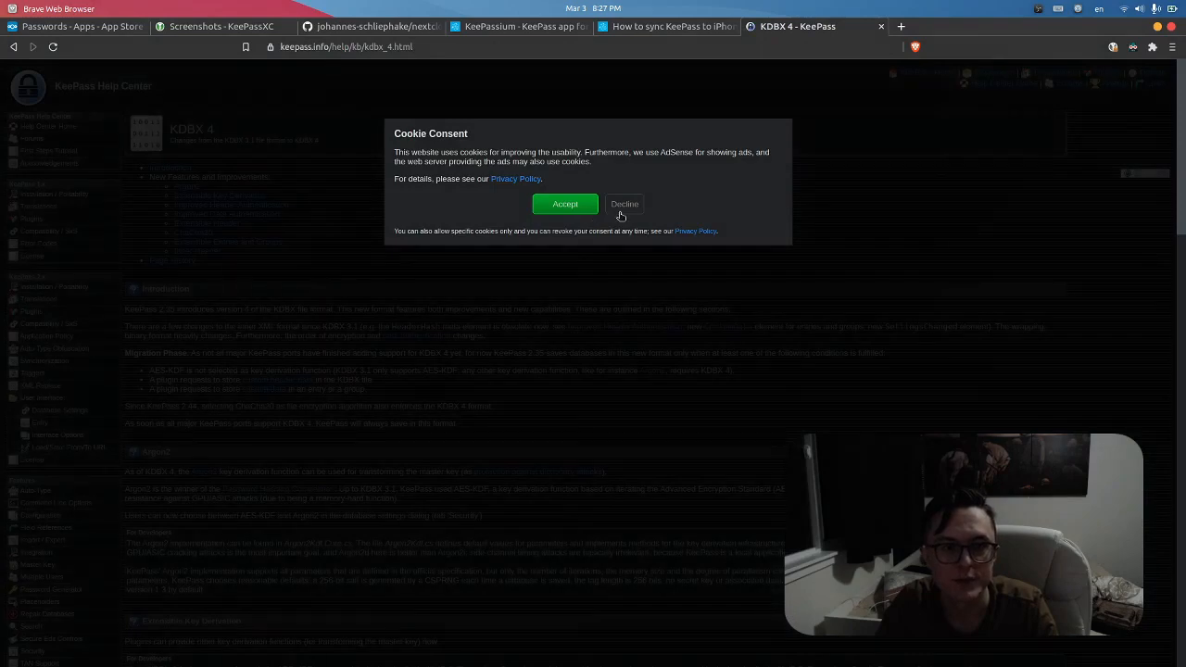
Step: Review the KeePass KDBX 4 page and close it, returning to the KeePassium WebDAV guide
left_click(566, 204)
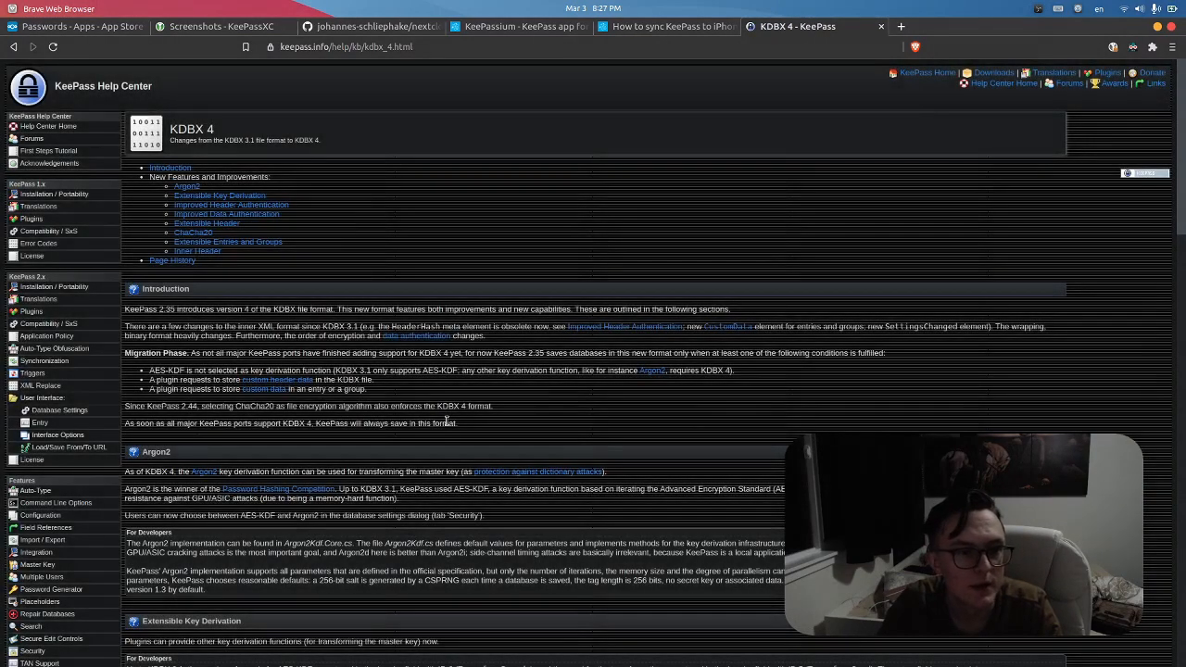
mouse_move(287, 324)
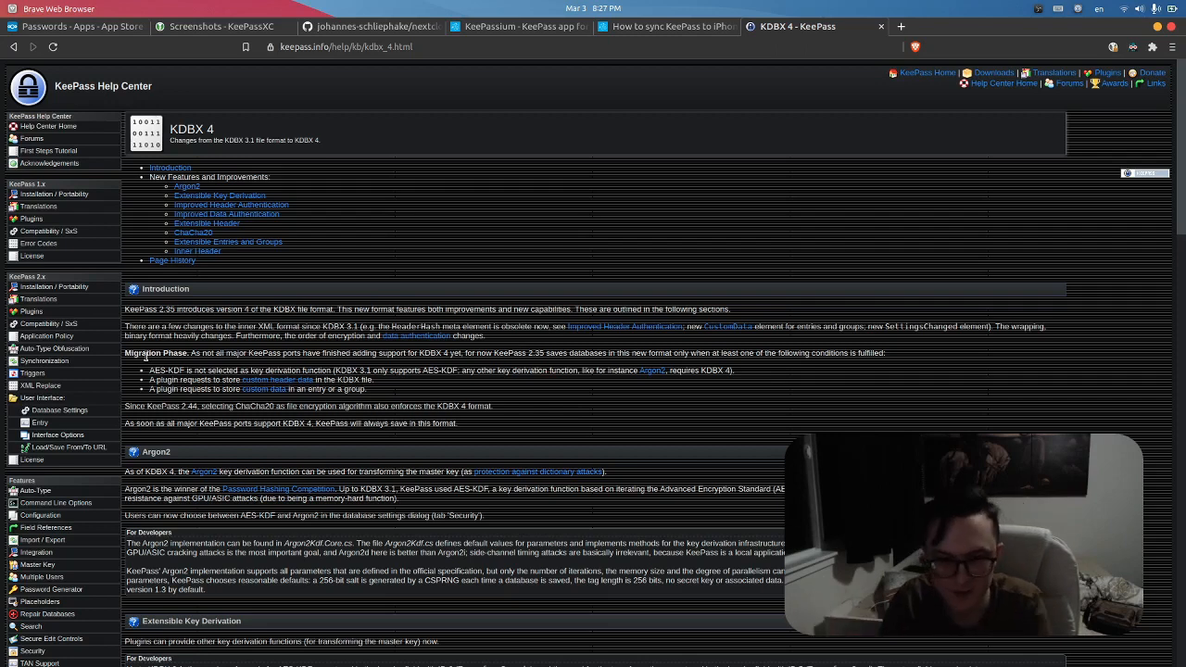
mouse_move(551, 528)
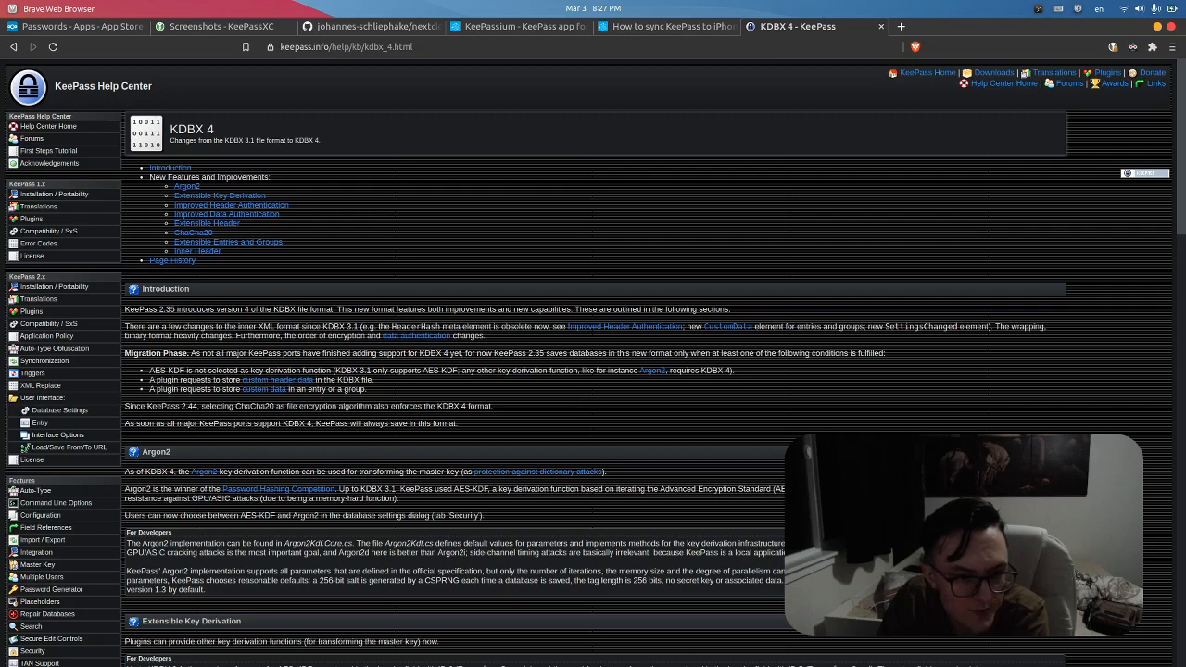
mouse_move(735, 418)
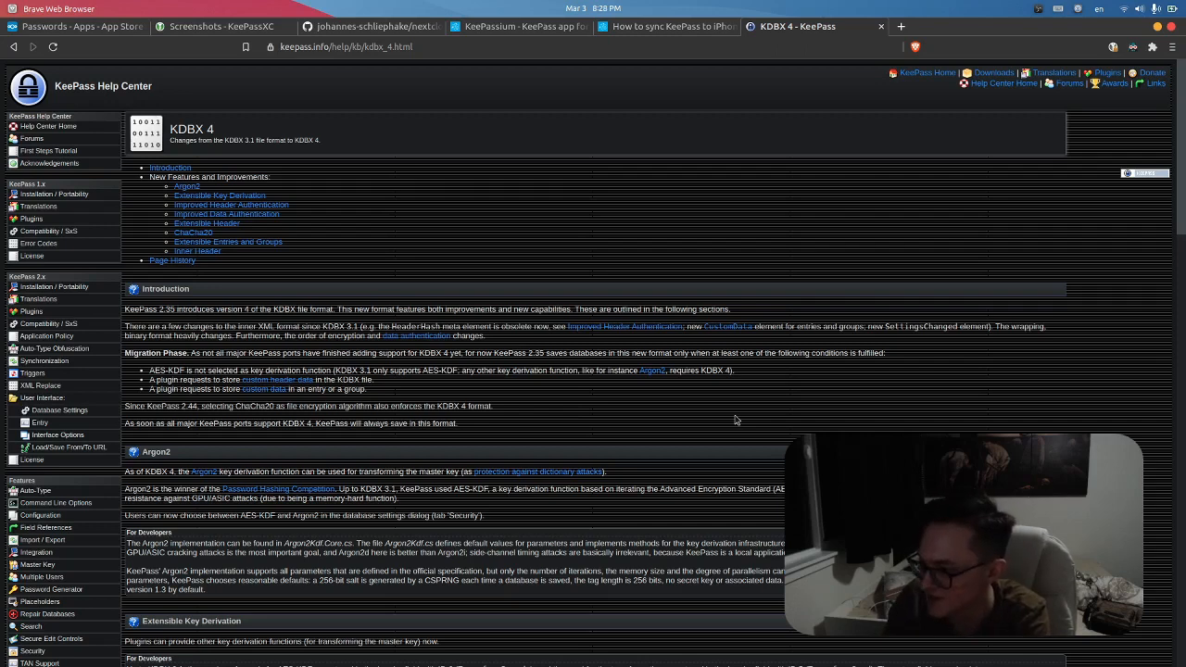
mouse_move(898, 423)
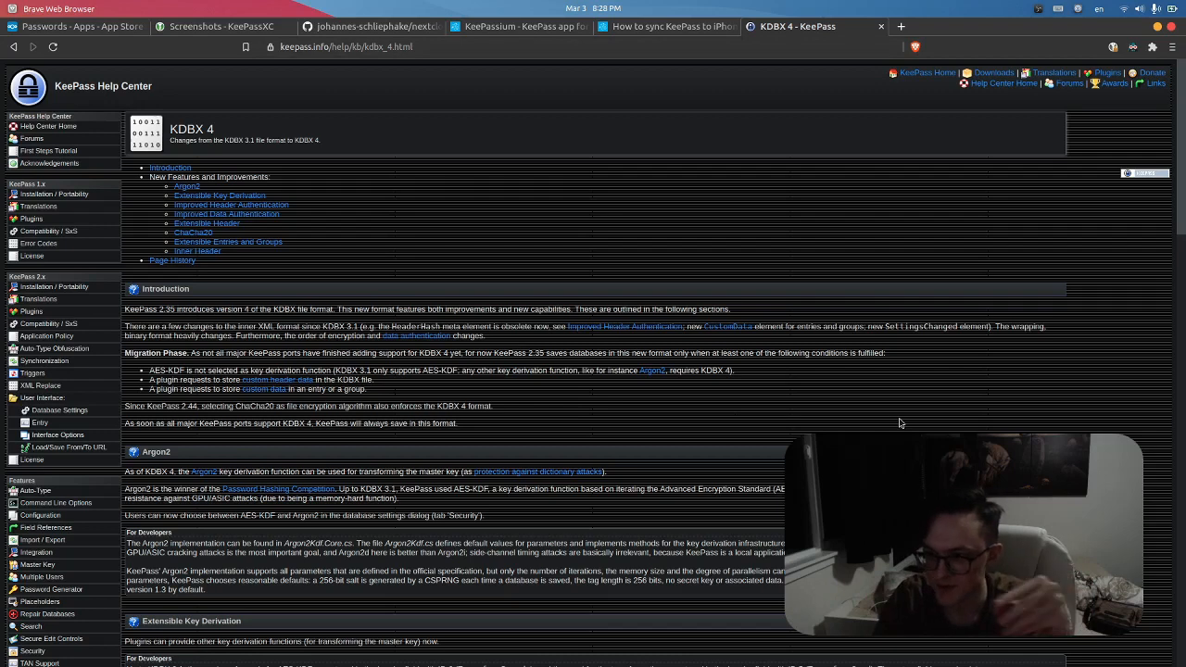
mouse_move(858, 281)
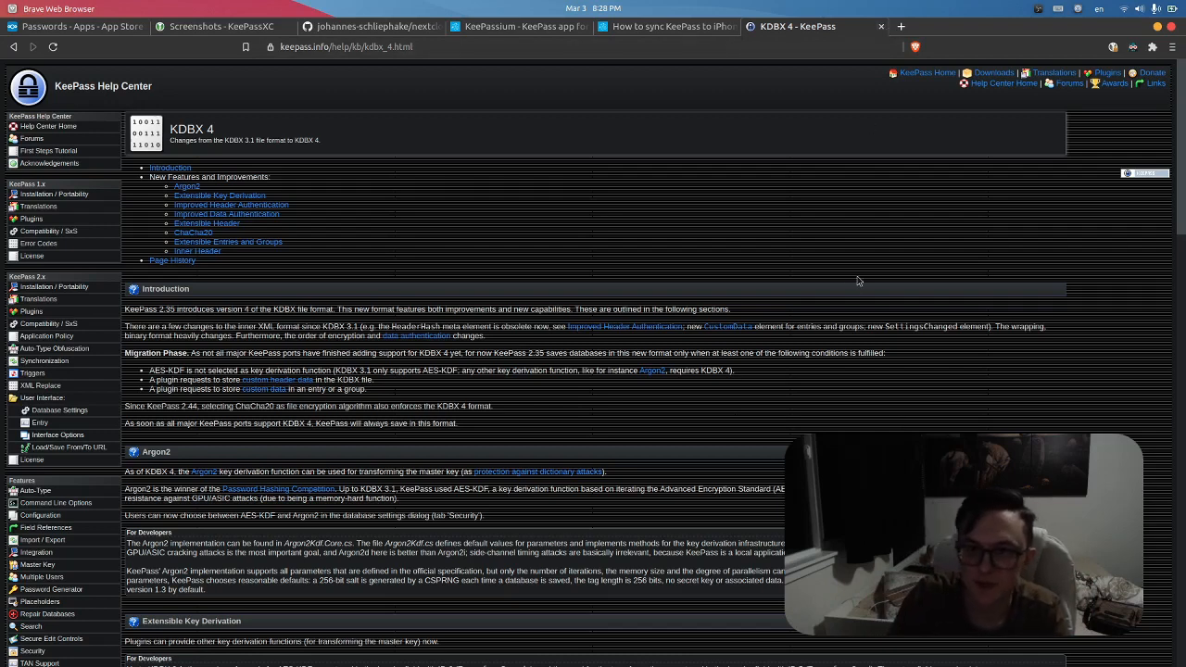
mouse_move(881, 28)
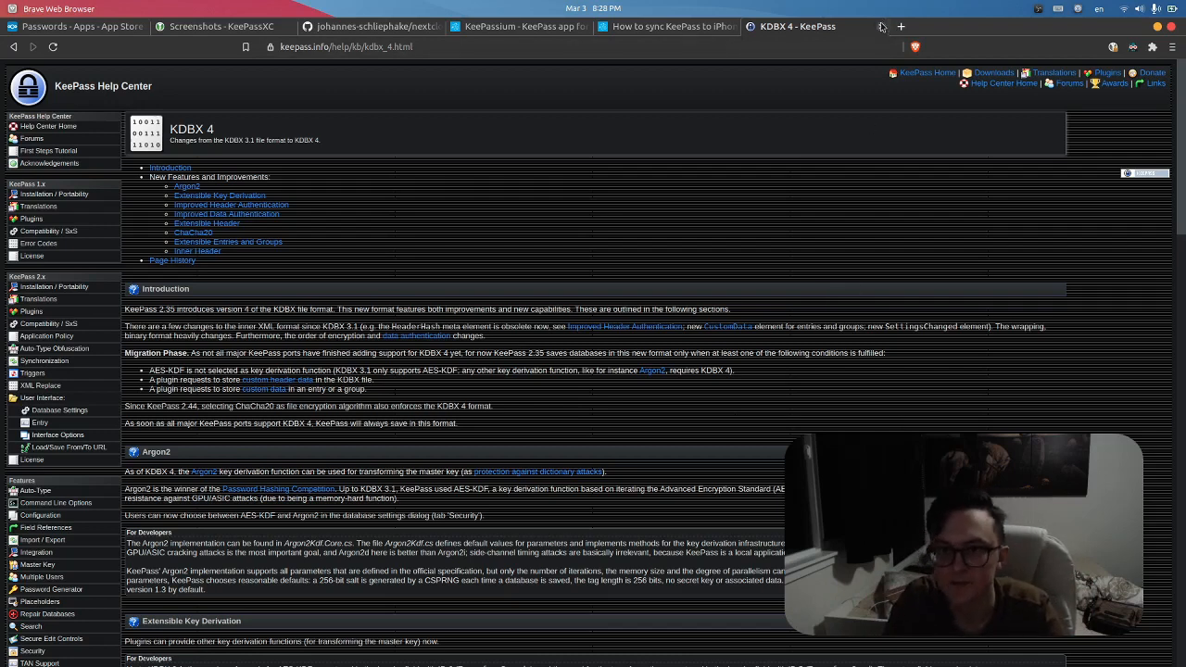
left_click(667, 26)
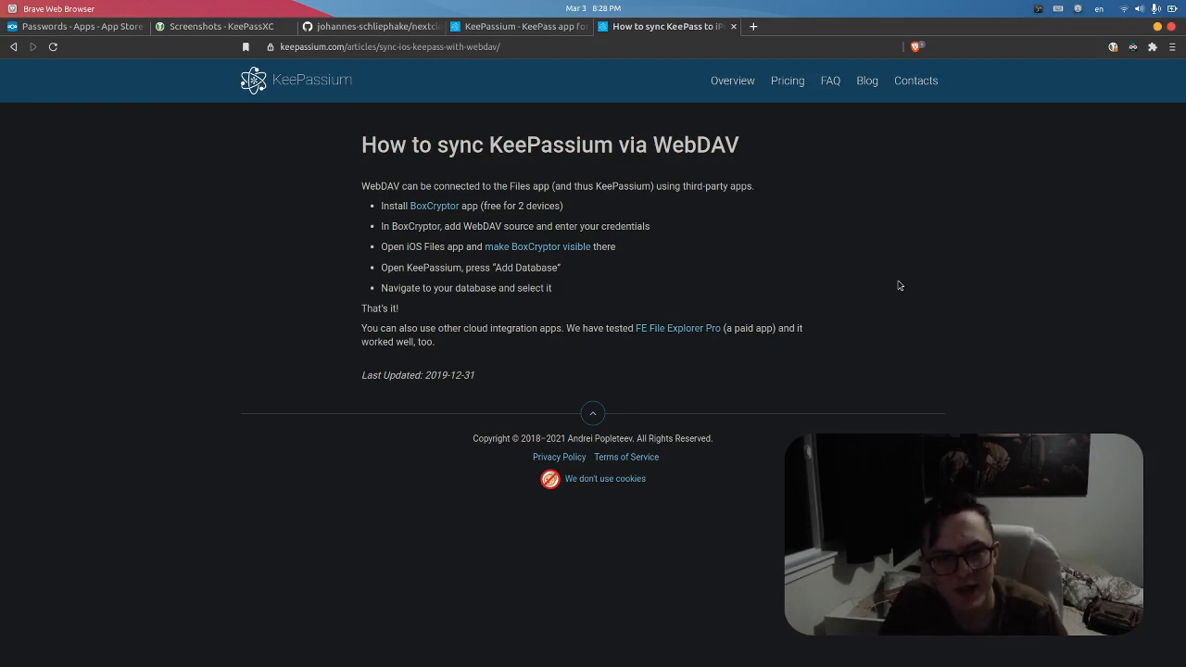
double_click(366, 328)
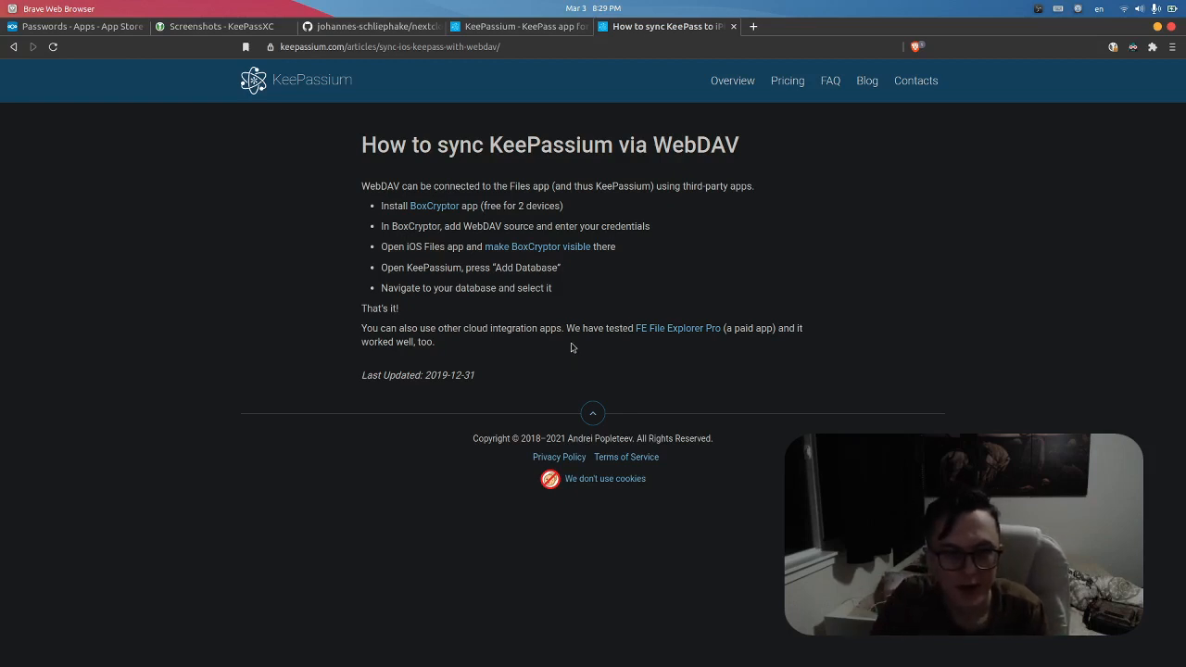
mouse_move(430, 241)
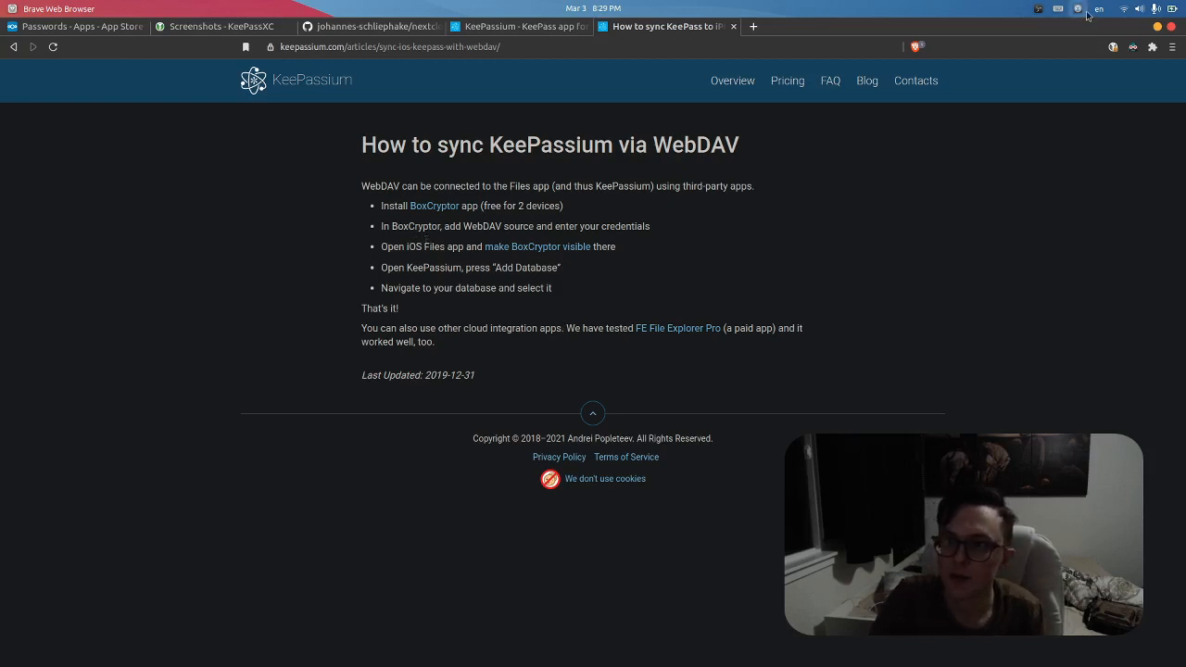
Step: Toggle the KeePassXC window from the tray icon to show the locked Passwords.kdbx unlock screen
left_click(1079, 8)
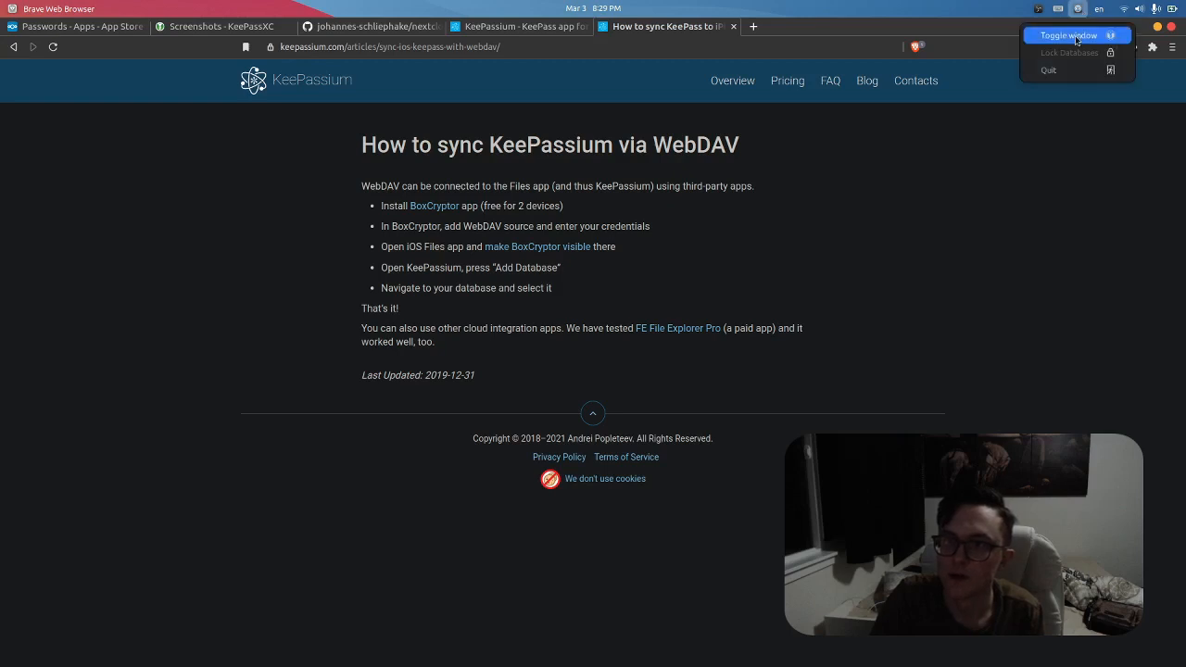
left_click(1067, 35)
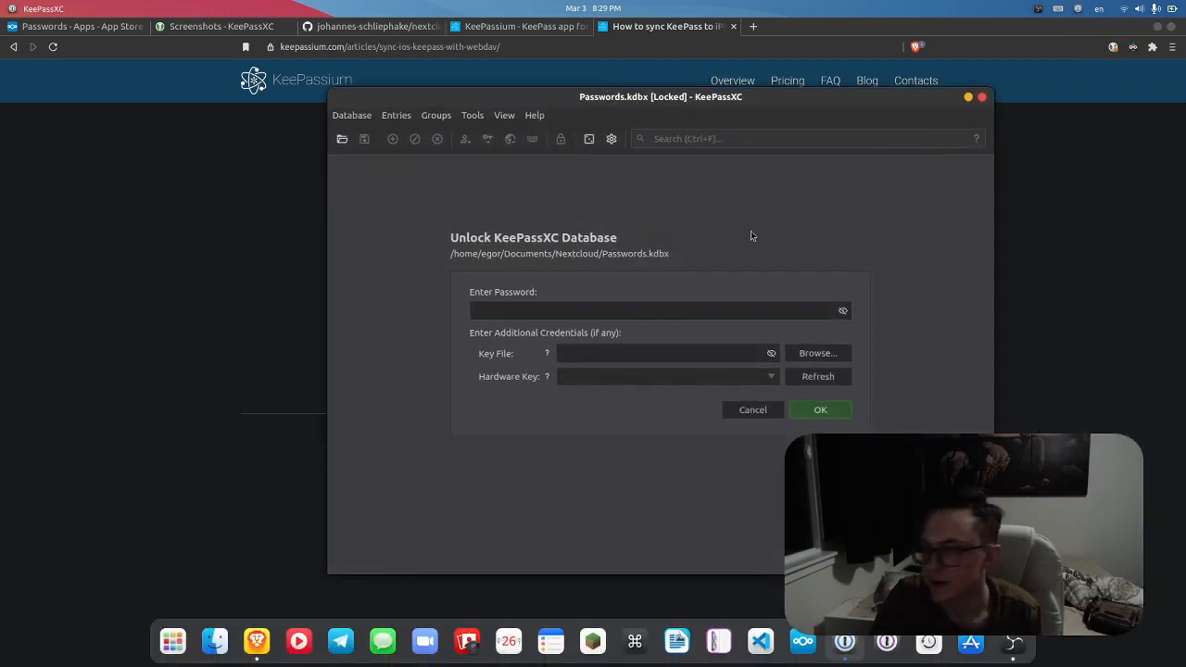
left_click(657, 309)
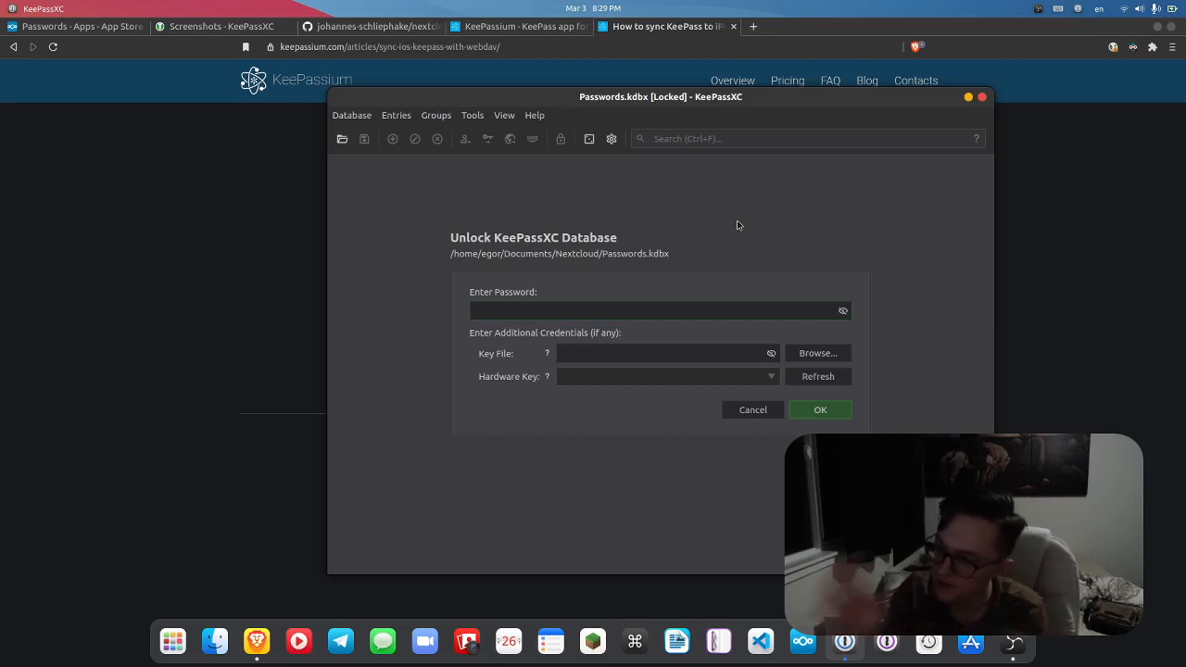
left_click(660, 309)
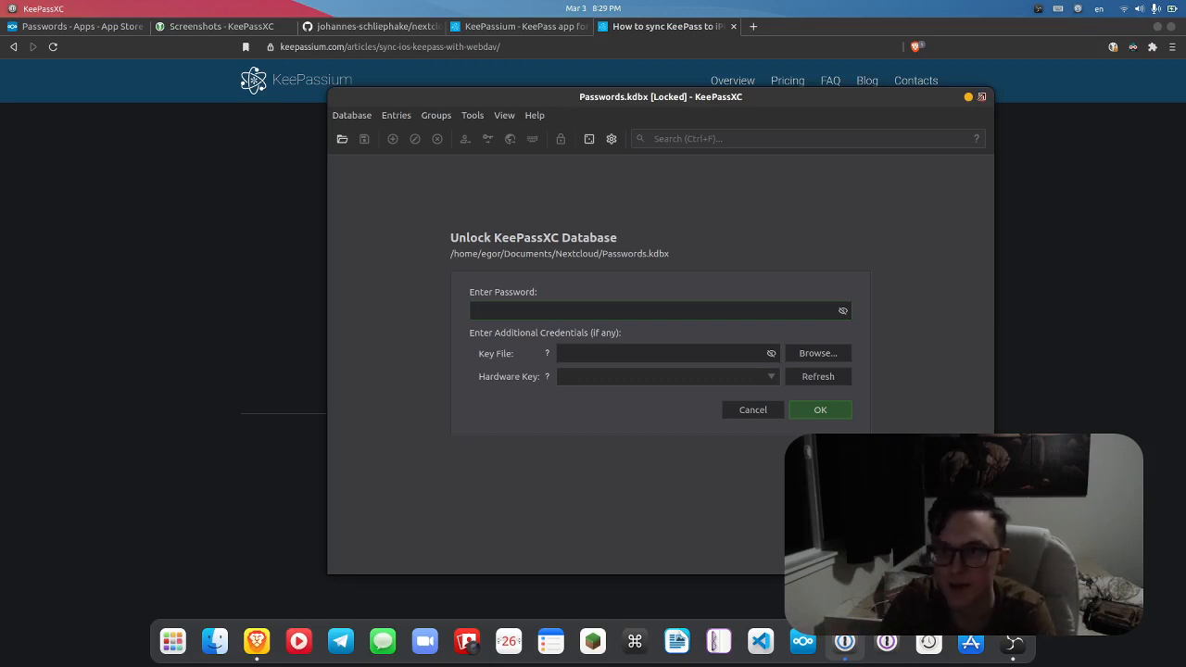
Step: Return to the KeePassium homepage in Brave and search DuckDuckGo for 'ios files'
left_click(515, 26)
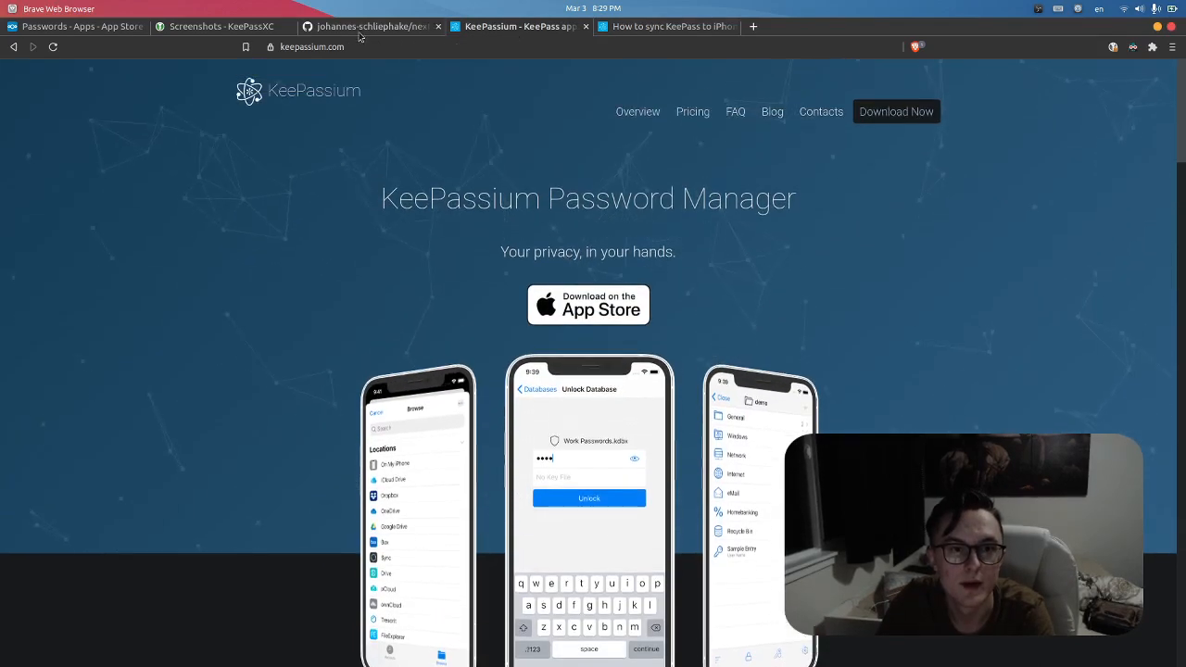
scroll("down", 3)
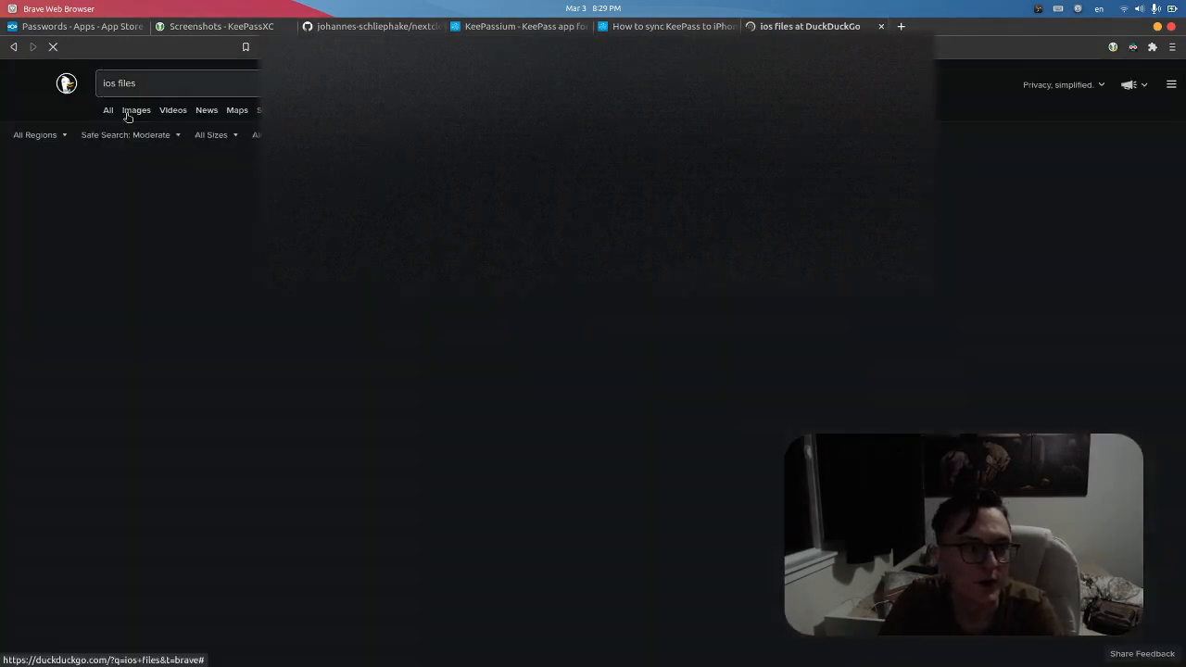
Step: Show DuckDuckGo image results for 'ios files' with an iOS Files app screenshot enlarged
left_click(137, 110)
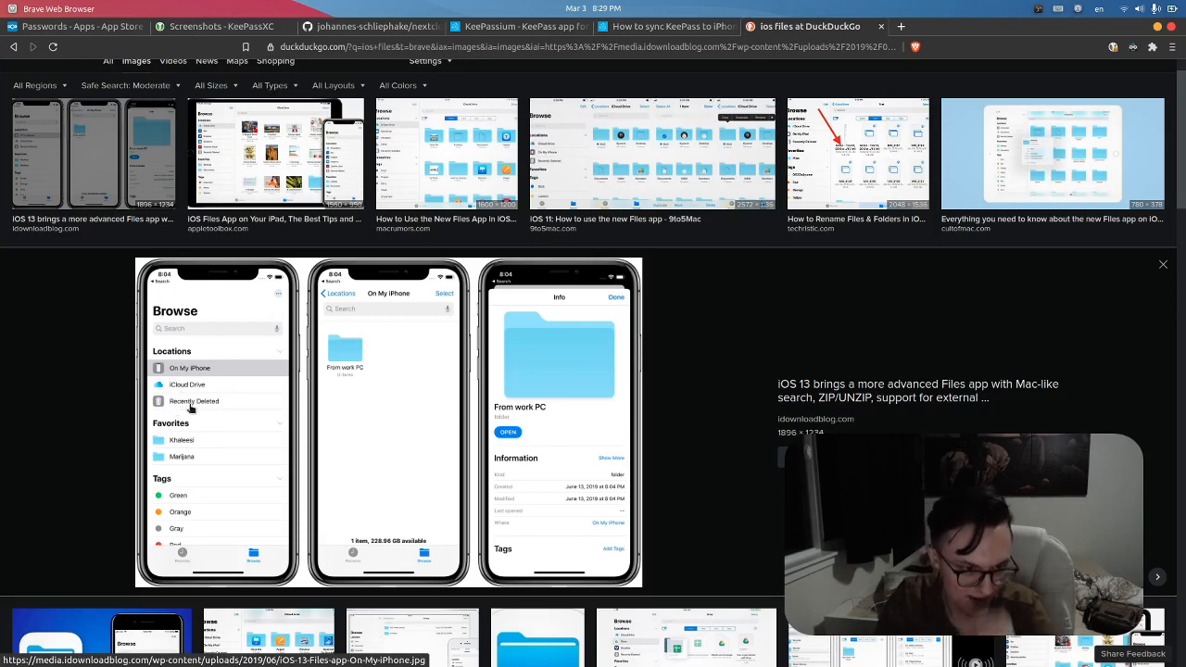
mouse_move(207, 452)
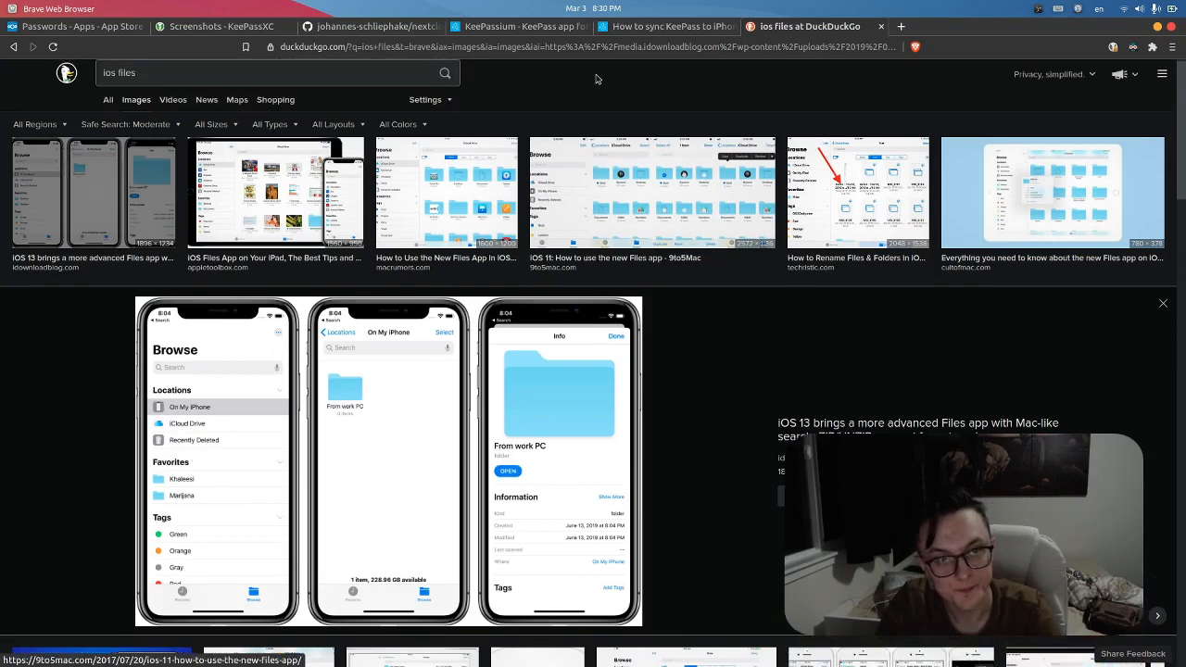
Step: Close the ios files search and scroll the KeePassium homepage down toward its features
left_click(519, 26)
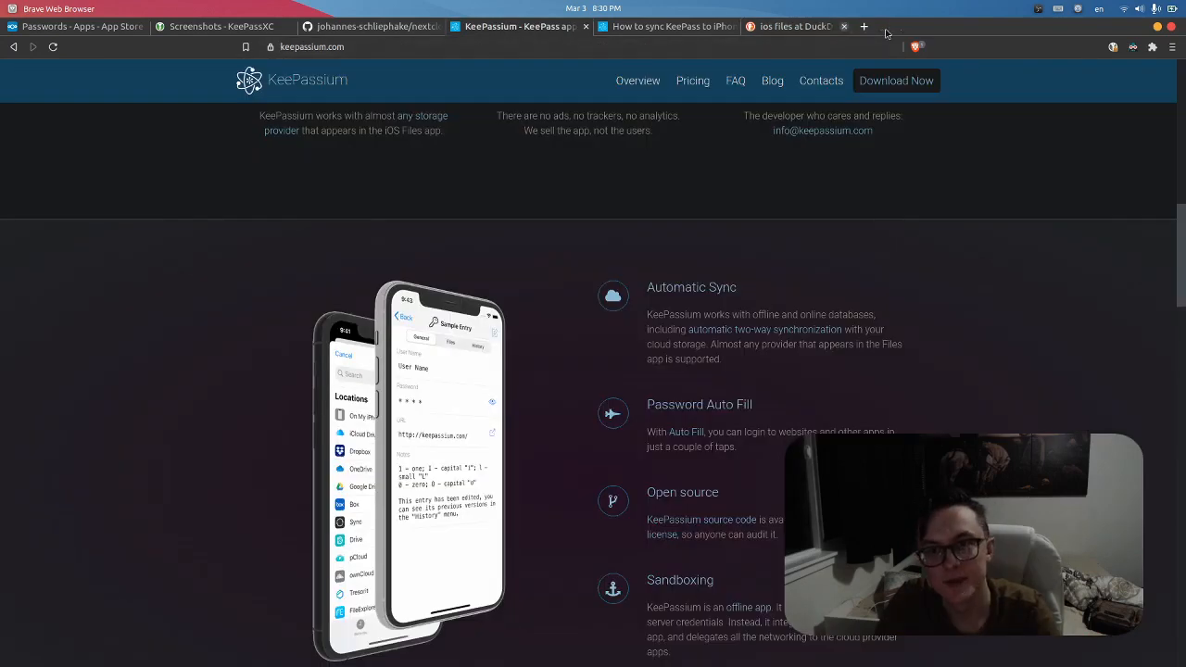
left_click(841, 26)
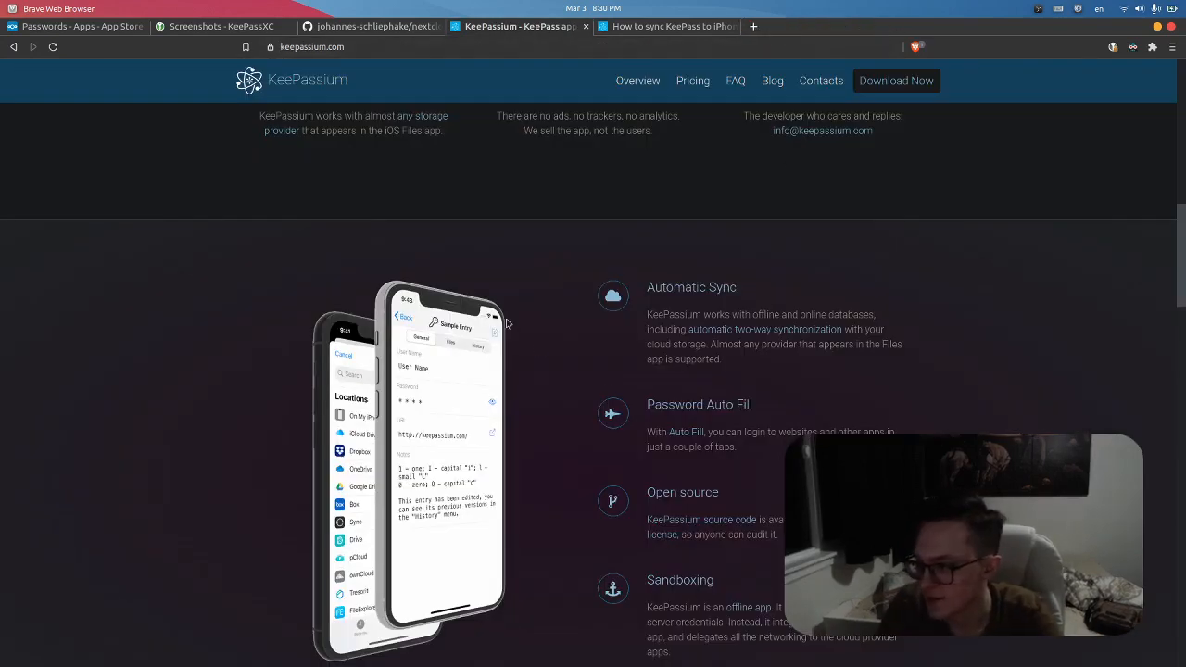
mouse_move(285, 348)
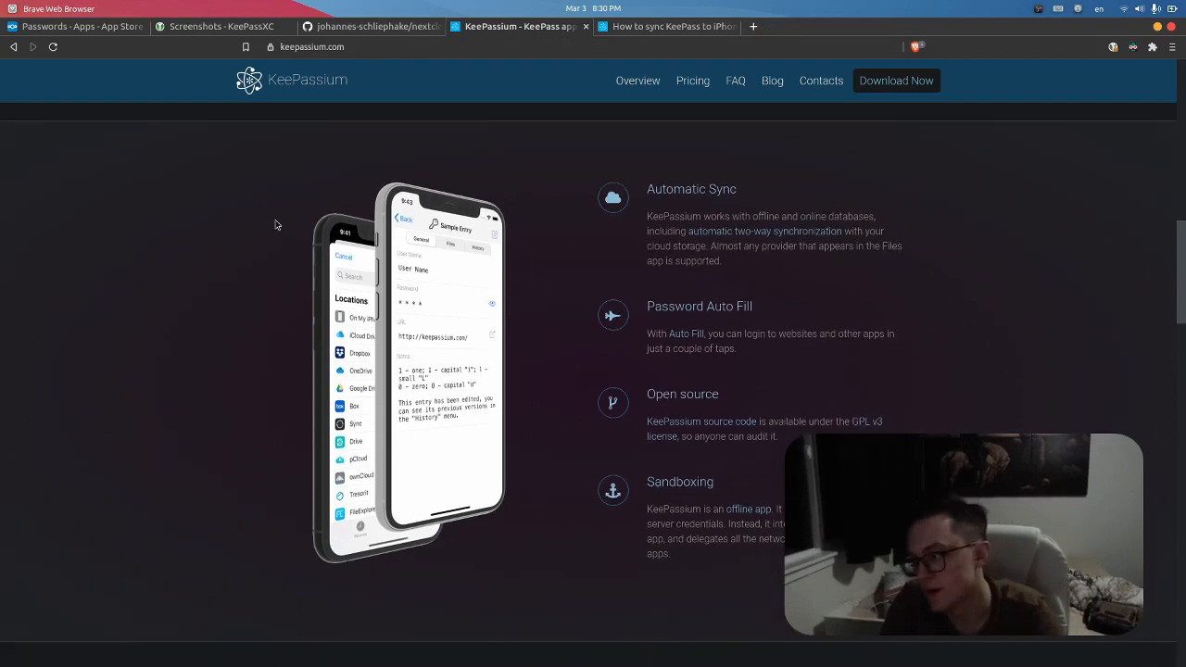
mouse_move(507, 435)
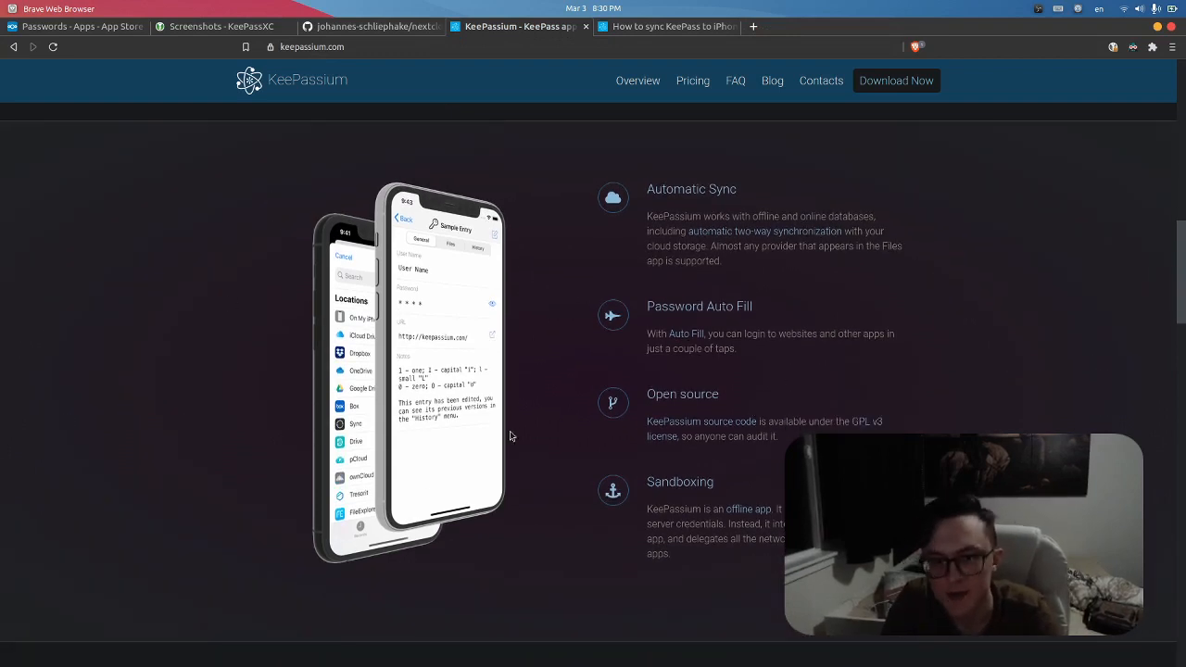
scroll("down", 3)
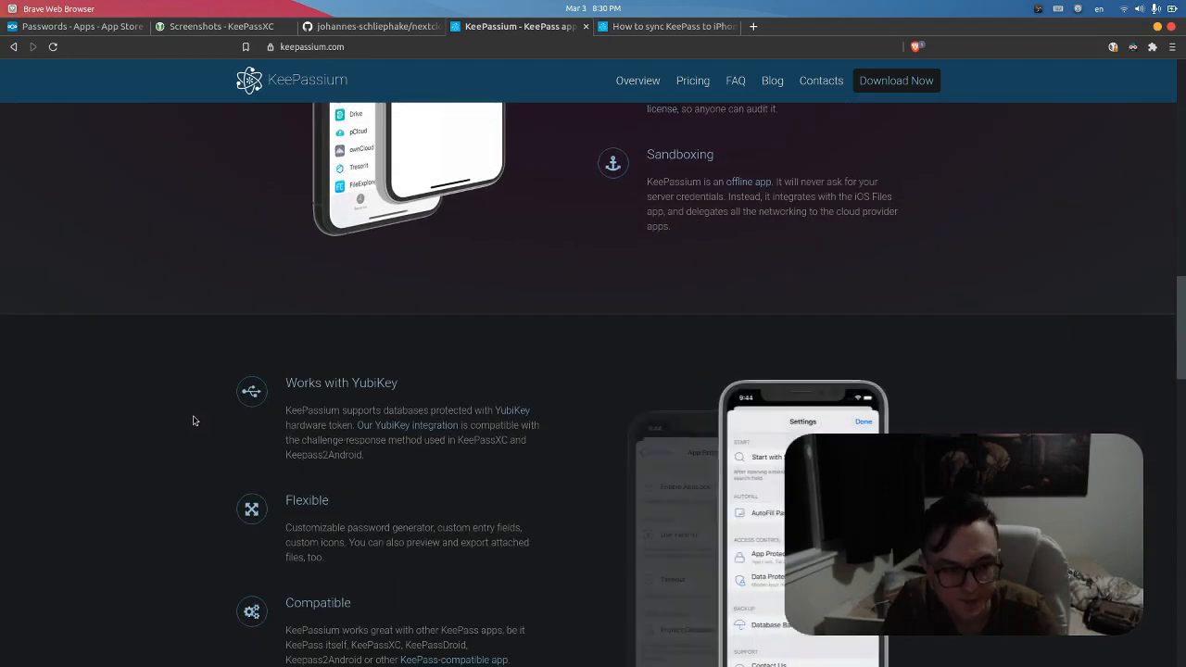
scroll("down", 3)
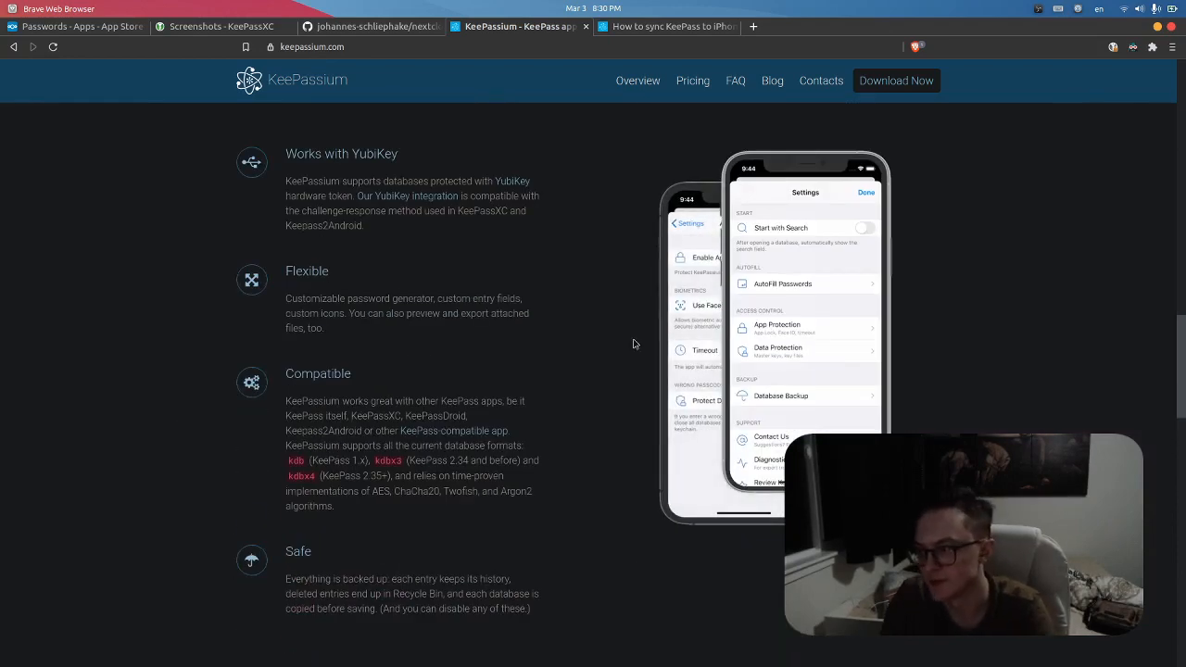
scroll("down", 3)
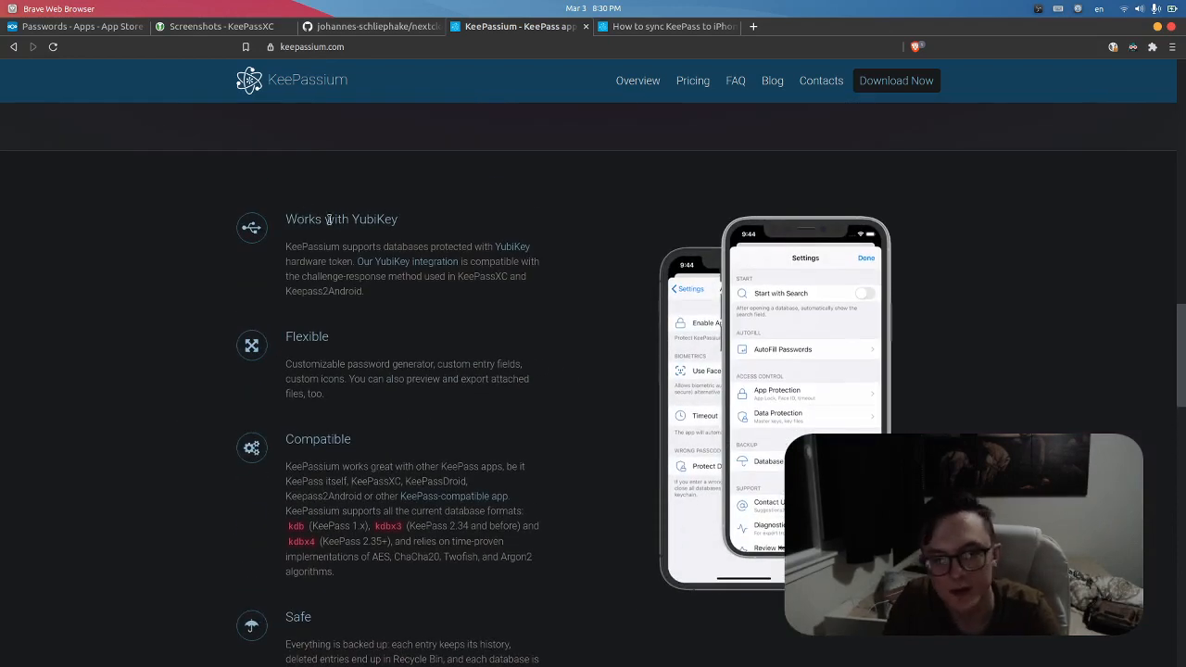
scroll("down", 3)
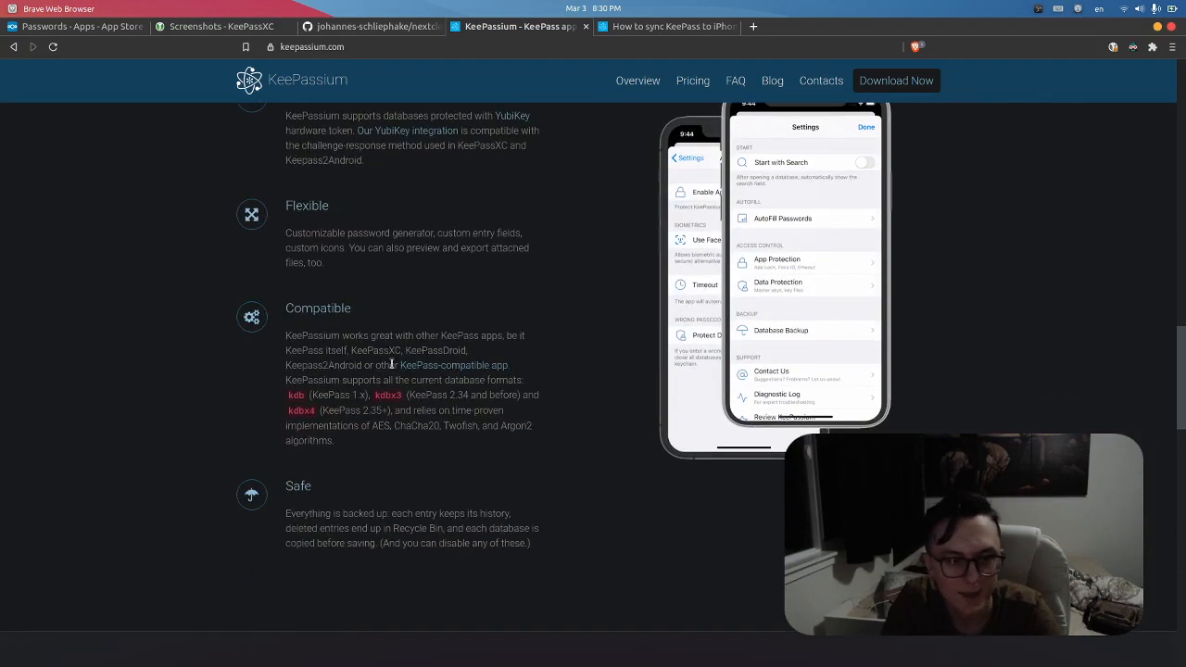
mouse_move(590, 422)
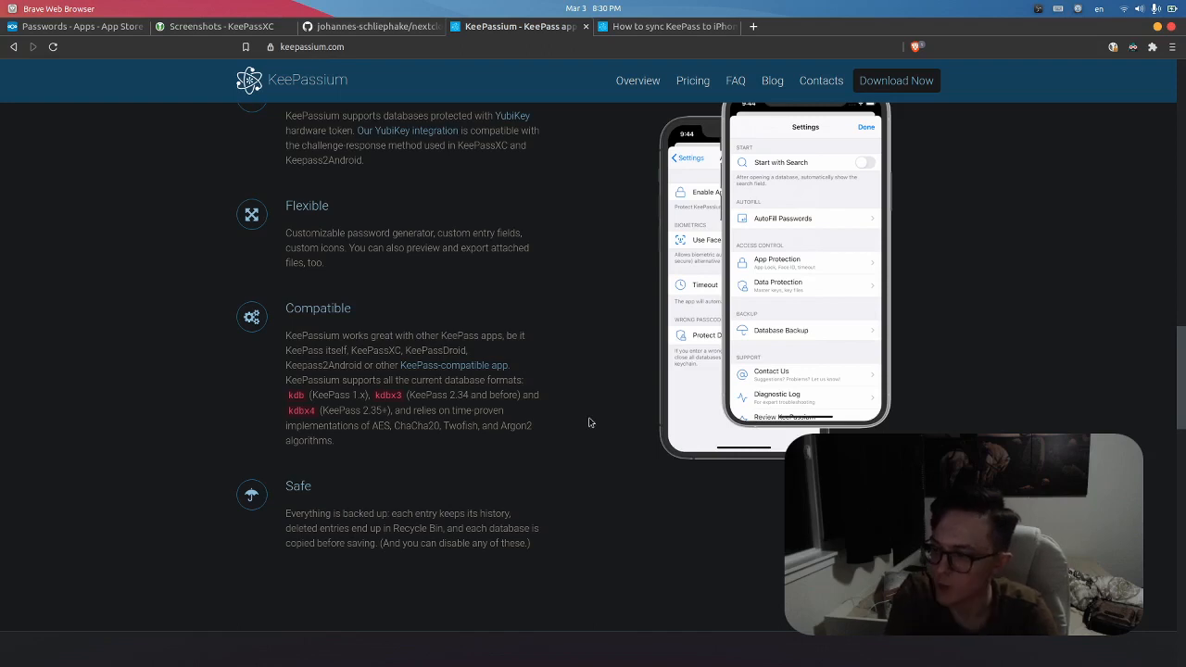
mouse_move(1045, 85)
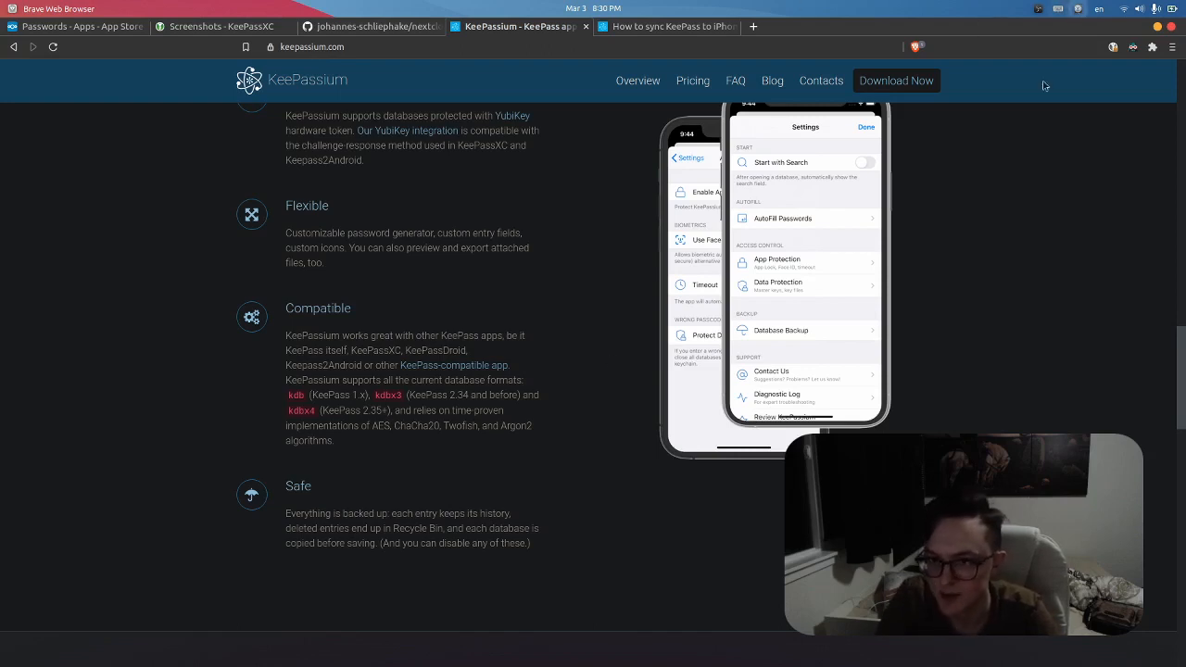
mouse_move(713, 504)
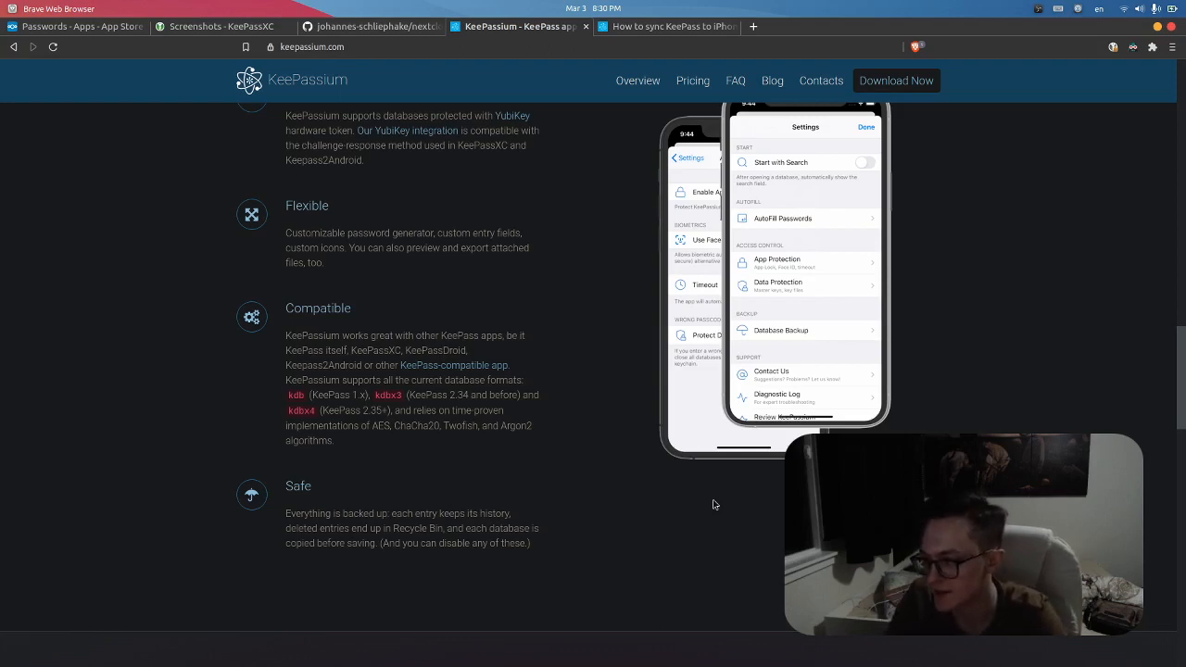
Step: Settle on the feature list: Automatic Sync, Password AutoFill, Open source and Sandboxing
scroll("down", 3)
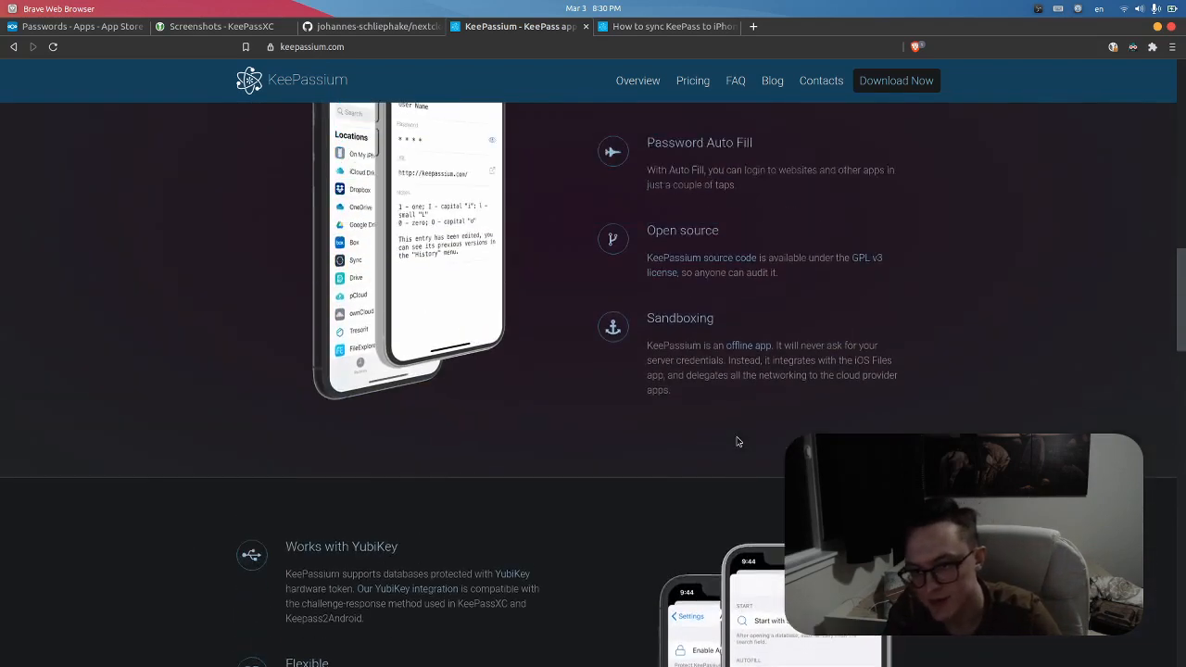
scroll("up", 3)
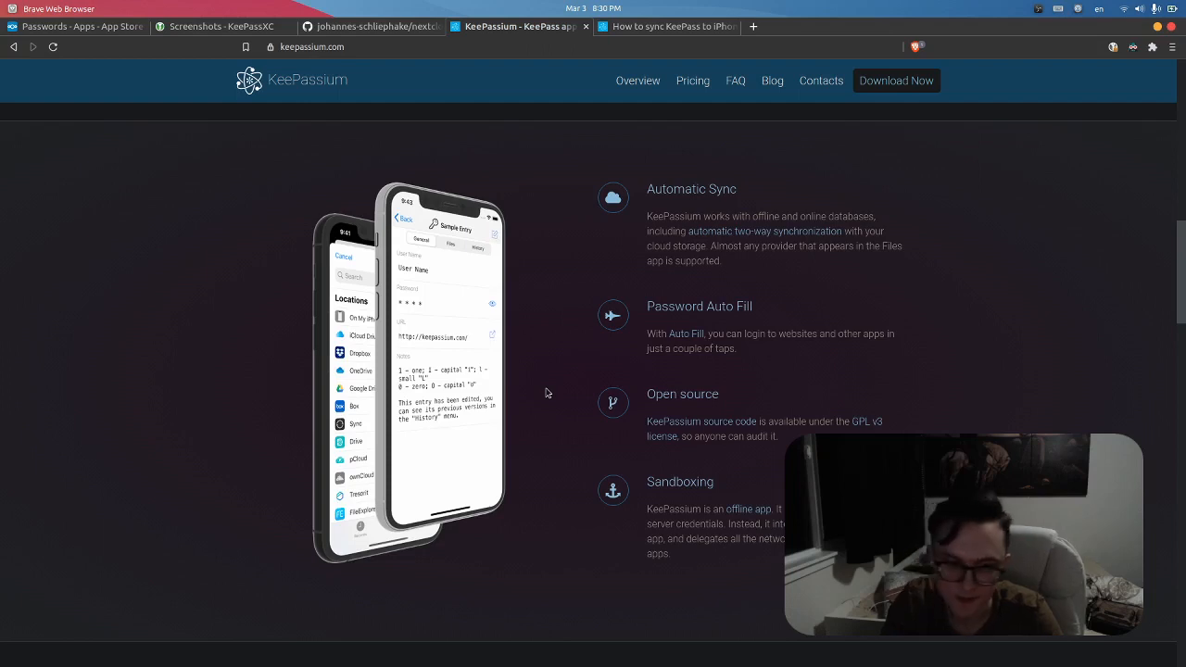
mouse_move(541, 380)
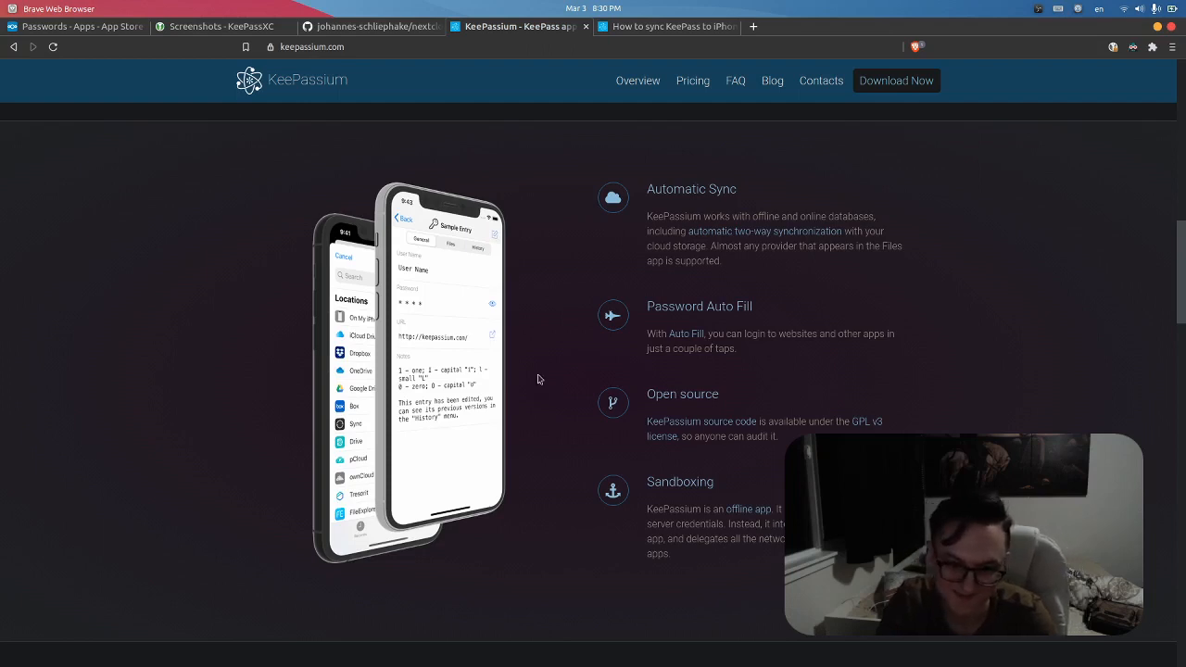
scroll("down", 3)
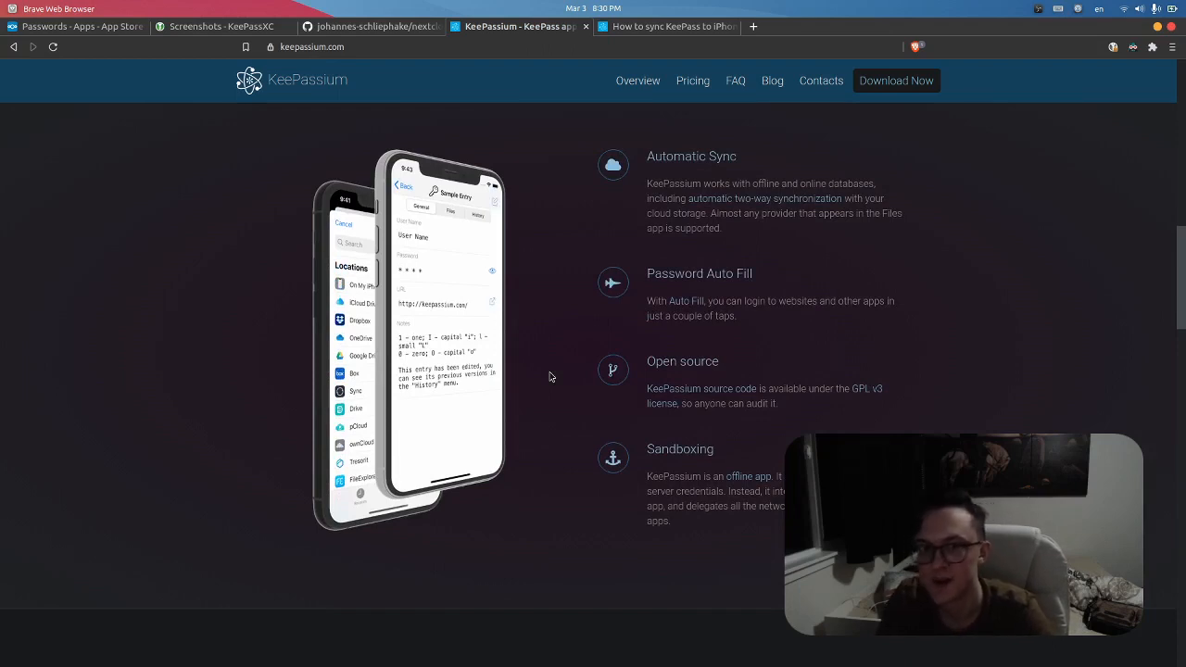
scroll("down", 3)
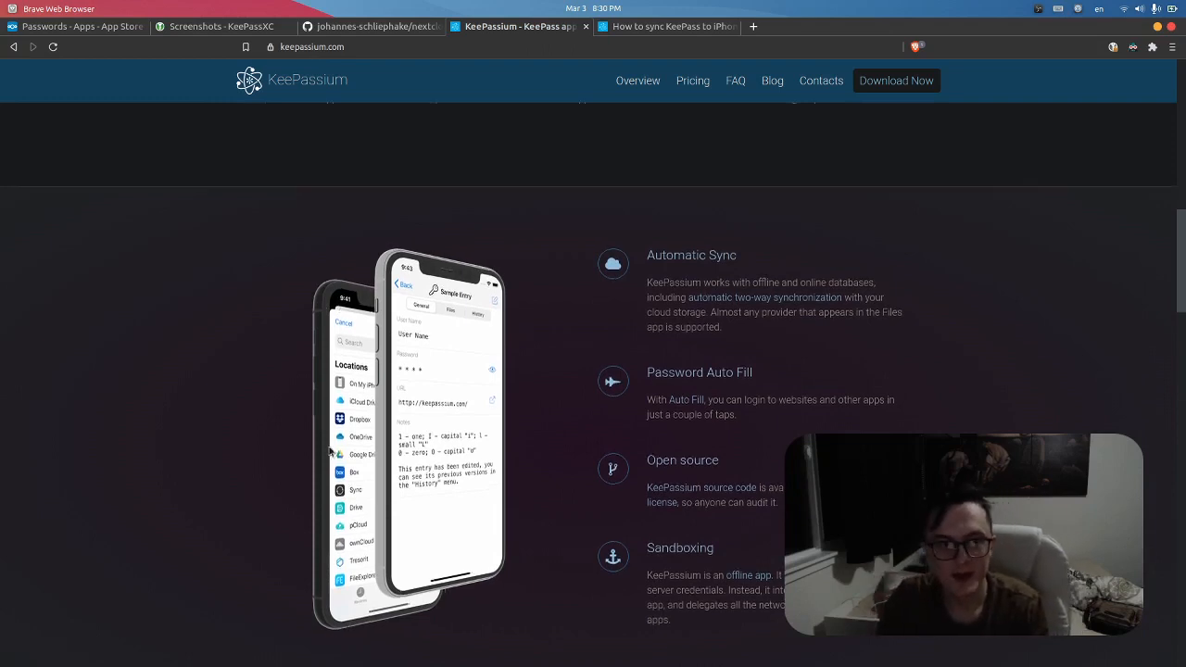
scroll("up", 3)
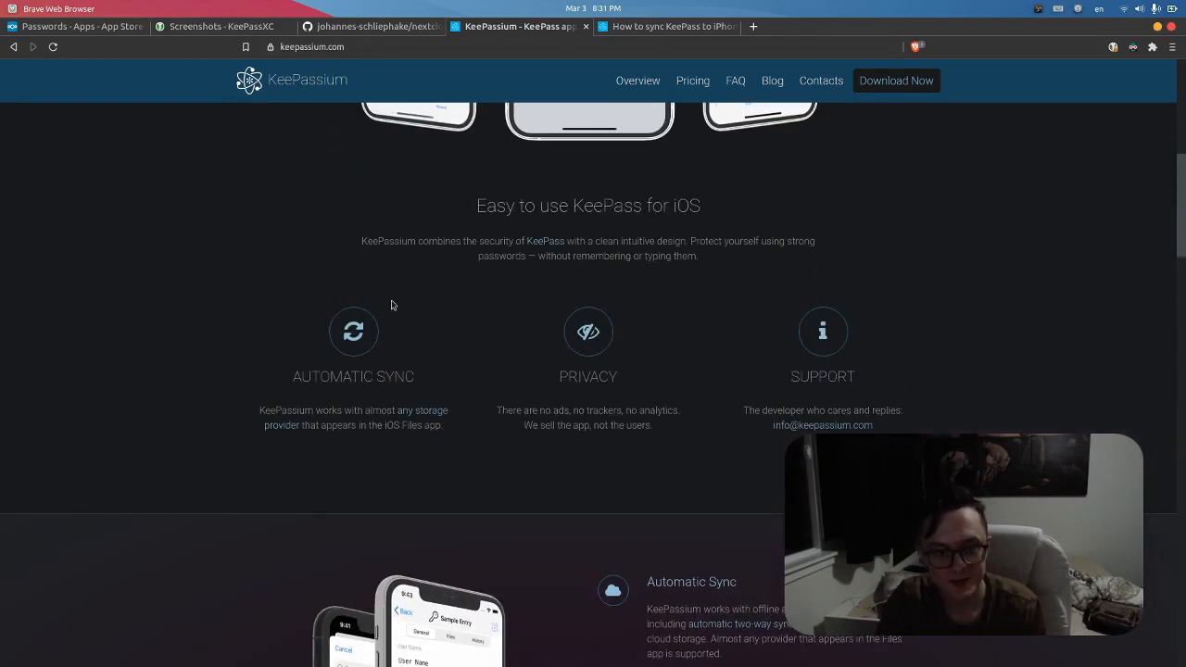
mouse_move(424, 398)
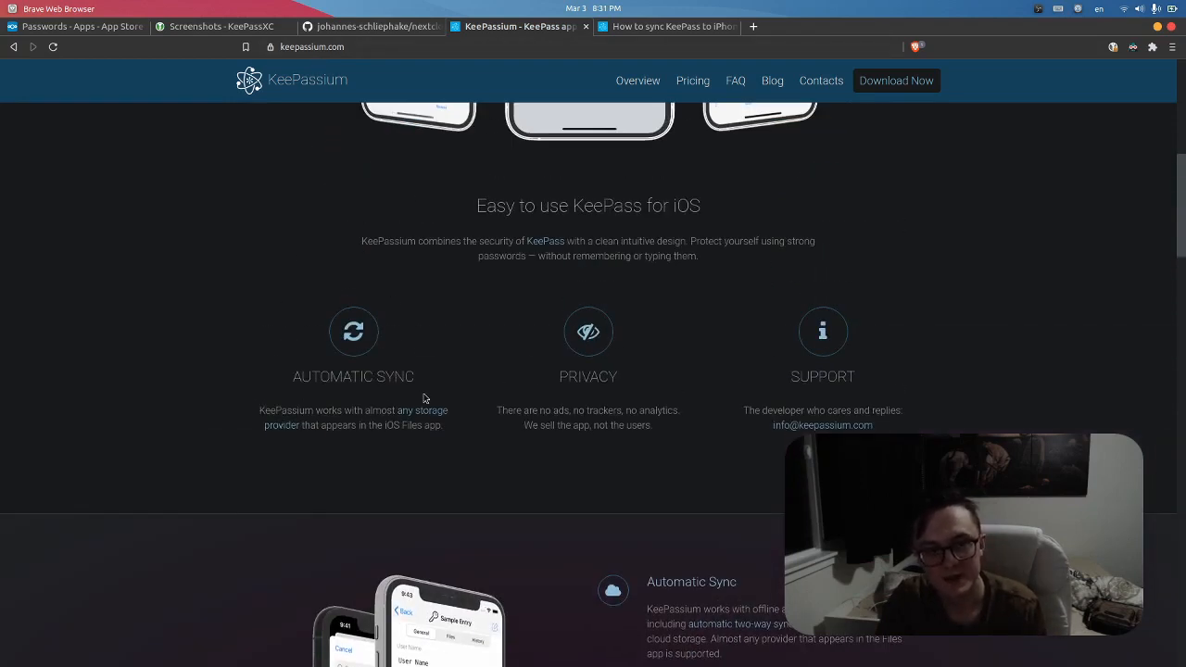
mouse_move(282, 418)
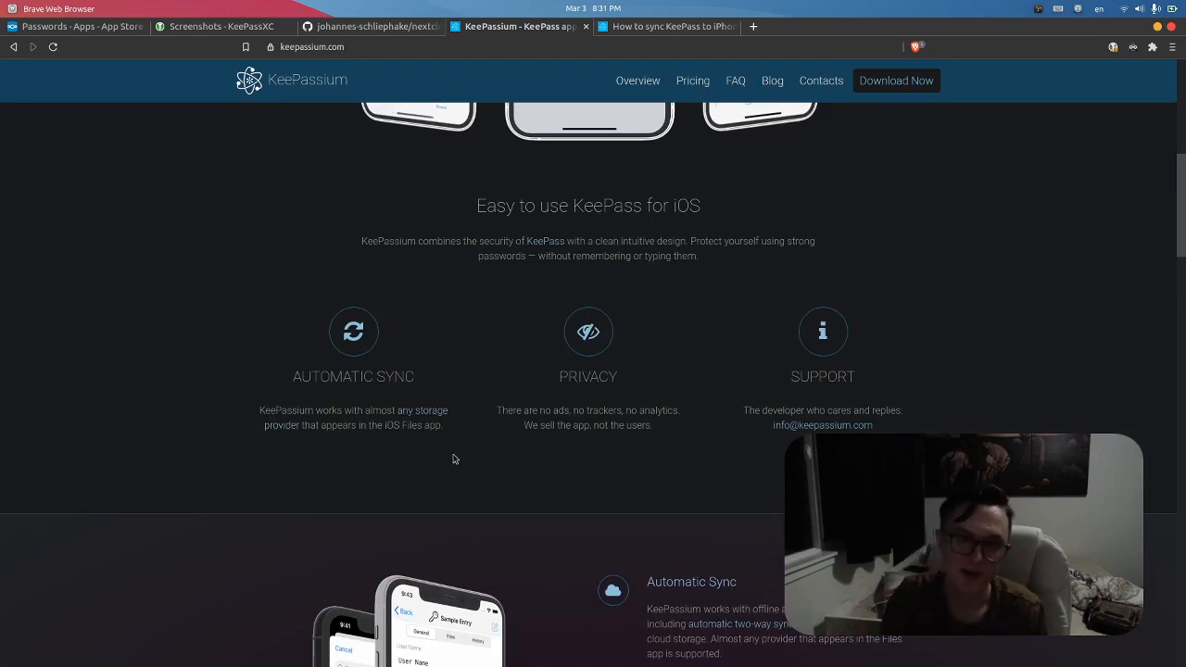
scroll("down", 3)
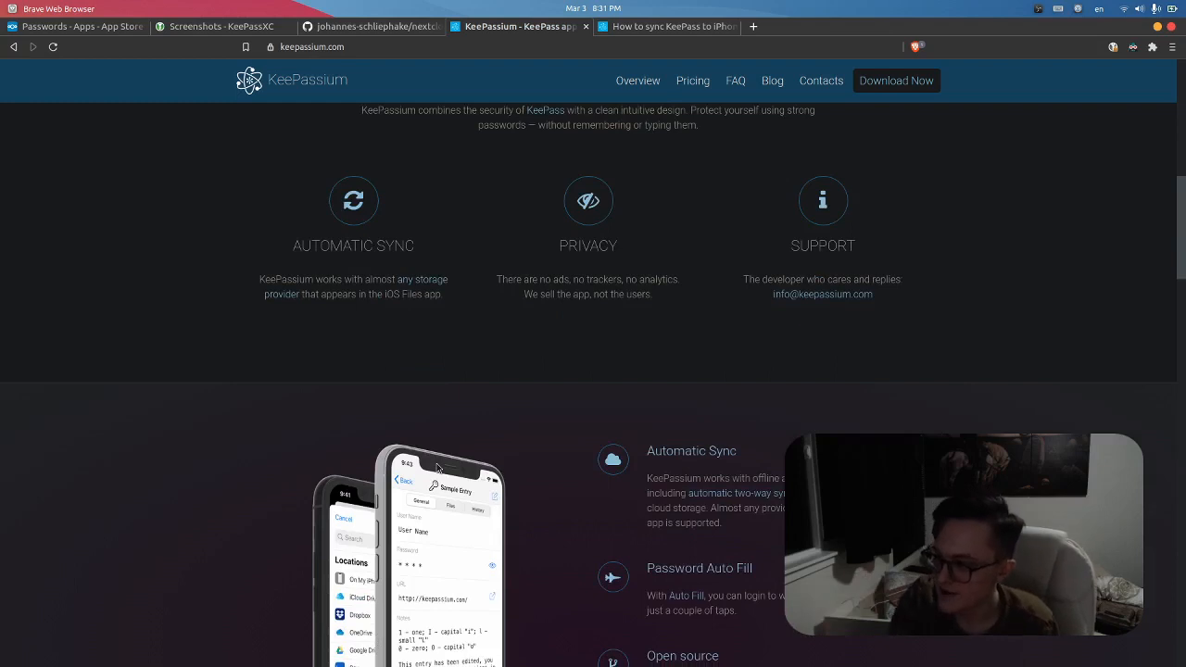
mouse_move(232, 497)
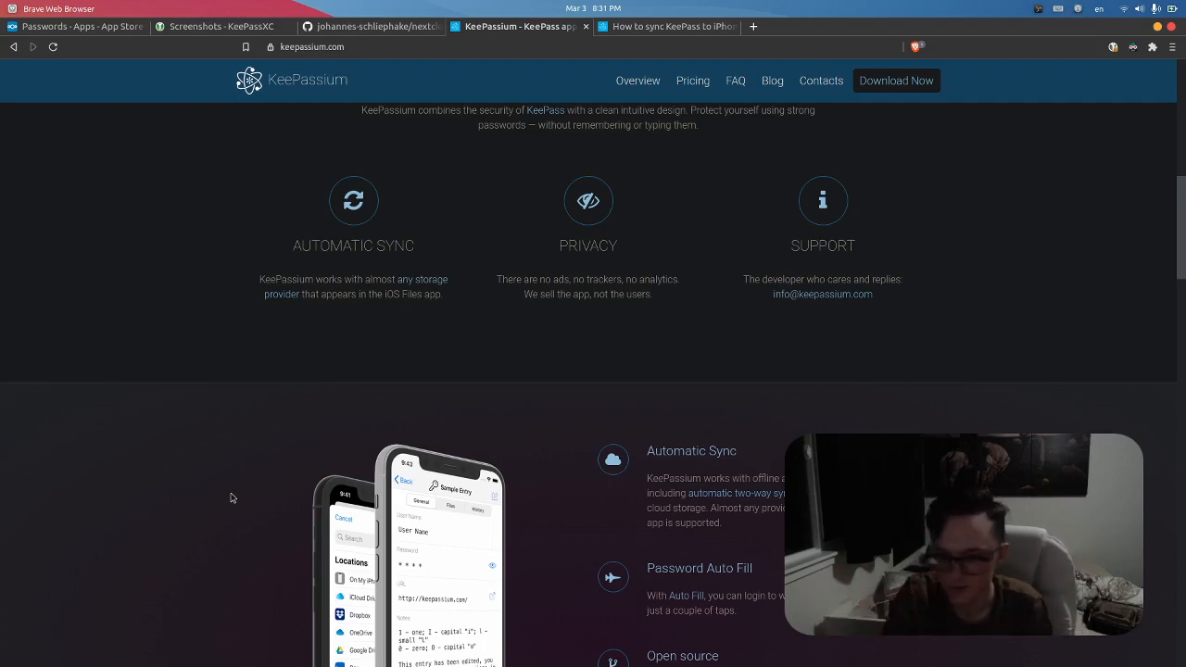
scroll("down", 3)
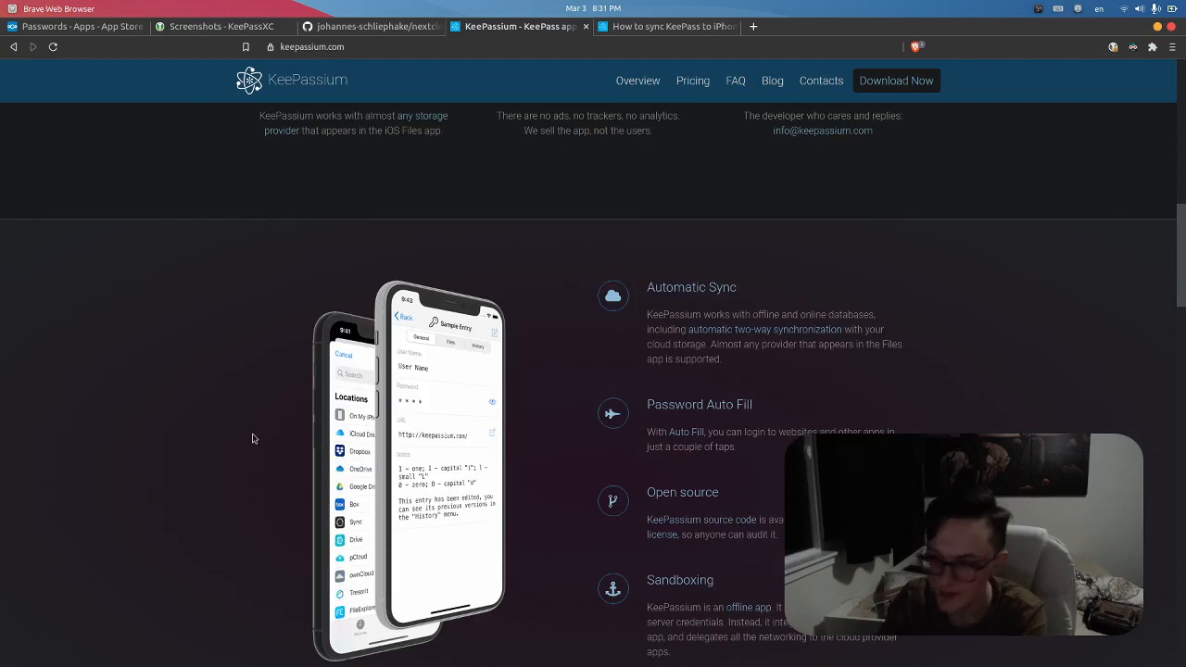
mouse_move(254, 428)
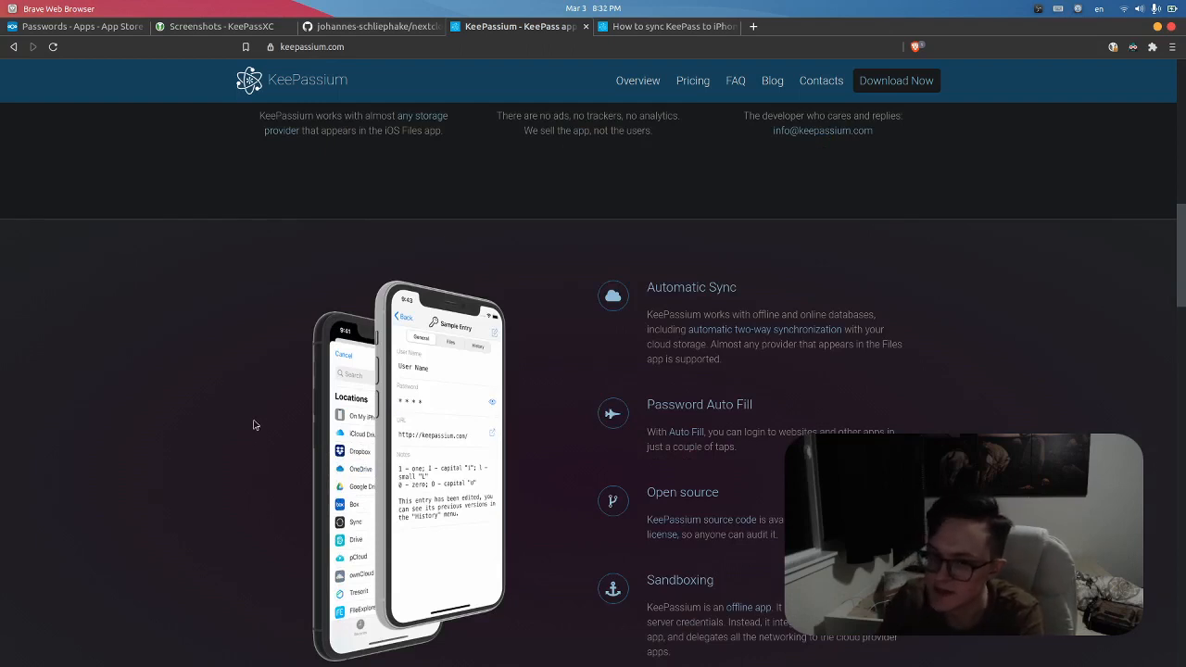
scroll("up", 3)
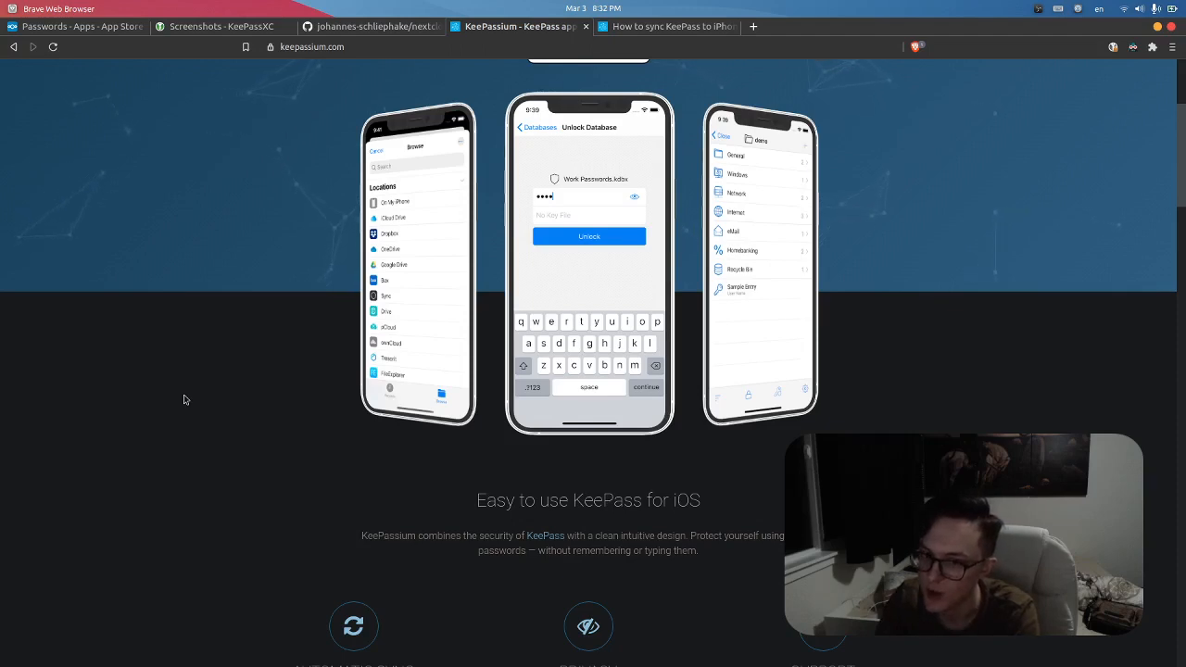
Step: Return to the top of keepassium.com and cycle the screenshot carousel to the storage-locations screen
scroll("up", 3)
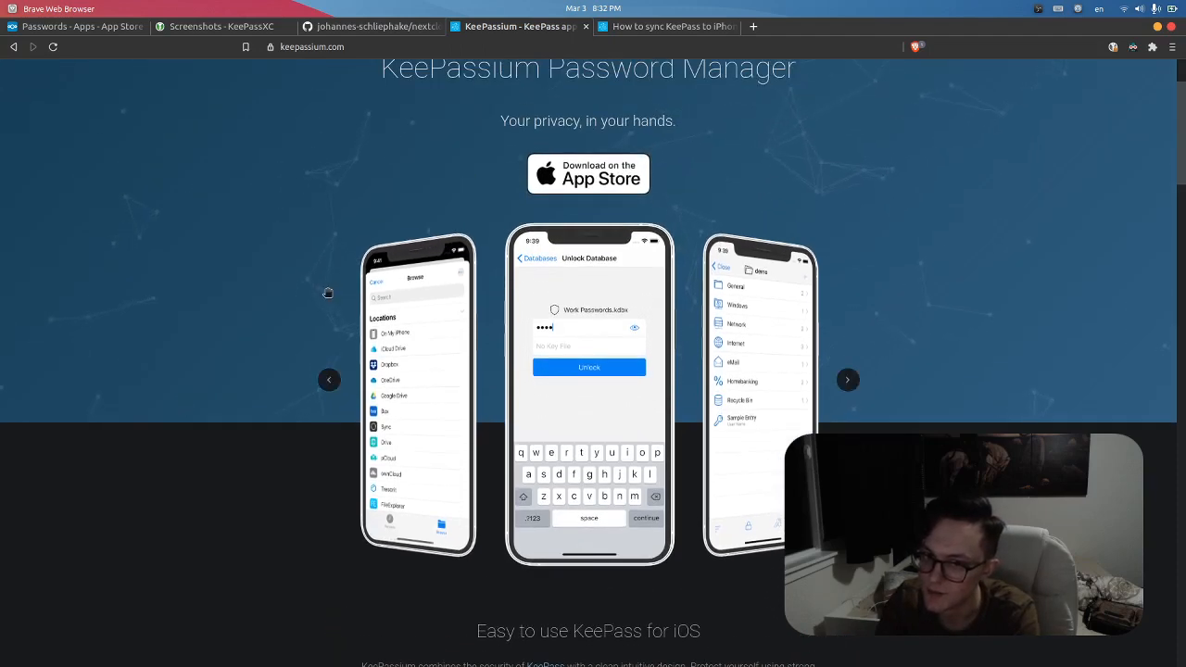
scroll("up", 3)
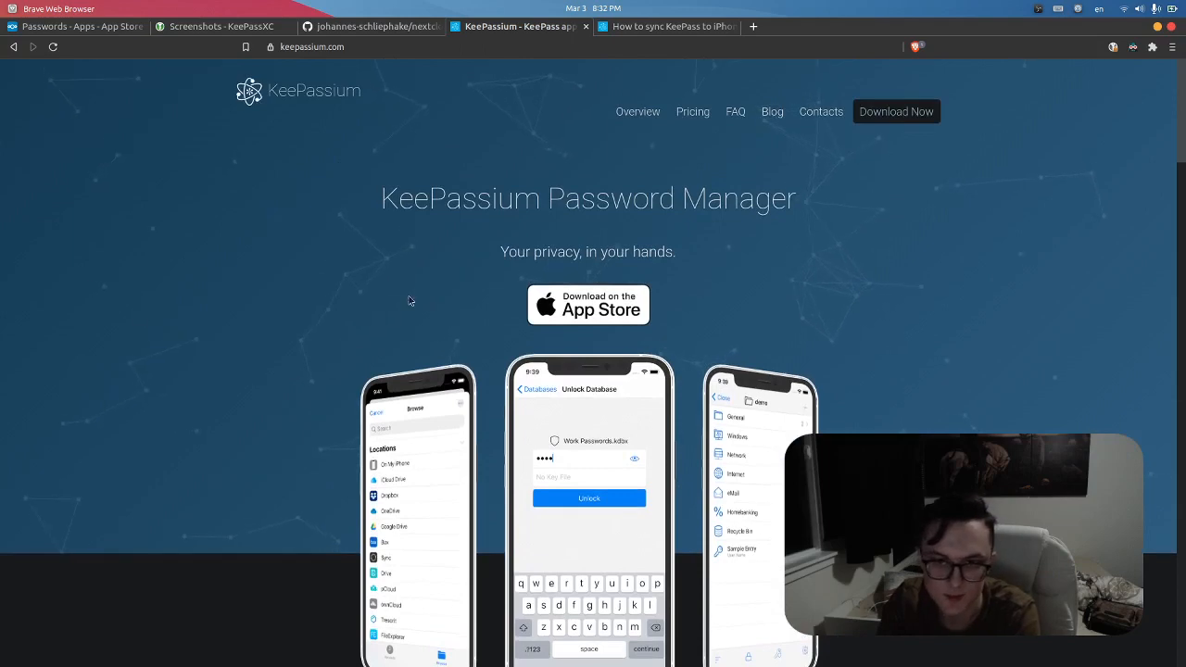
scroll("down", 3)
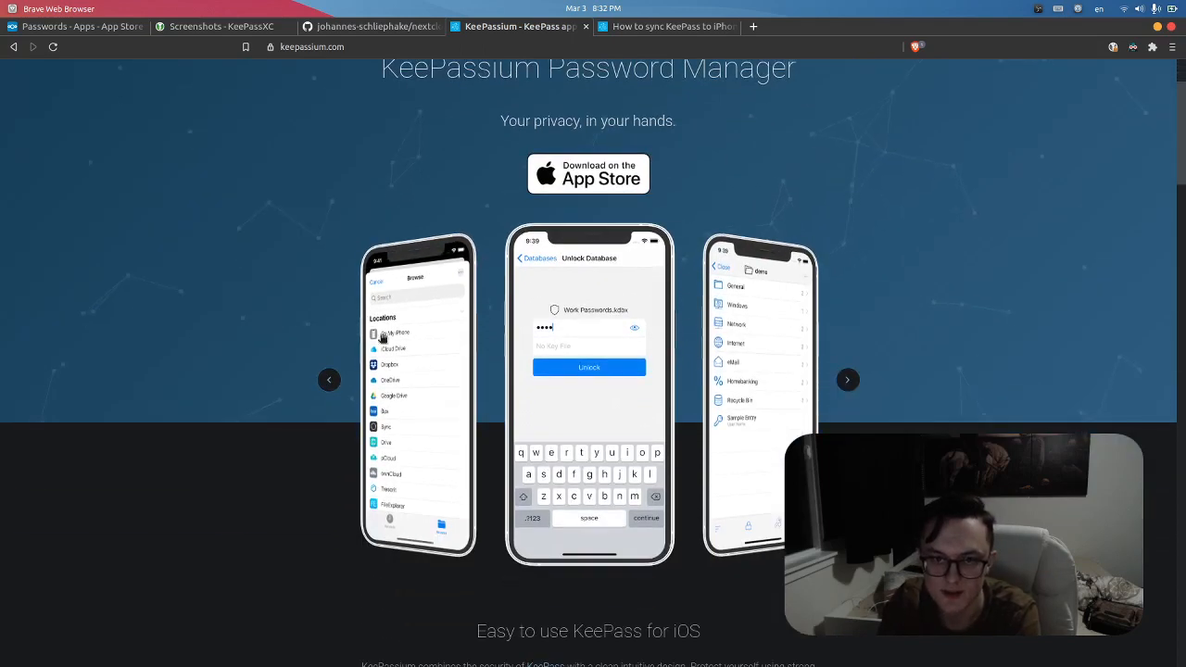
left_click(845, 379)
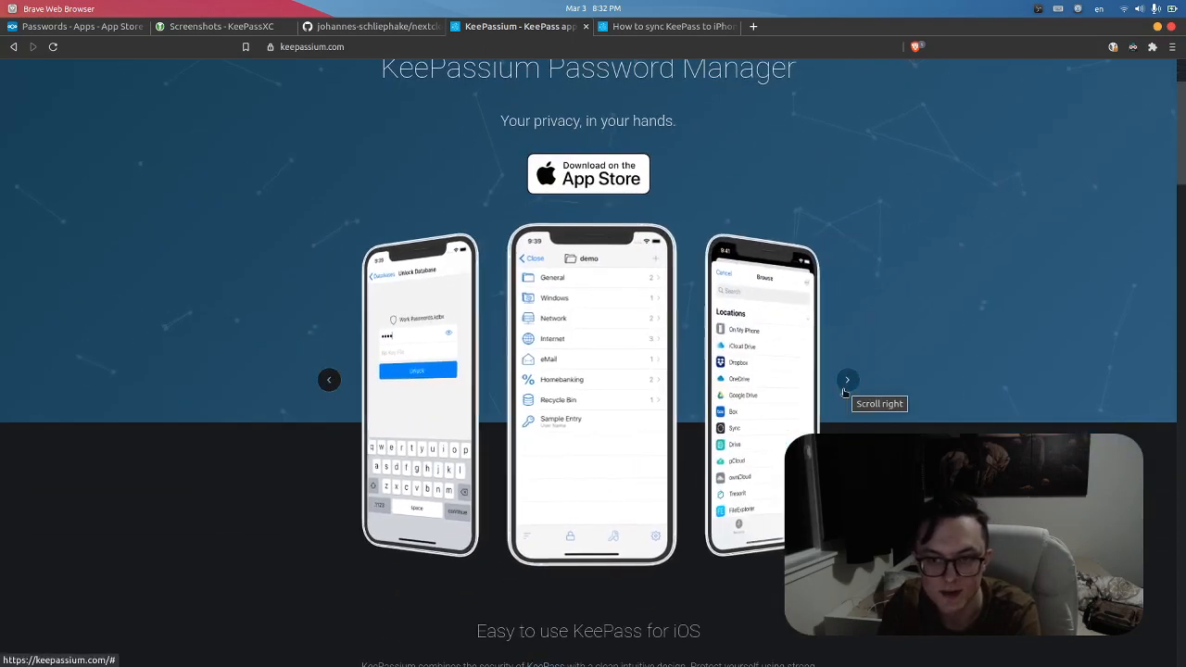
left_click(845, 380)
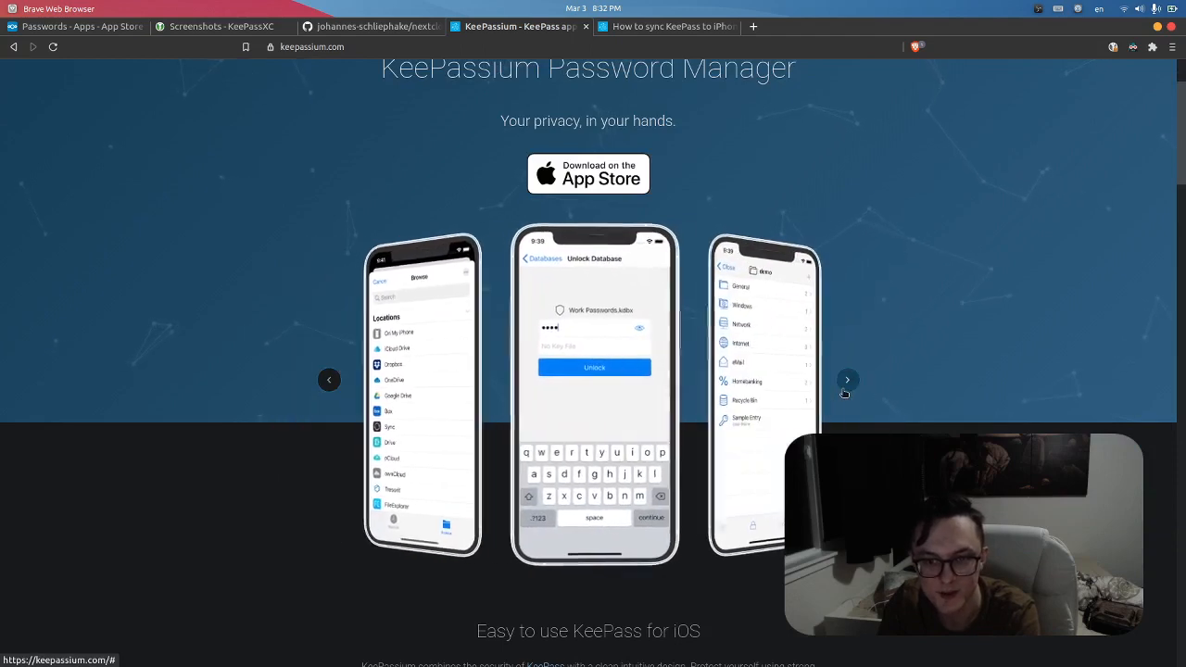
left_click(845, 378)
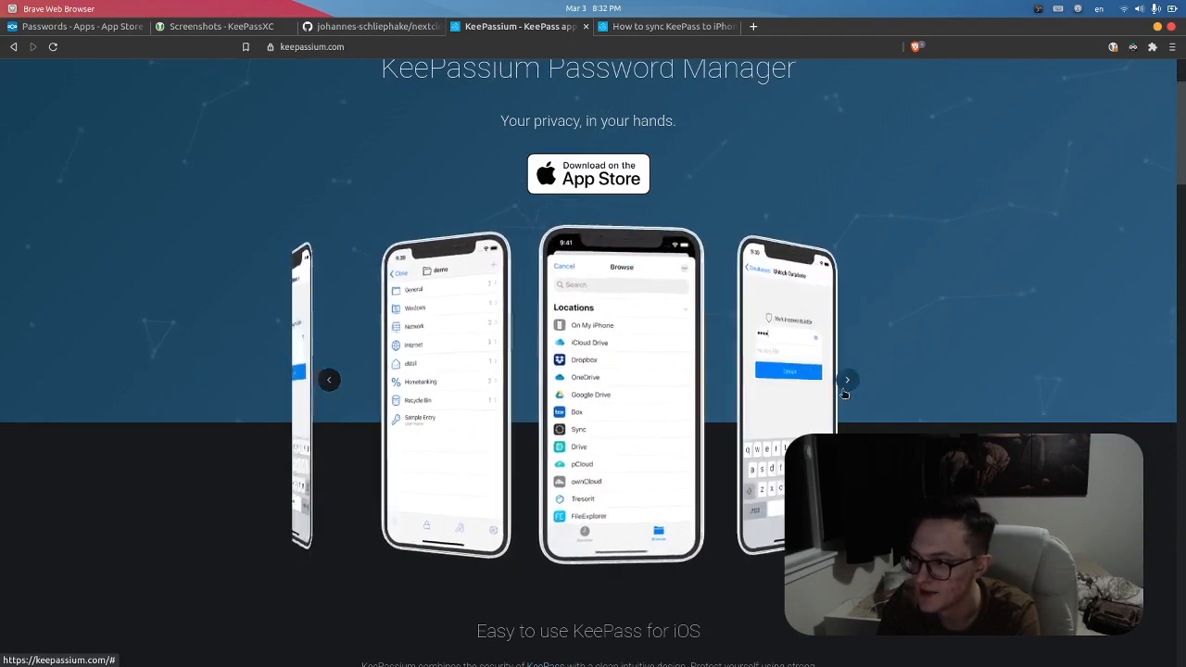
Step: Scroll the homepage back up to its top header
scroll("down", 3)
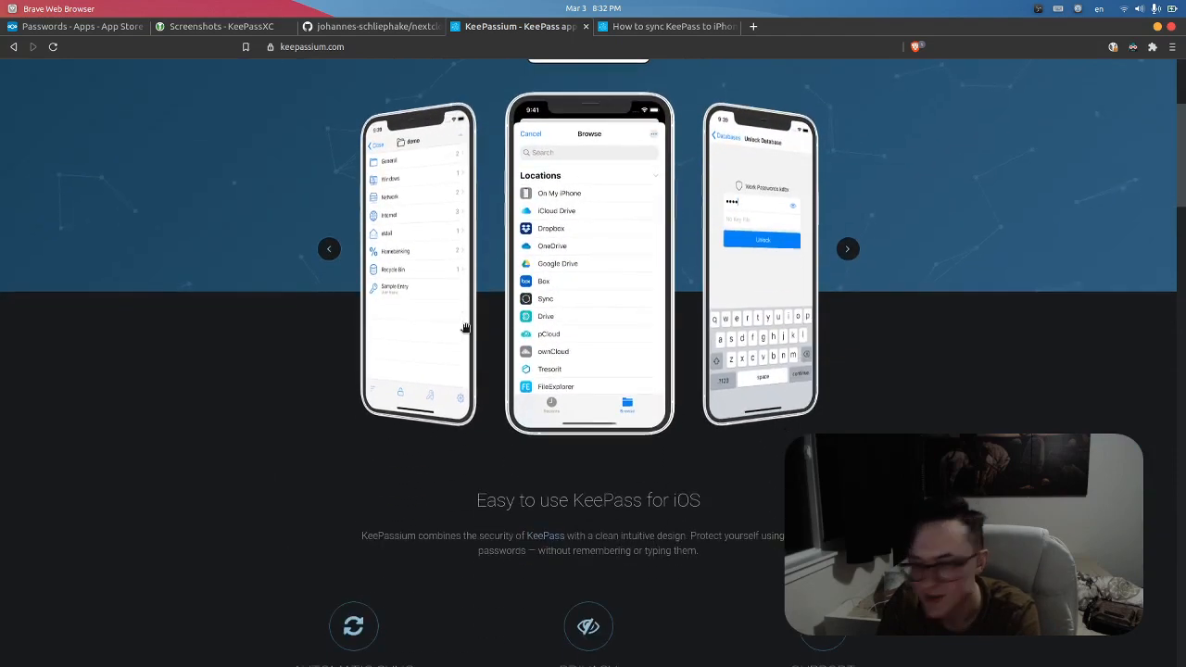
scroll("up", 3)
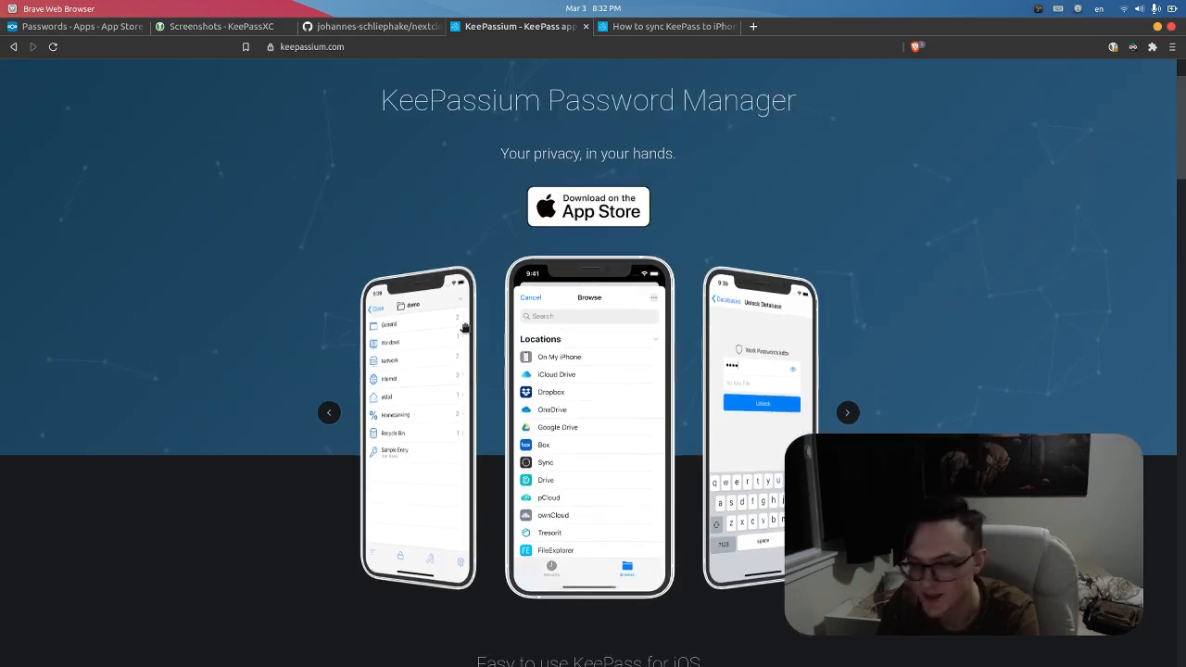
scroll("up", 3)
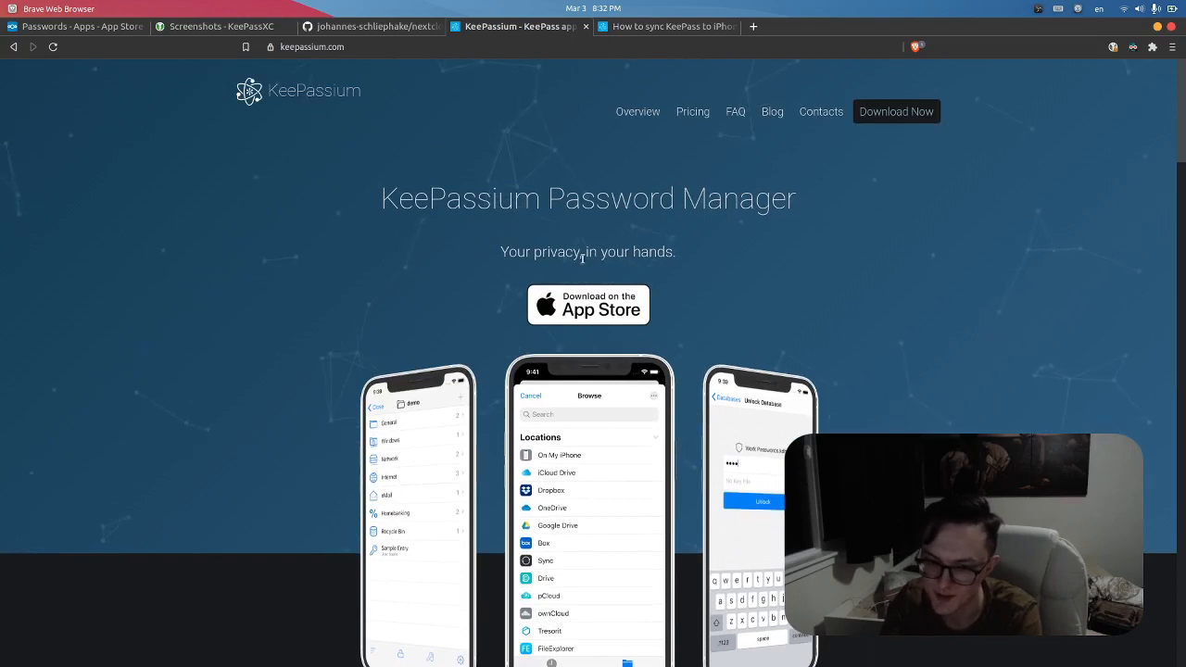
mouse_move(478, 170)
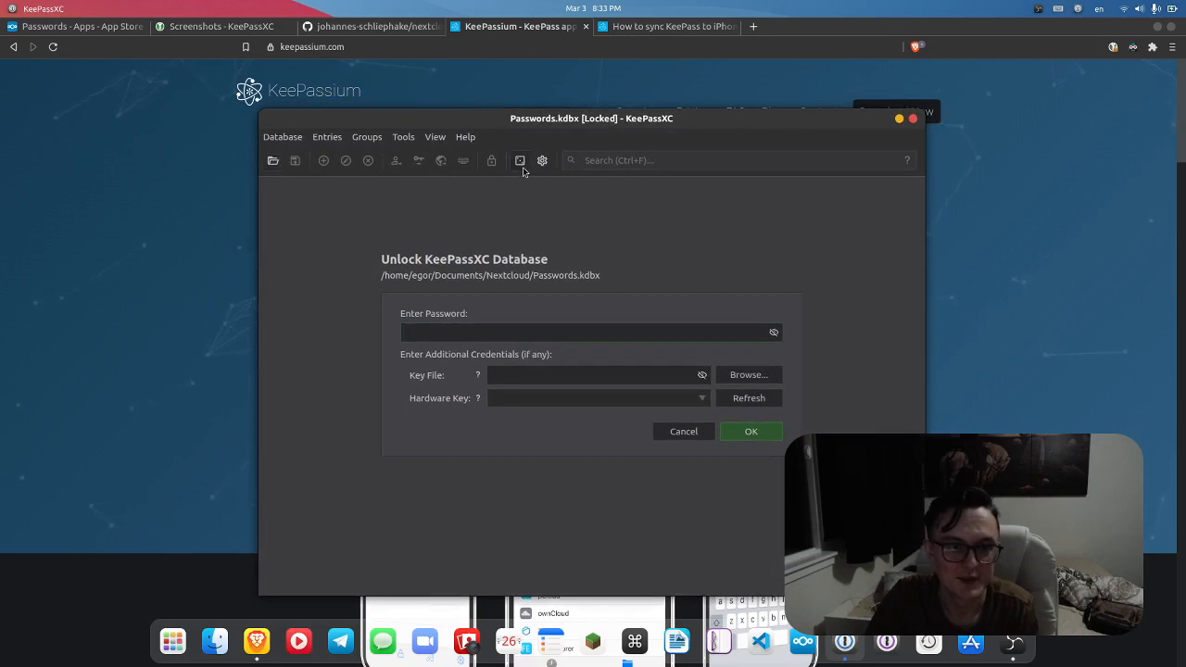
Step: Generate a fresh 128-character password in KeePassXC, view Settings, and close the window
left_click(519, 160)
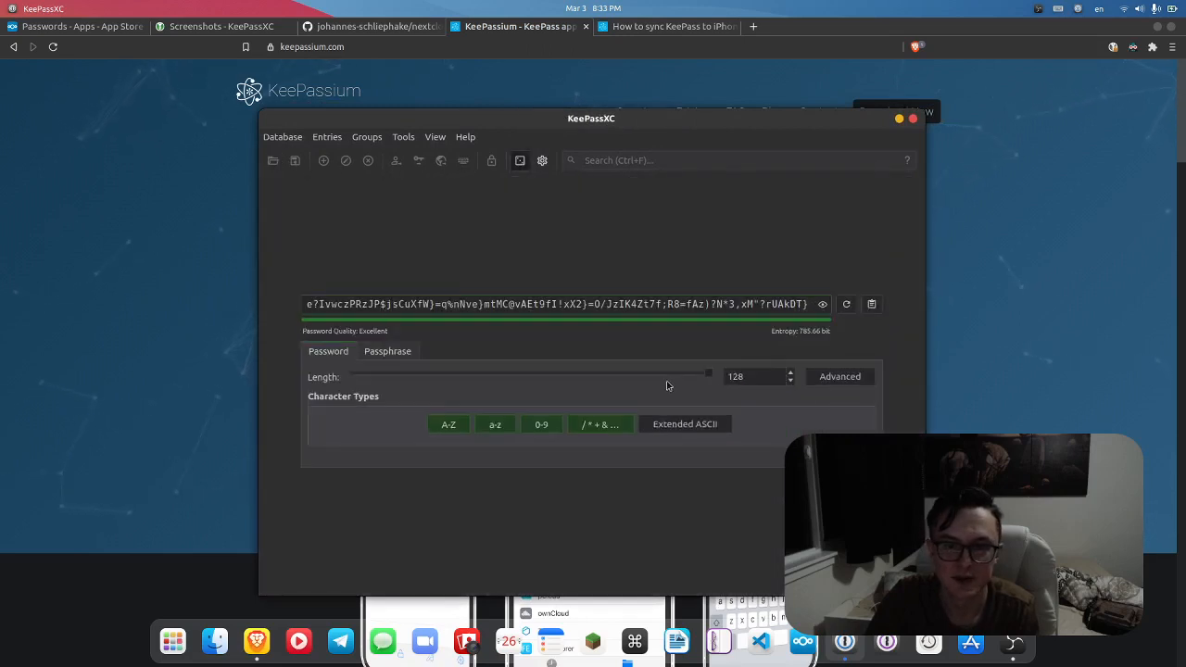
left_click(845, 304)
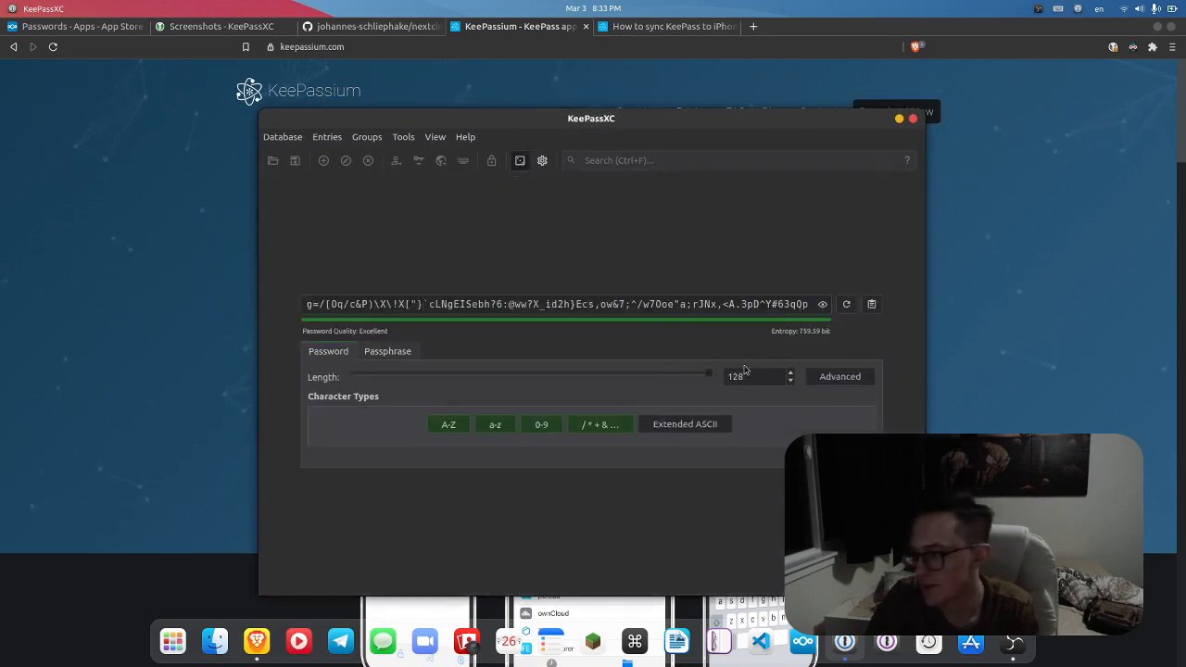
left_click(541, 159)
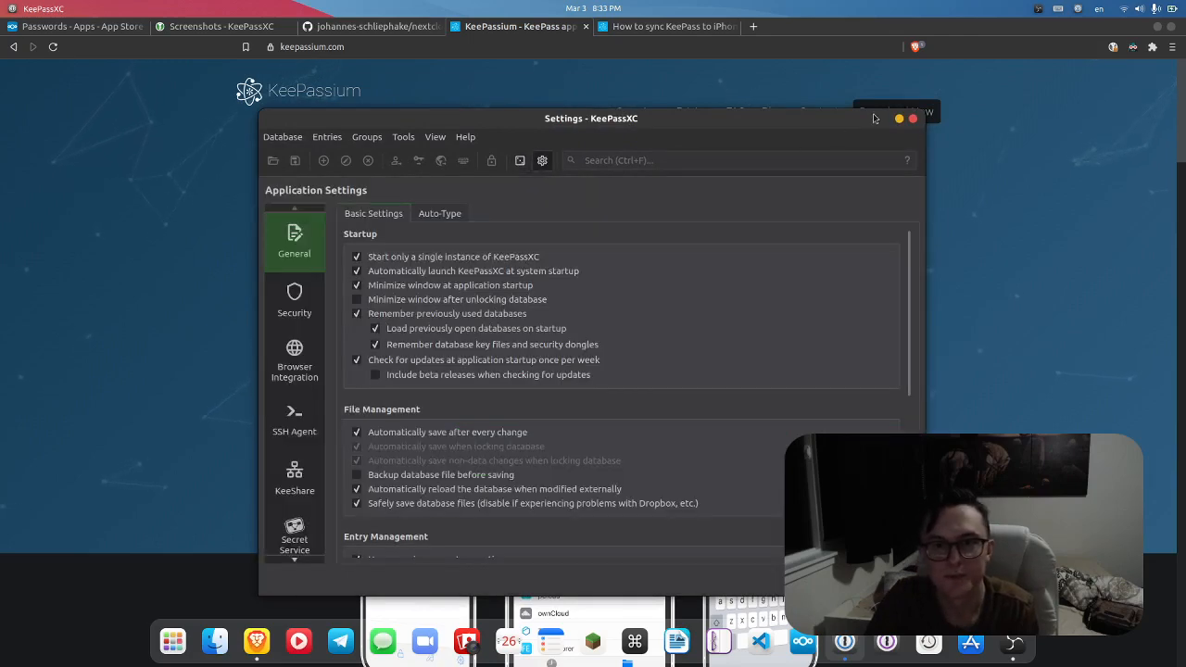
left_click(911, 119)
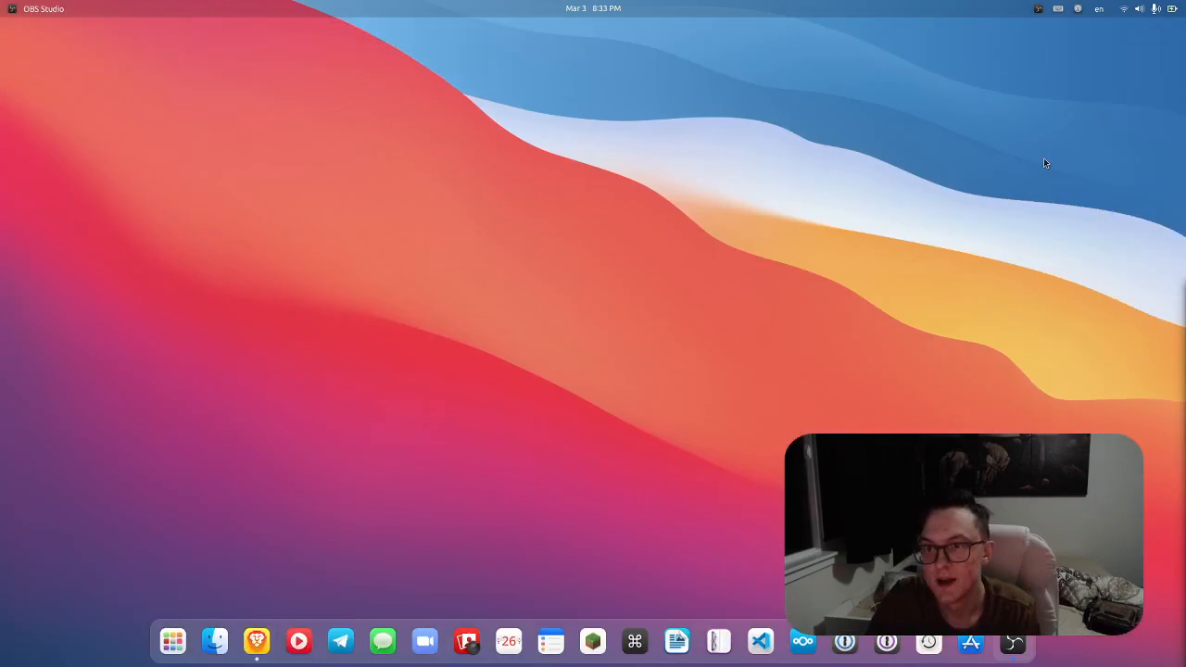
mouse_move(474, 28)
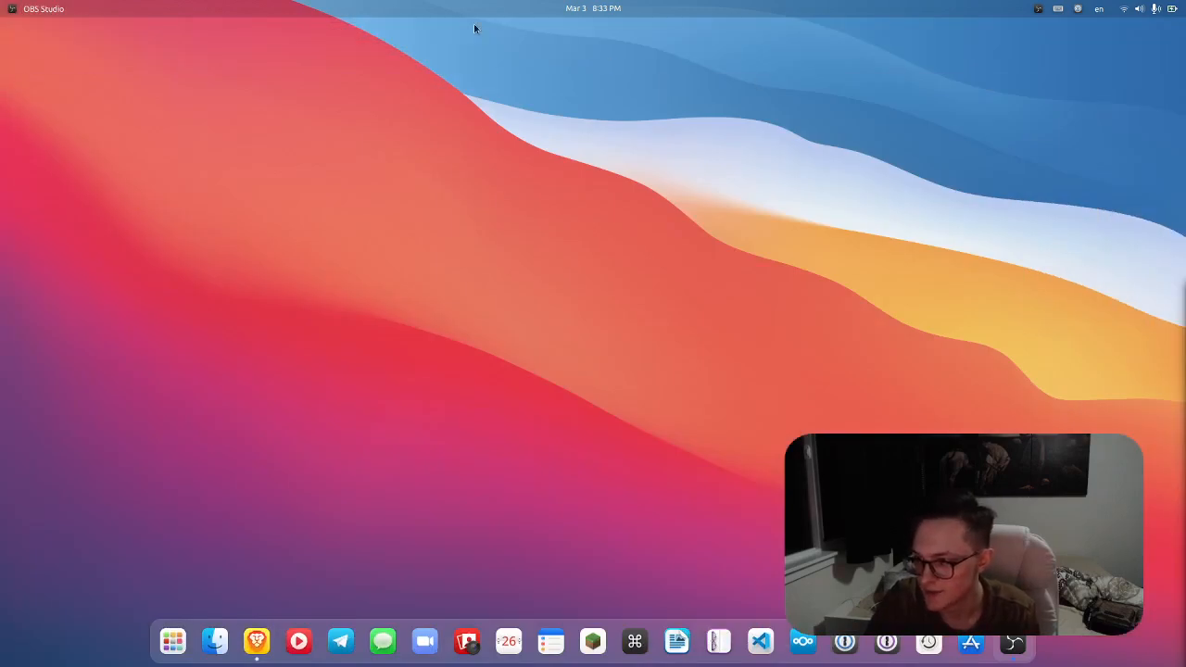
mouse_move(171, 454)
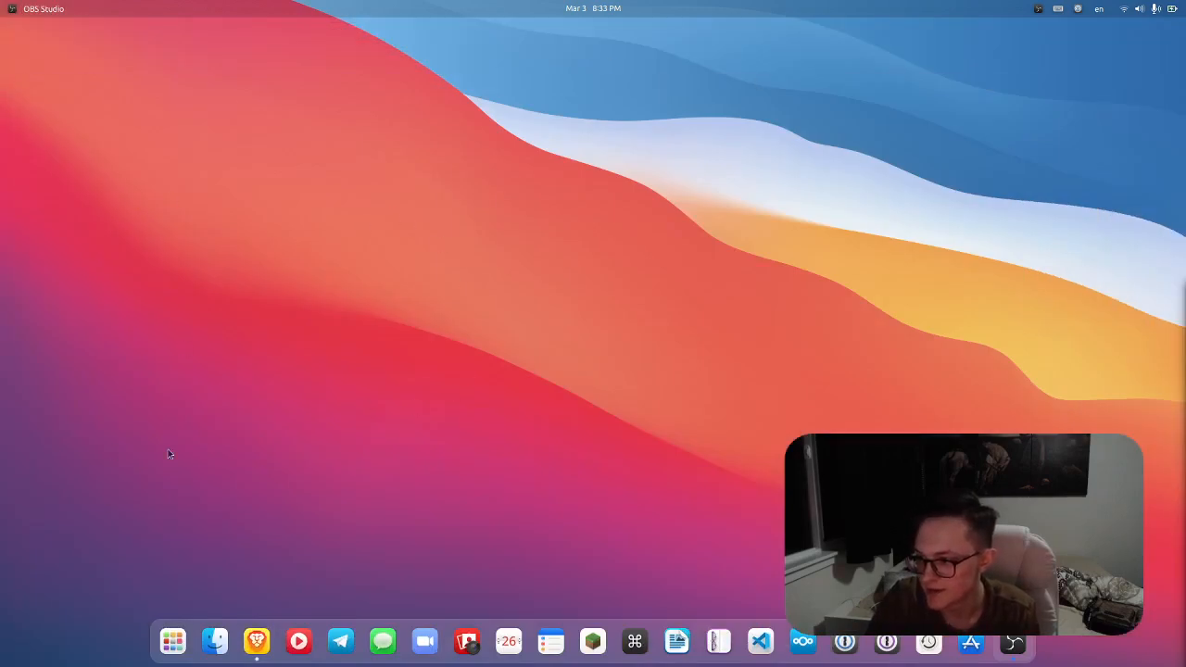
mouse_move(176, 437)
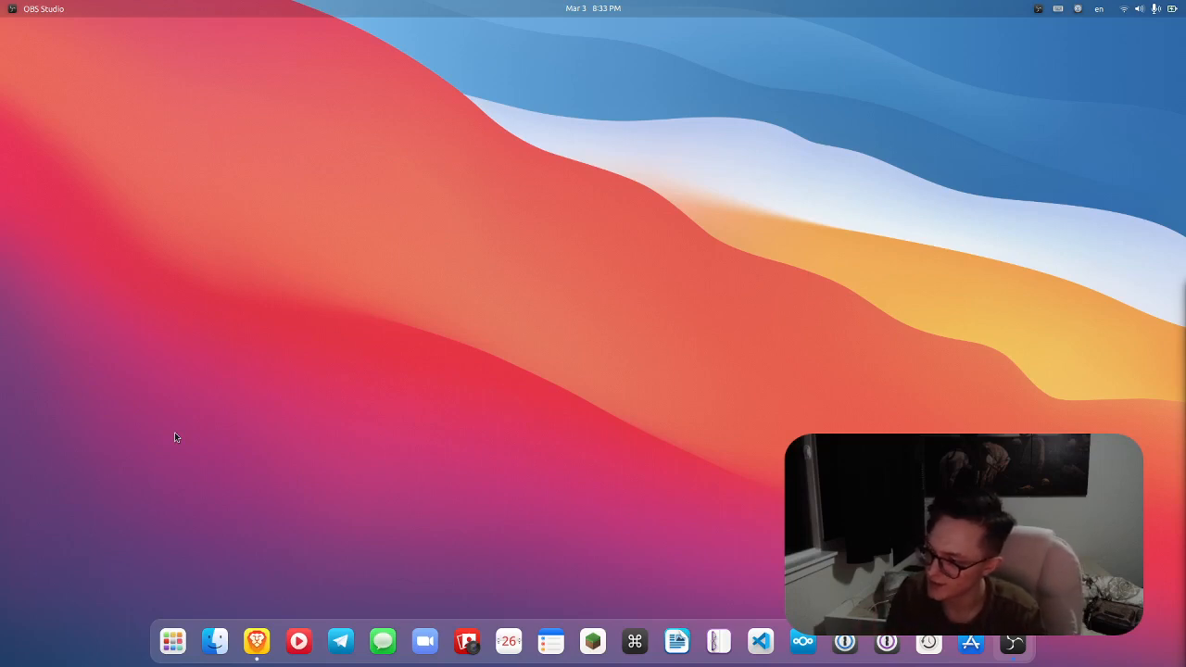
mouse_move(302, 200)
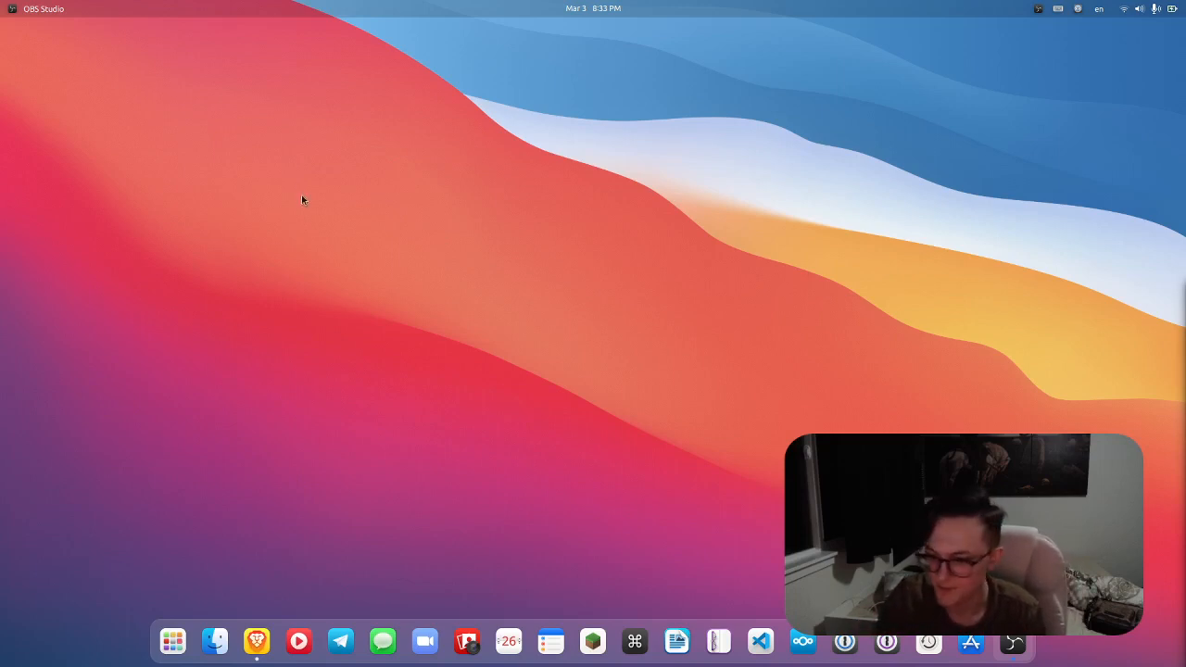
mouse_move(470, 189)
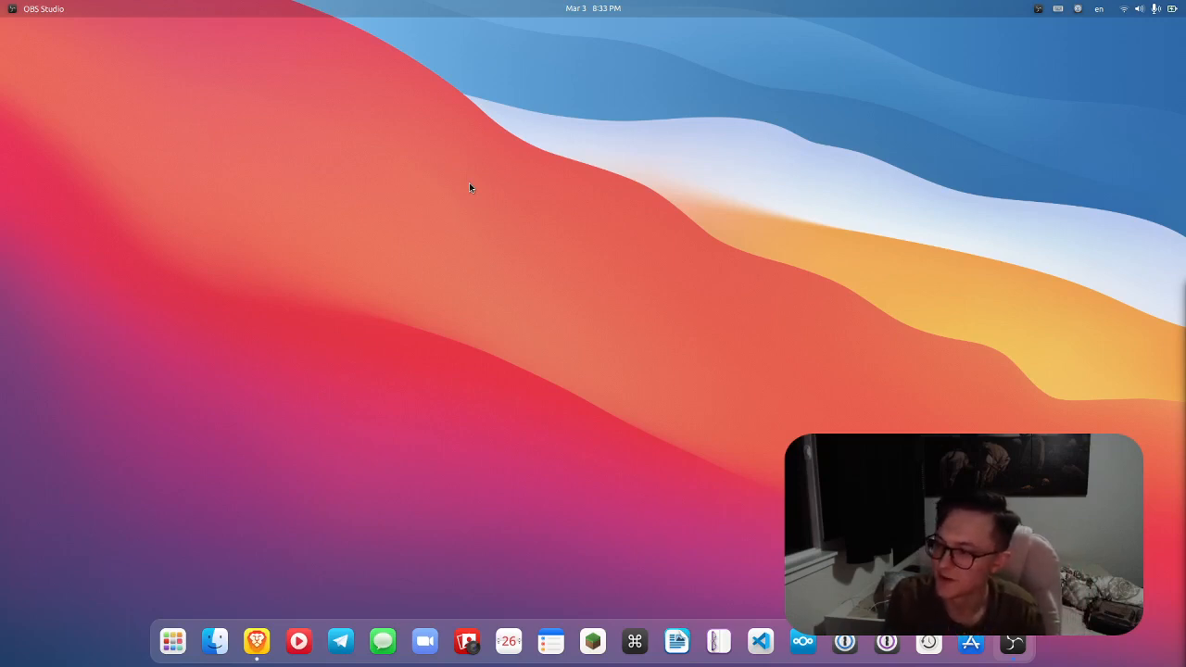
mouse_move(559, 52)
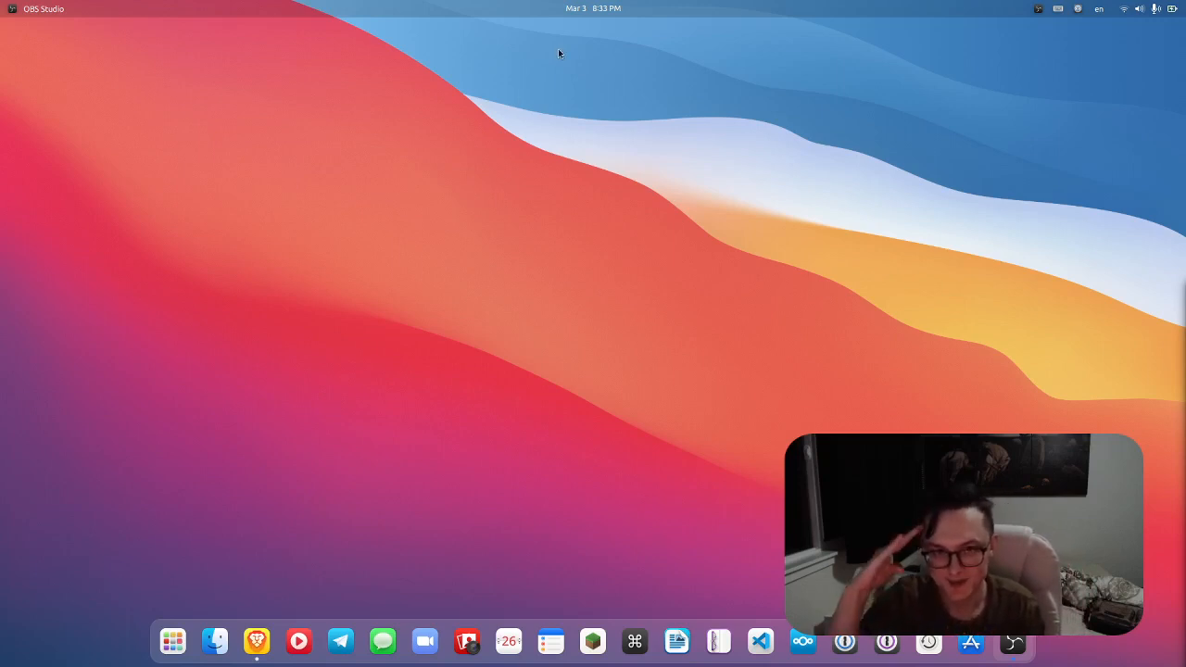